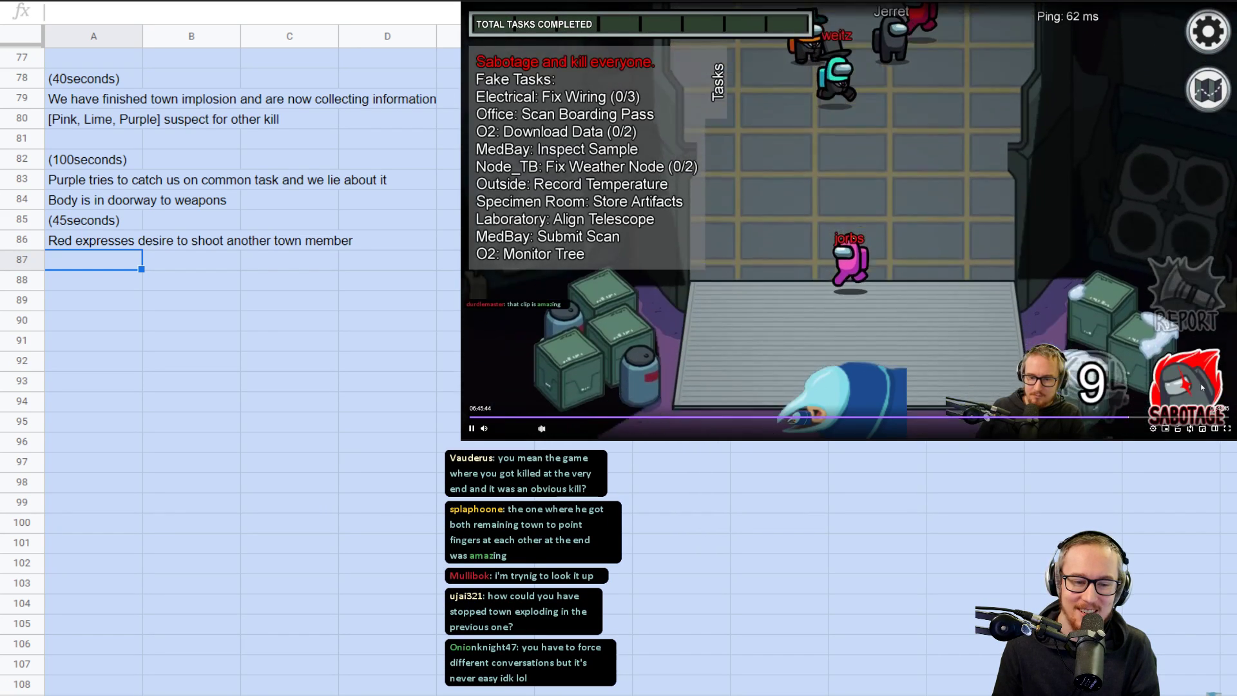
- Let the Among Us VOD play through tasks until the Dead Body Reported screen
left_click(1207, 88)
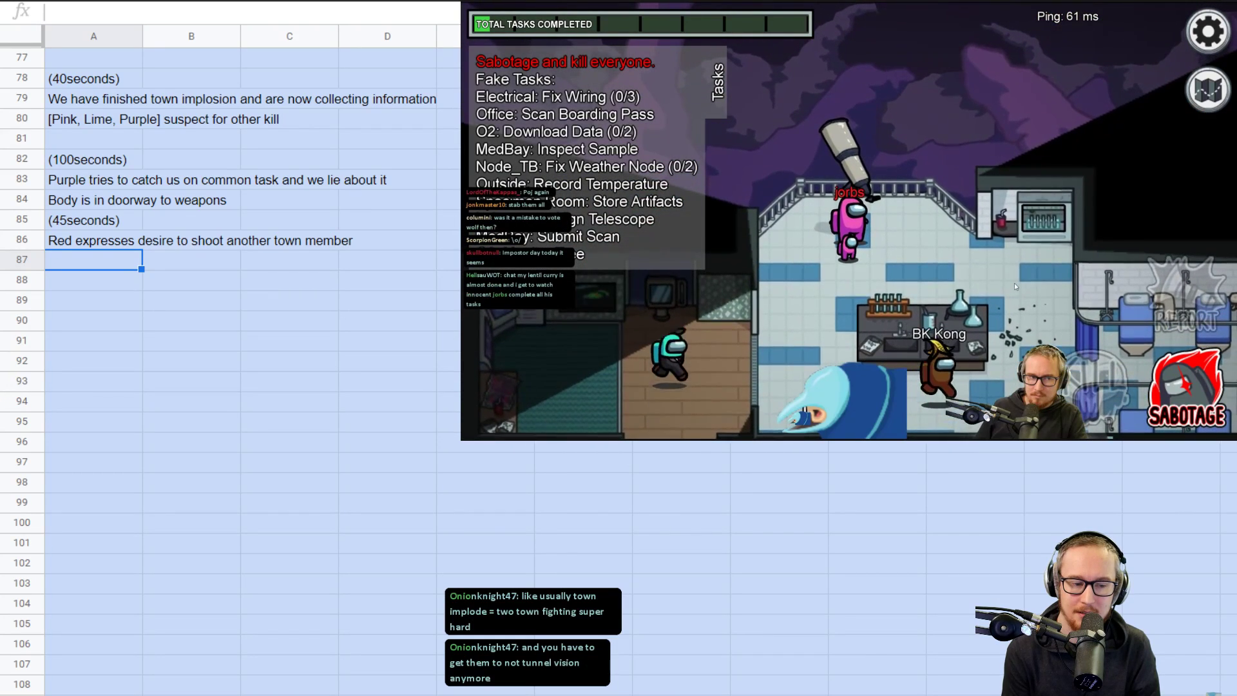
left_click(1207, 89)
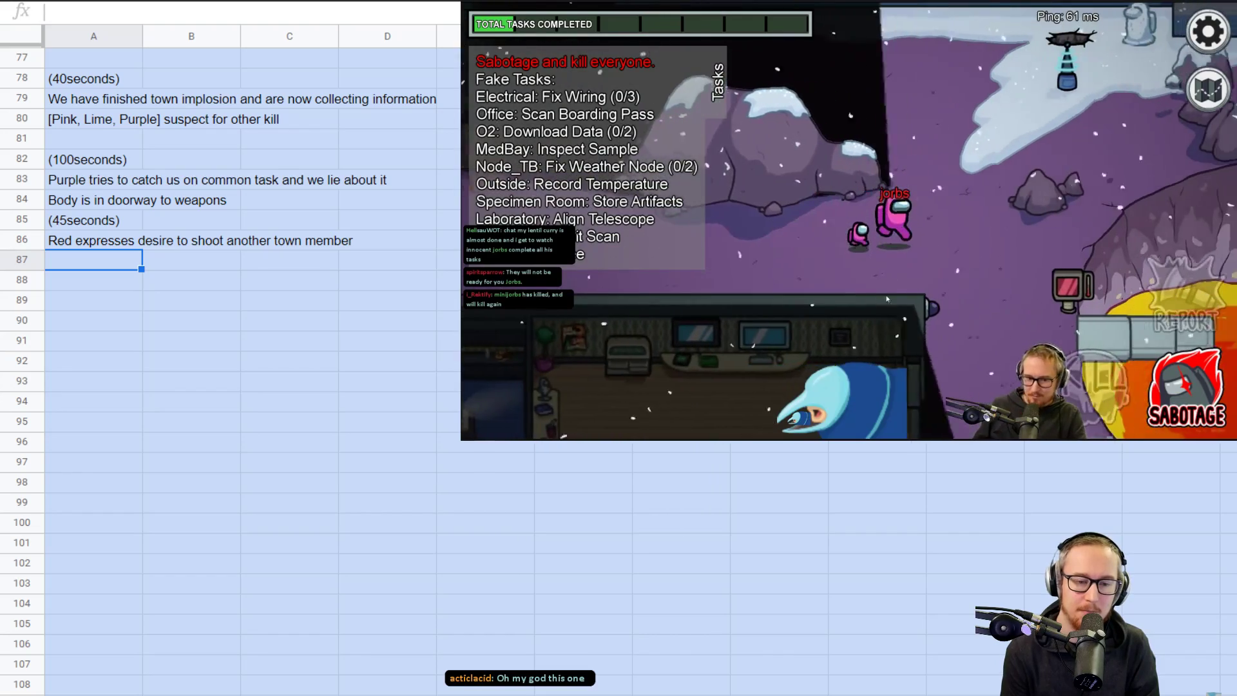
left_click(1206, 89)
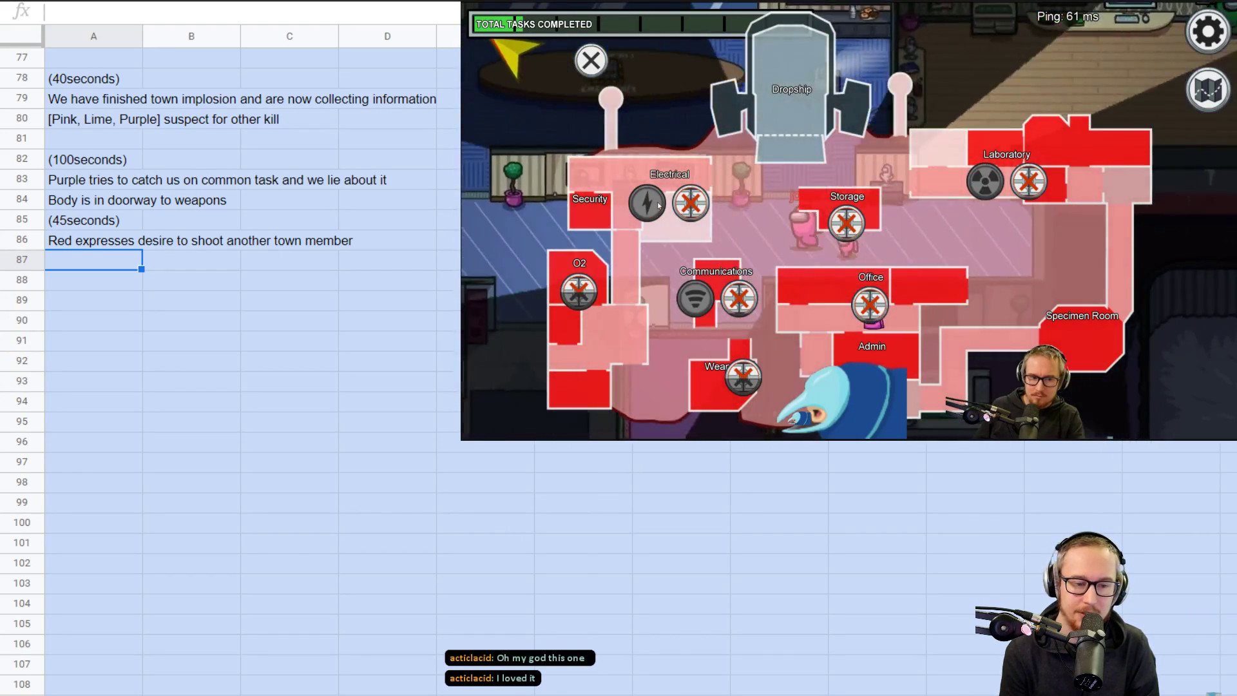
left_click(590, 60)
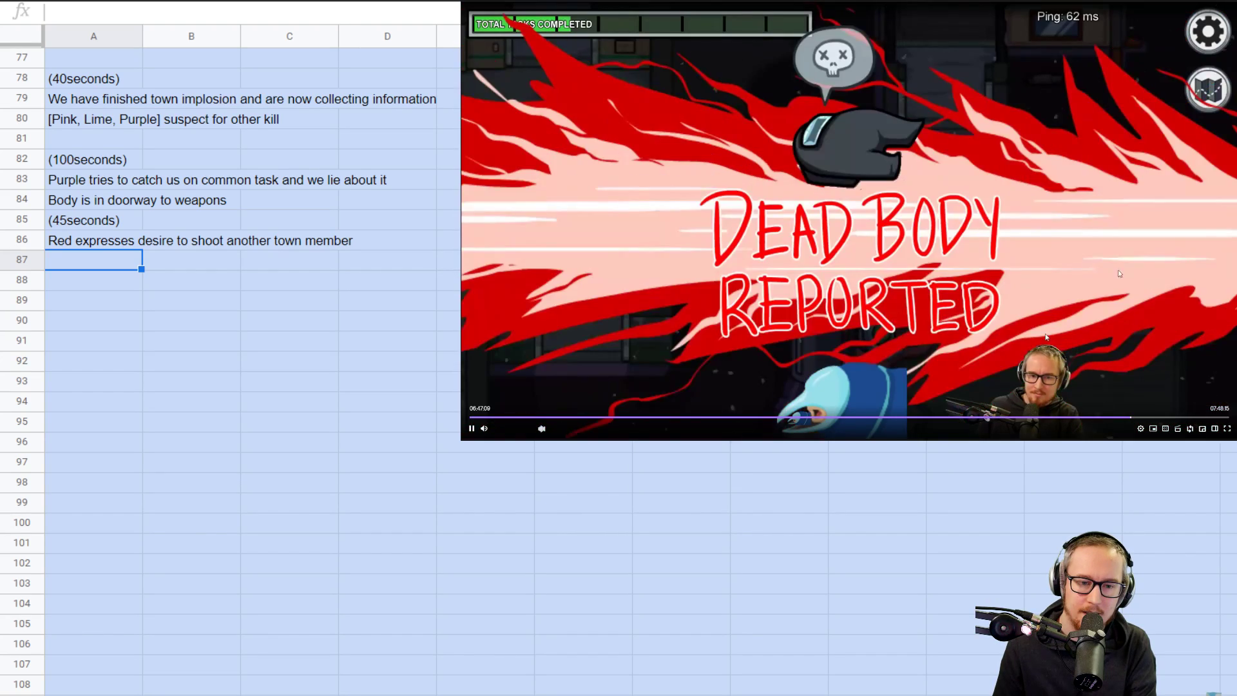
- Pause at the body report, scrub the timeline, then resume to the impostor vote screen
left_click(470, 429)
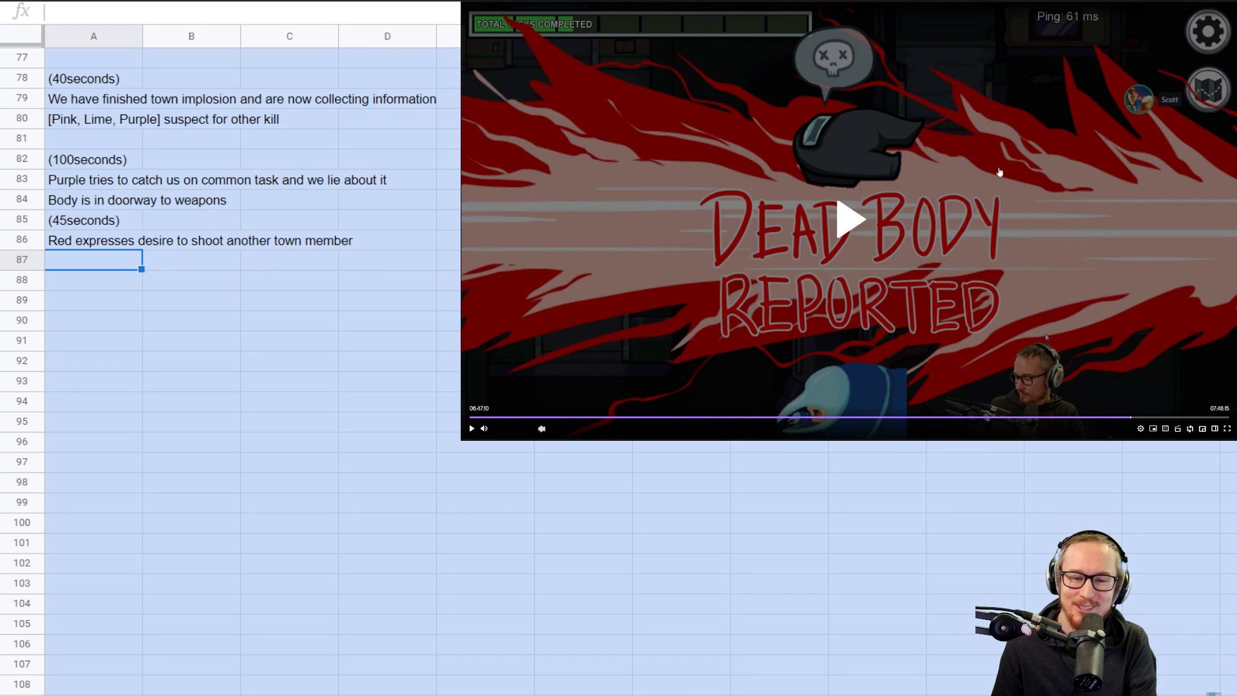
mouse_move(1028, 172)
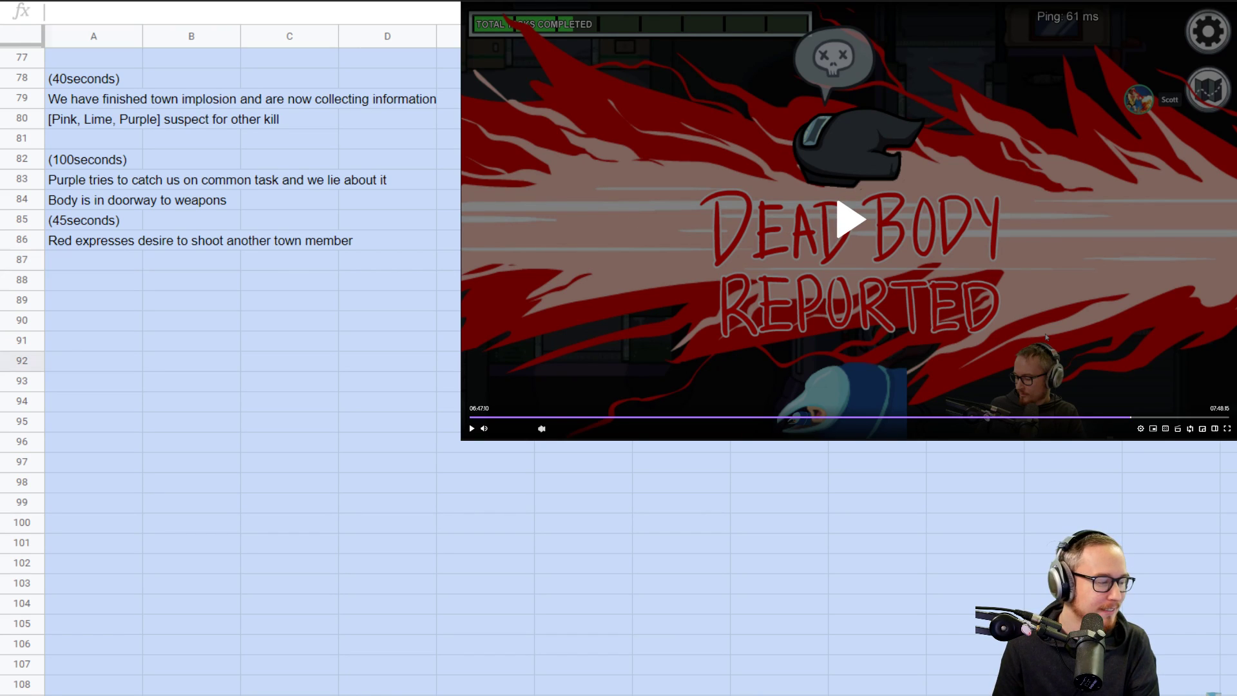
scroll("down", 3)
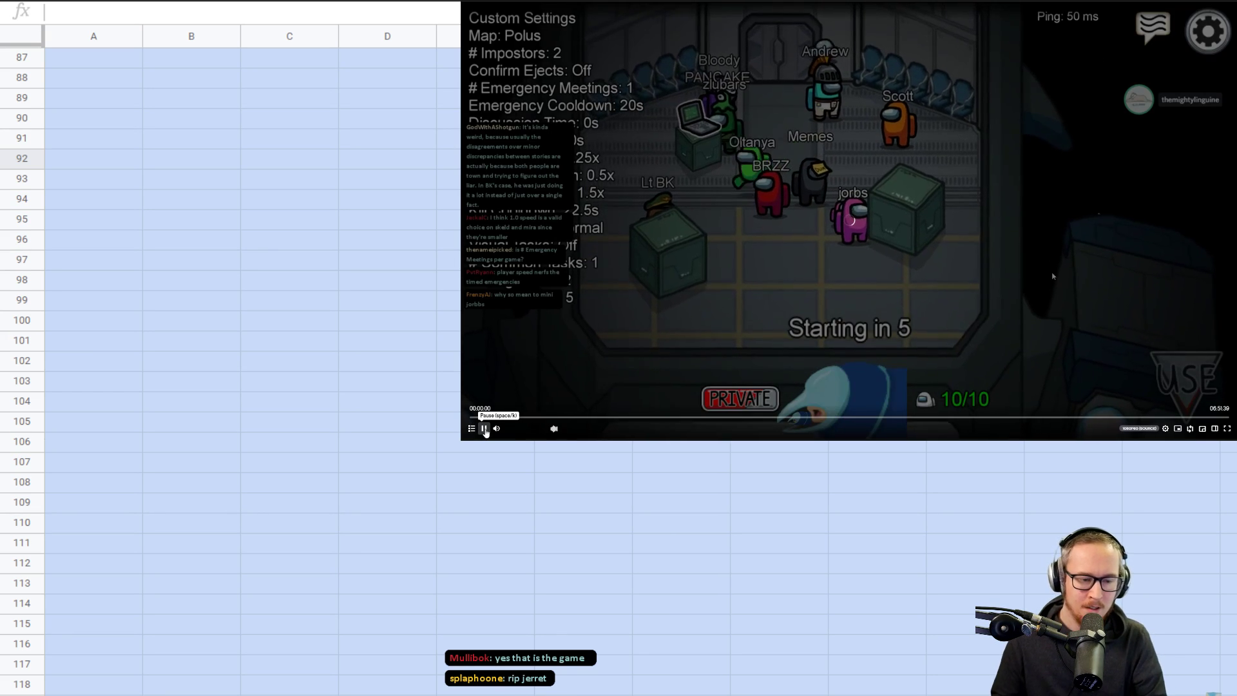
left_click(485, 428)
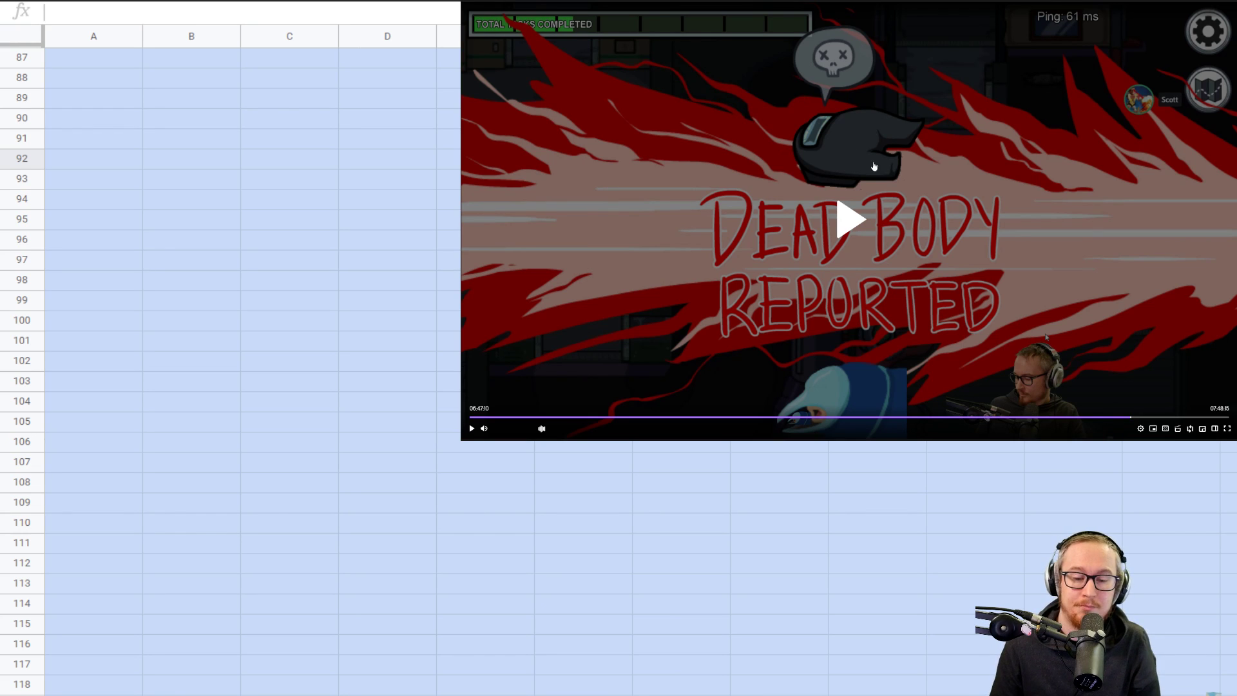
left_click(852, 219)
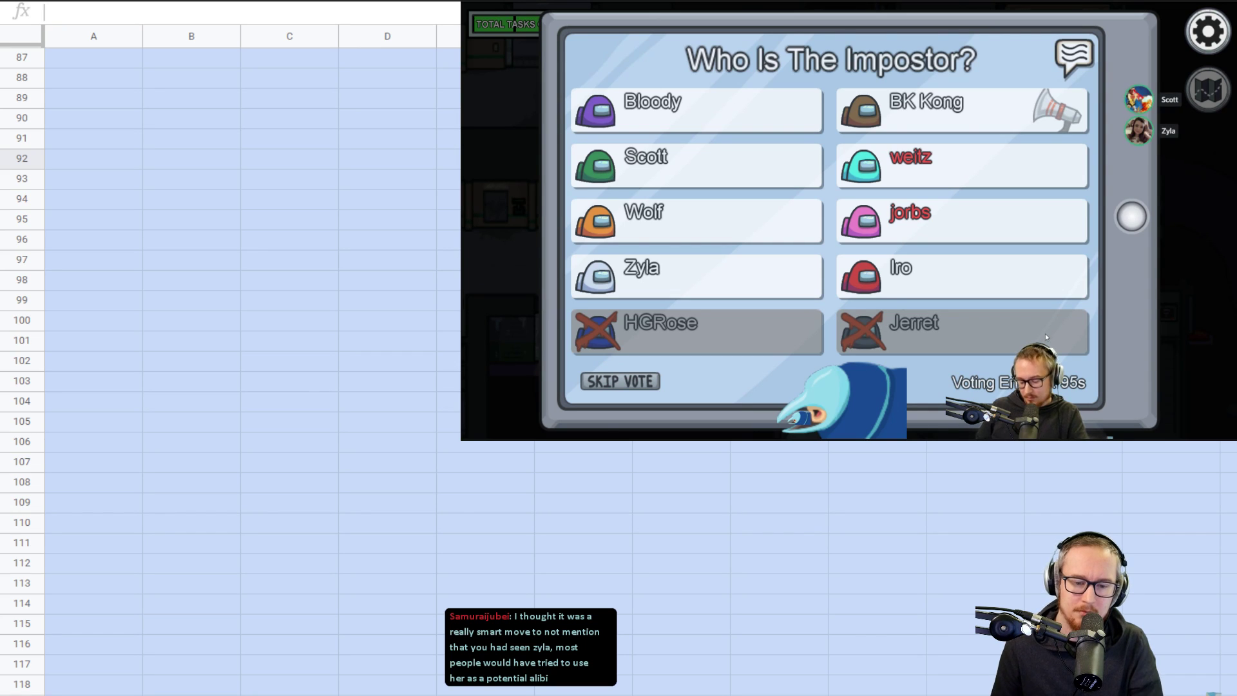
mouse_move(844, 219)
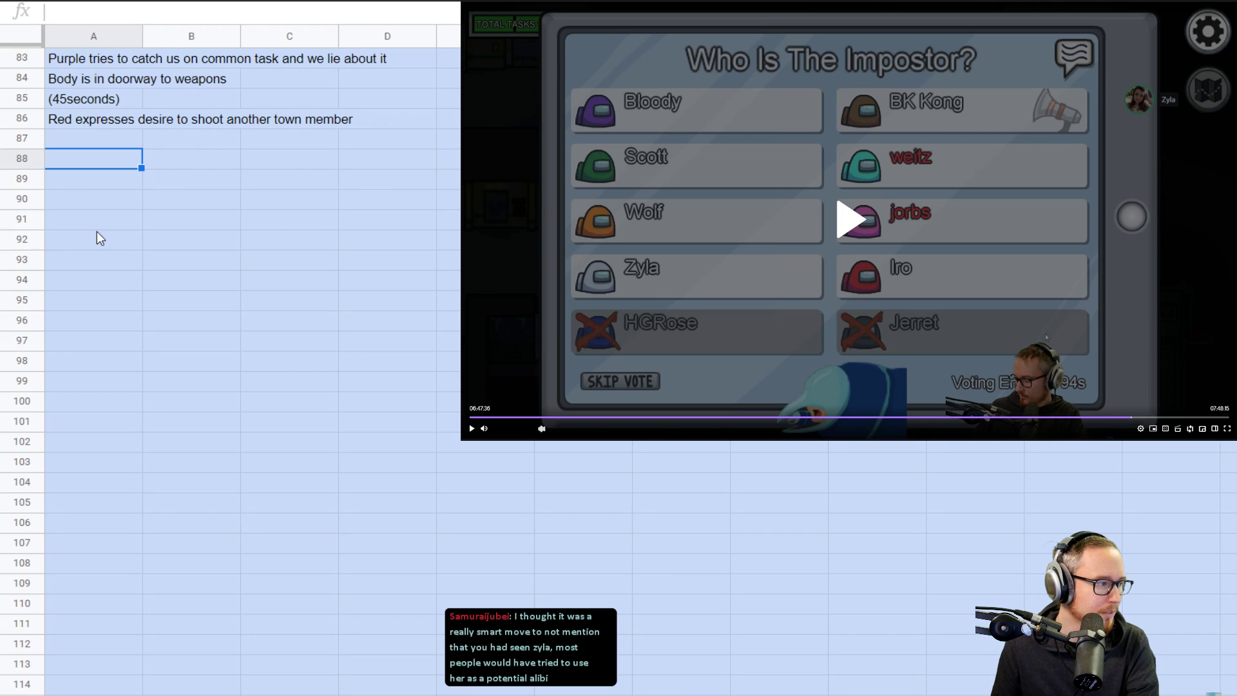
- Log '(90seconds)' and a note on Brown reporting the body and the kill timeline
type("(90seconds")
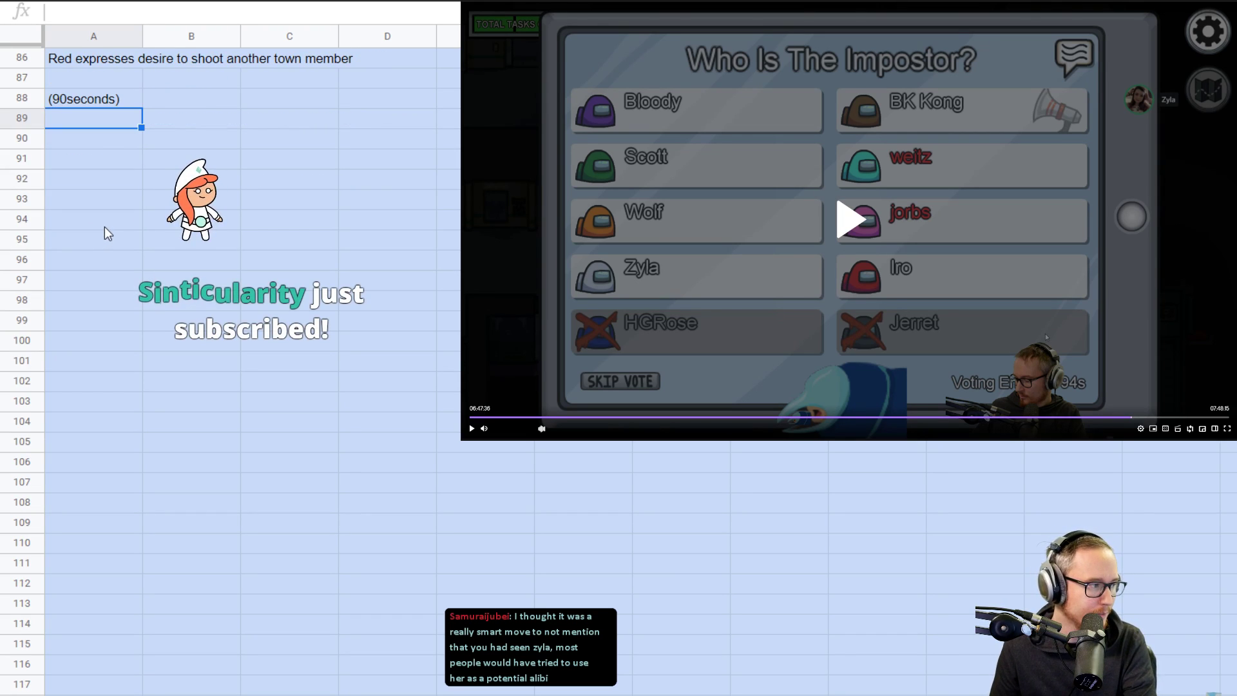
type("Born")
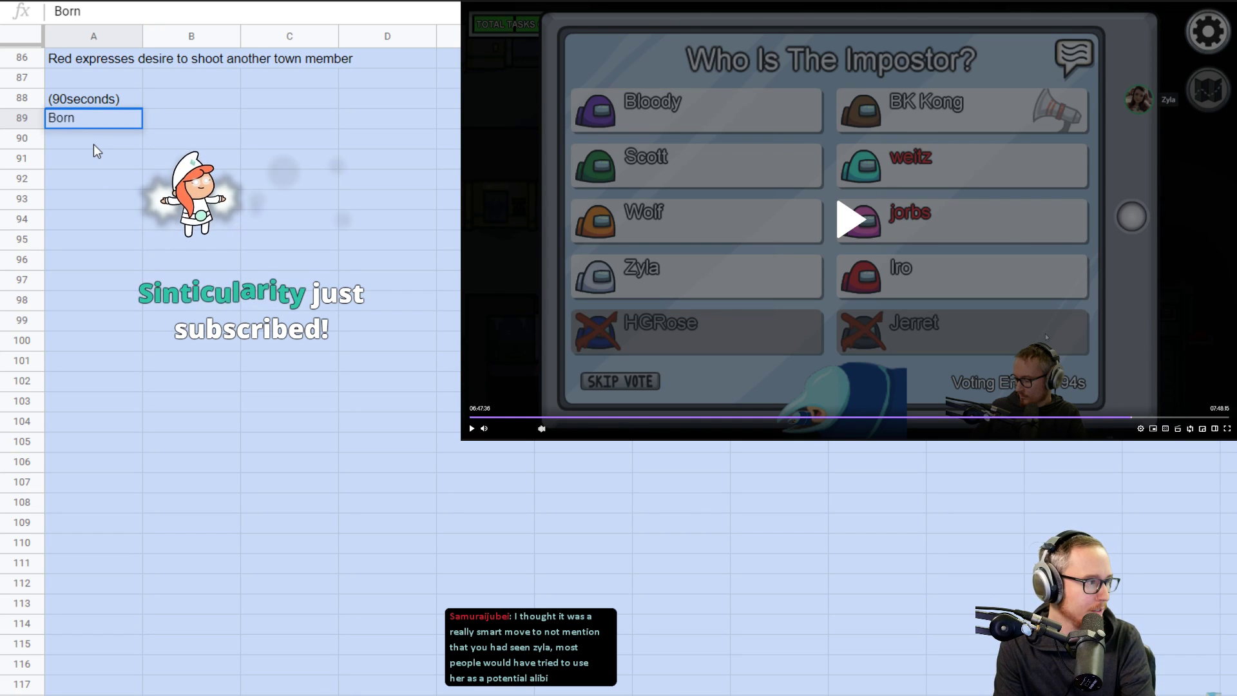
type("Brown reporting b")
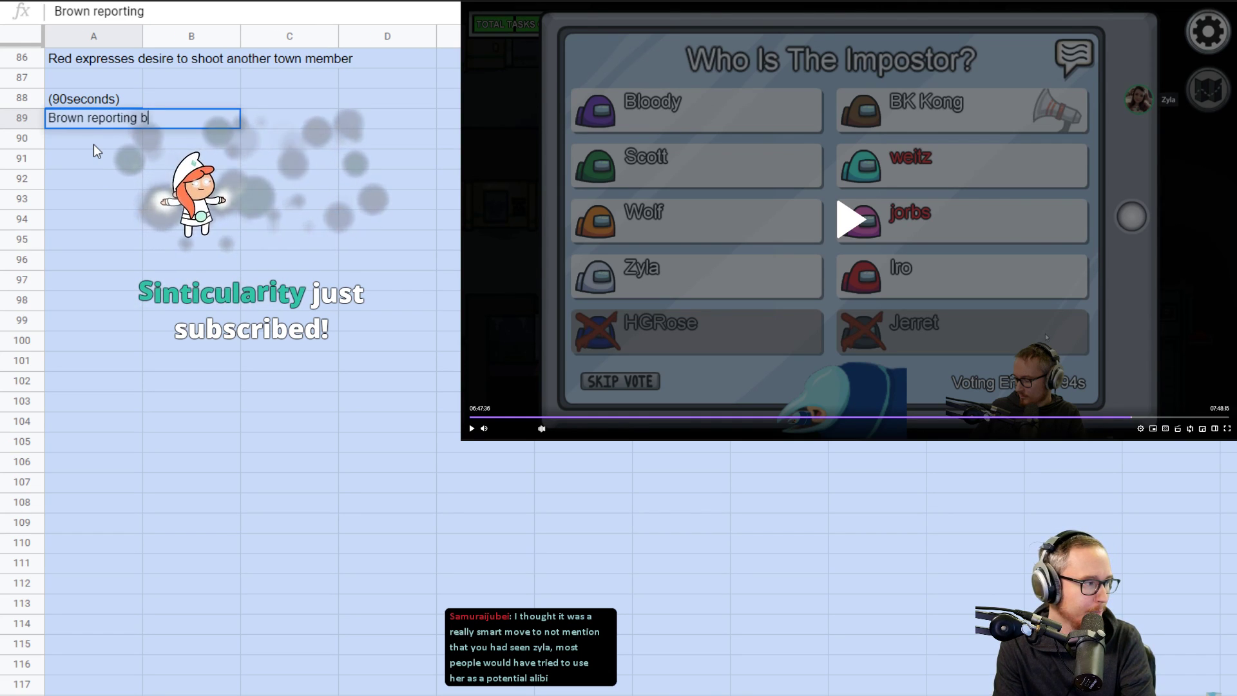
type("ody and information about kill")
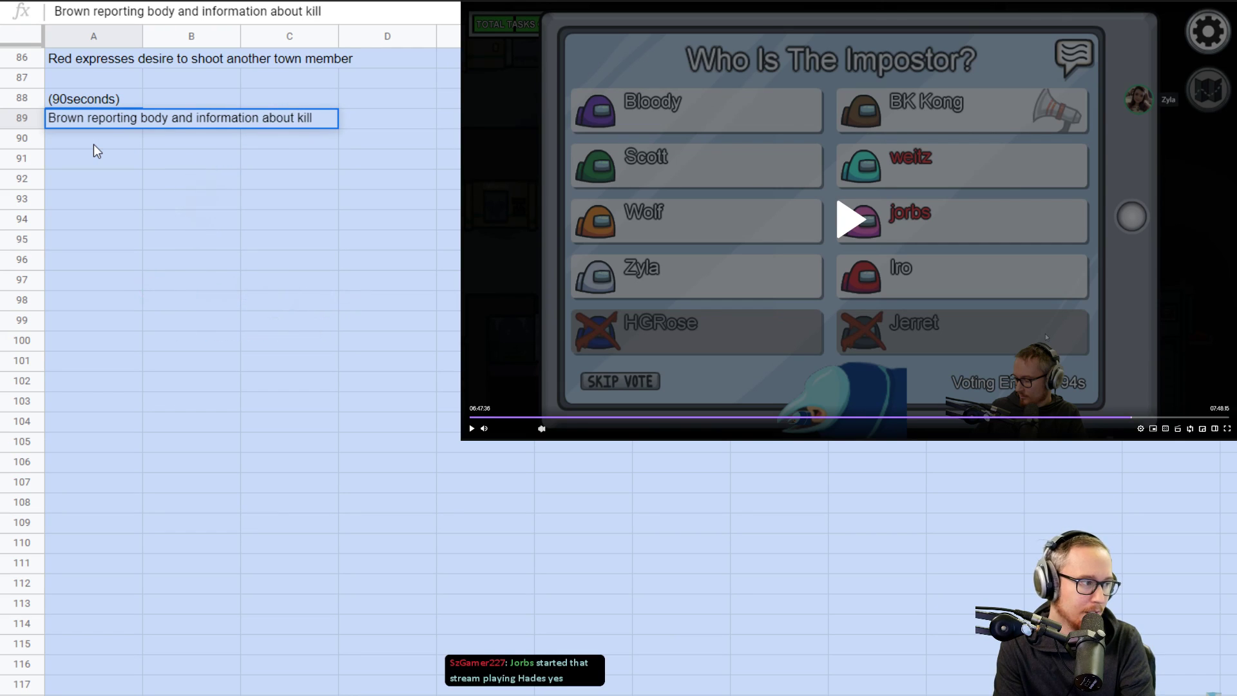
type("timeline")
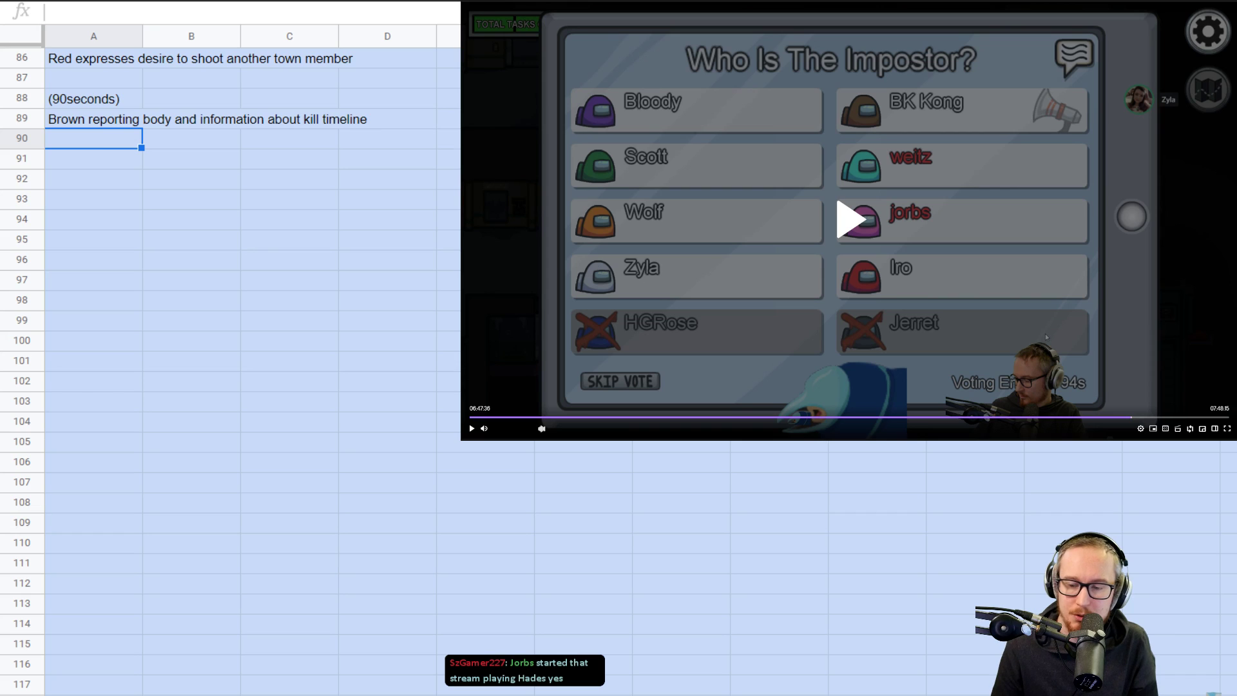
- Resume the VOD through the voting discussion, then pause it again
left_click(470, 429)
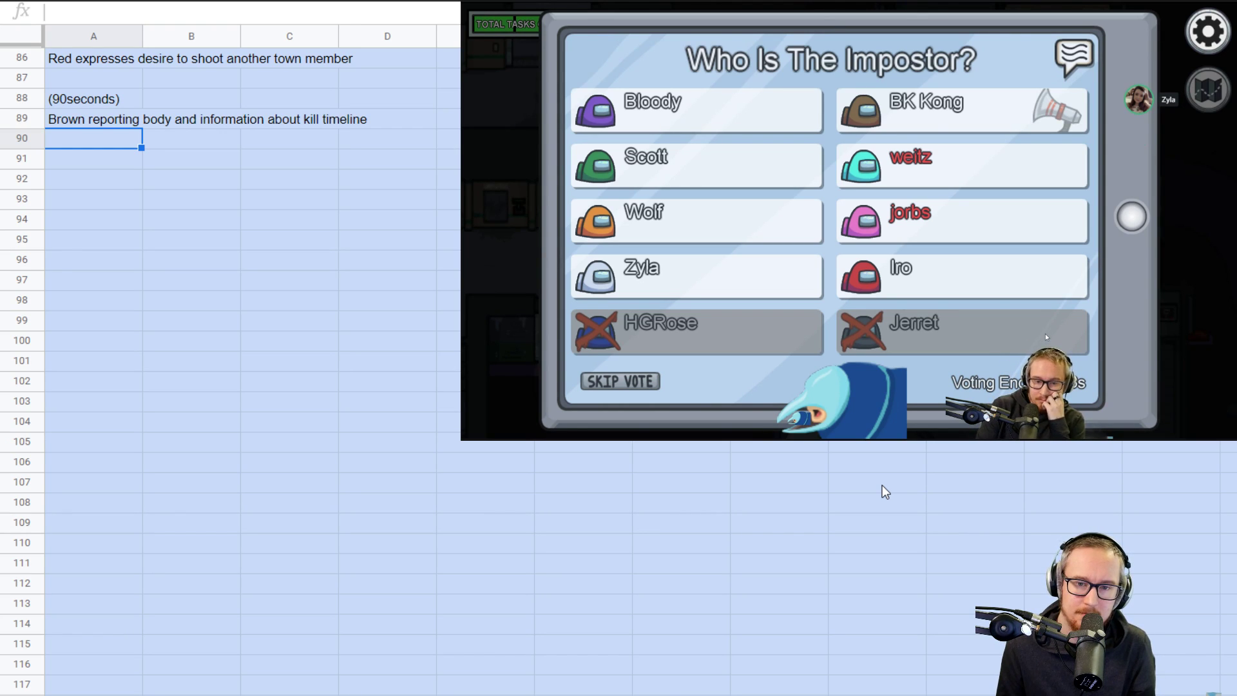
mouse_move(928, 444)
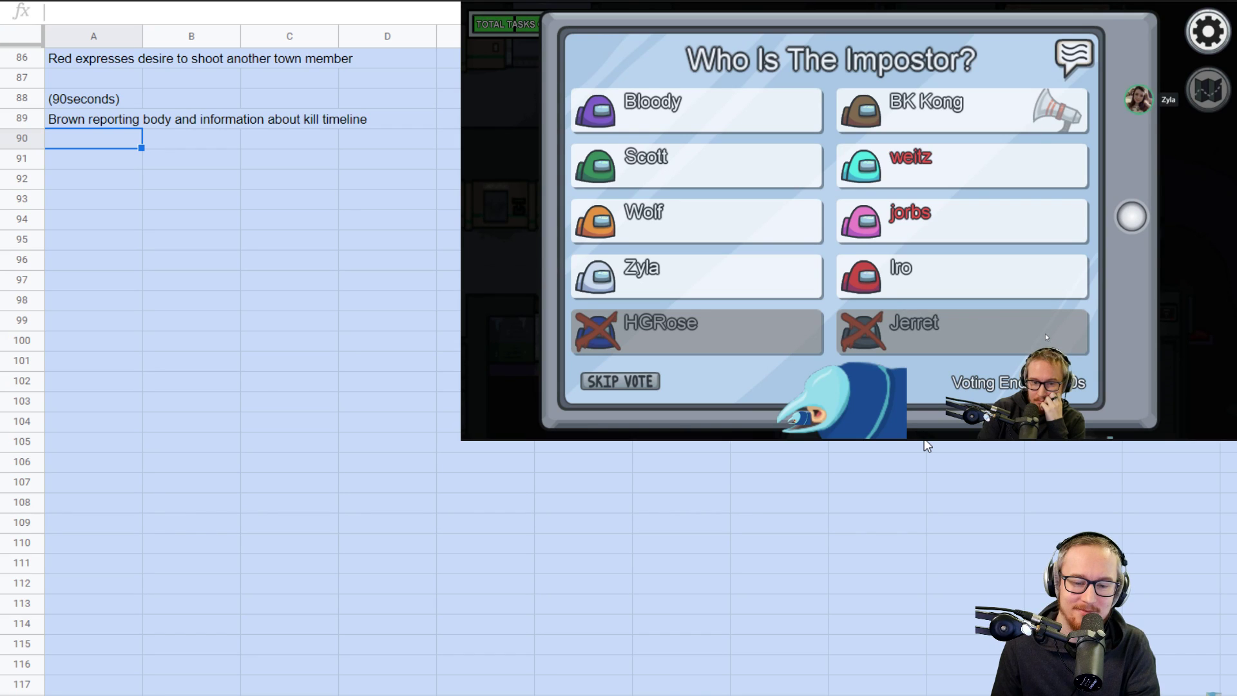
mouse_move(485, 308)
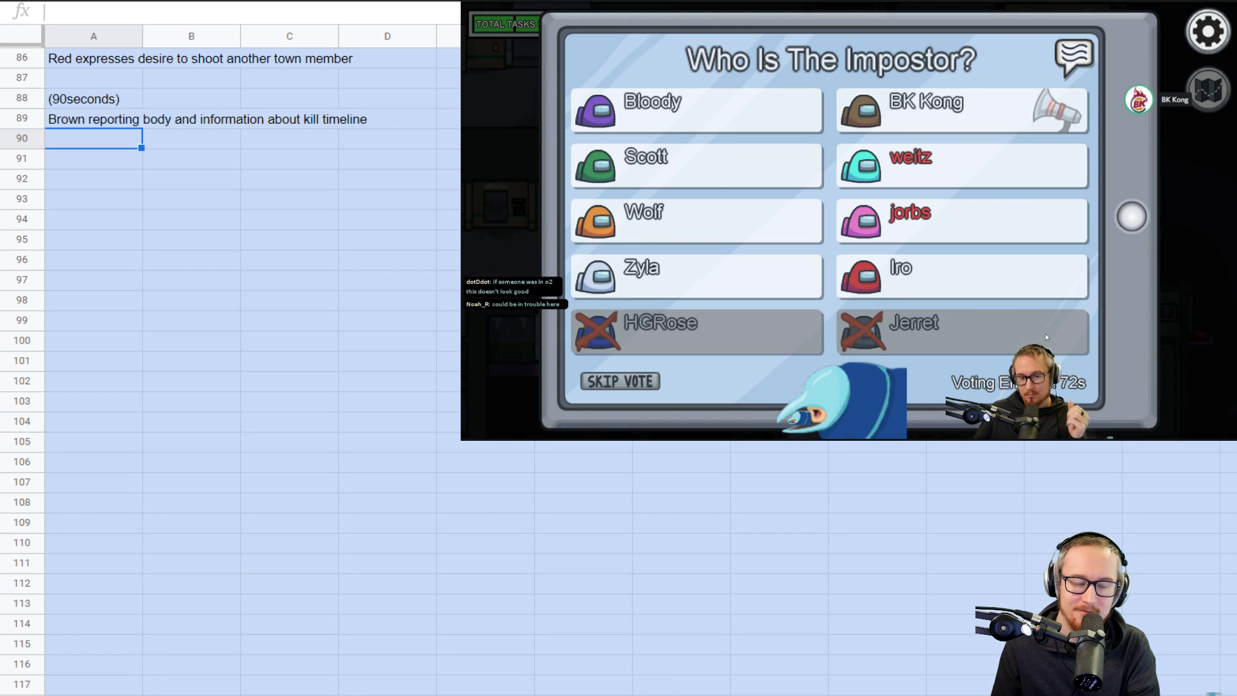
mouse_move(619, 284)
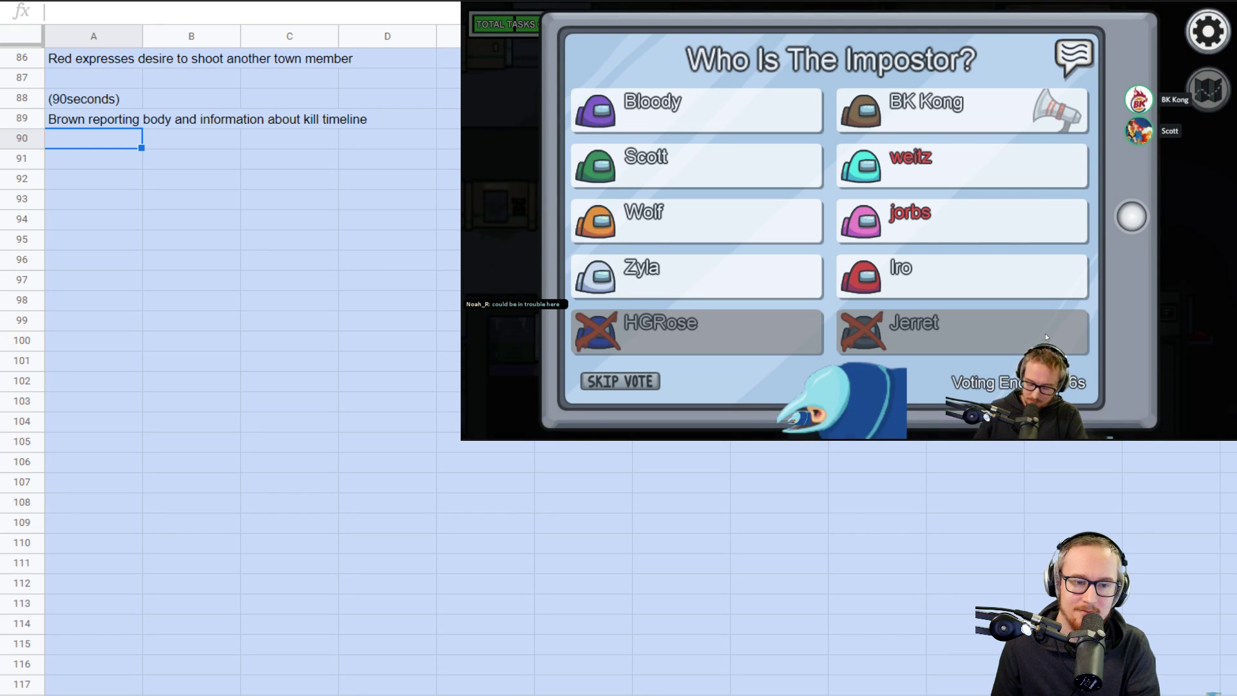
mouse_move(631, 284)
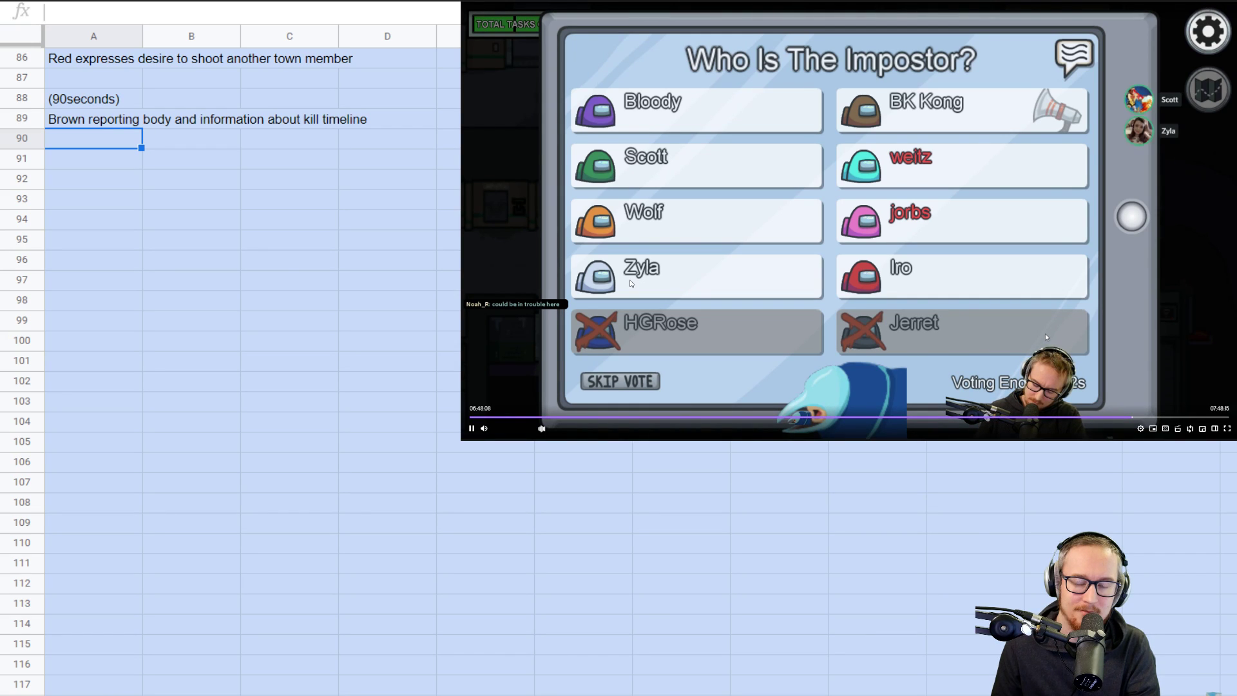
left_click(470, 428)
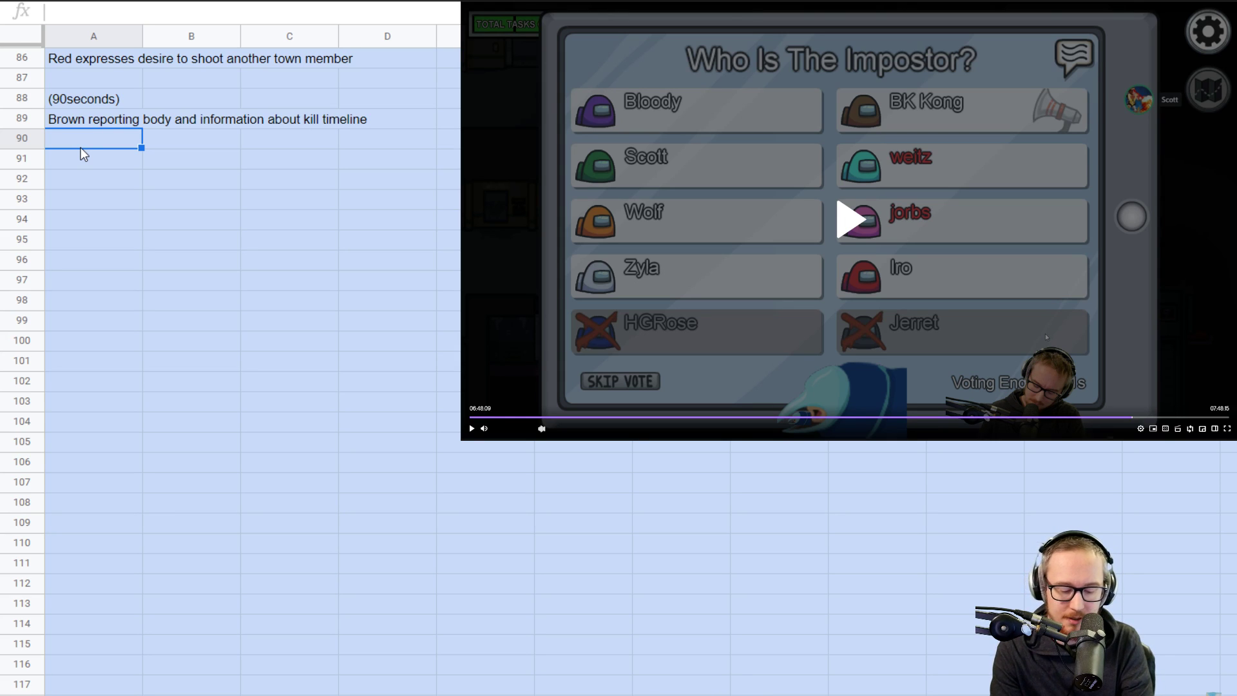
- Log a '(70s)' timestamp and the note that White seems incriminated
type("(70seconds")
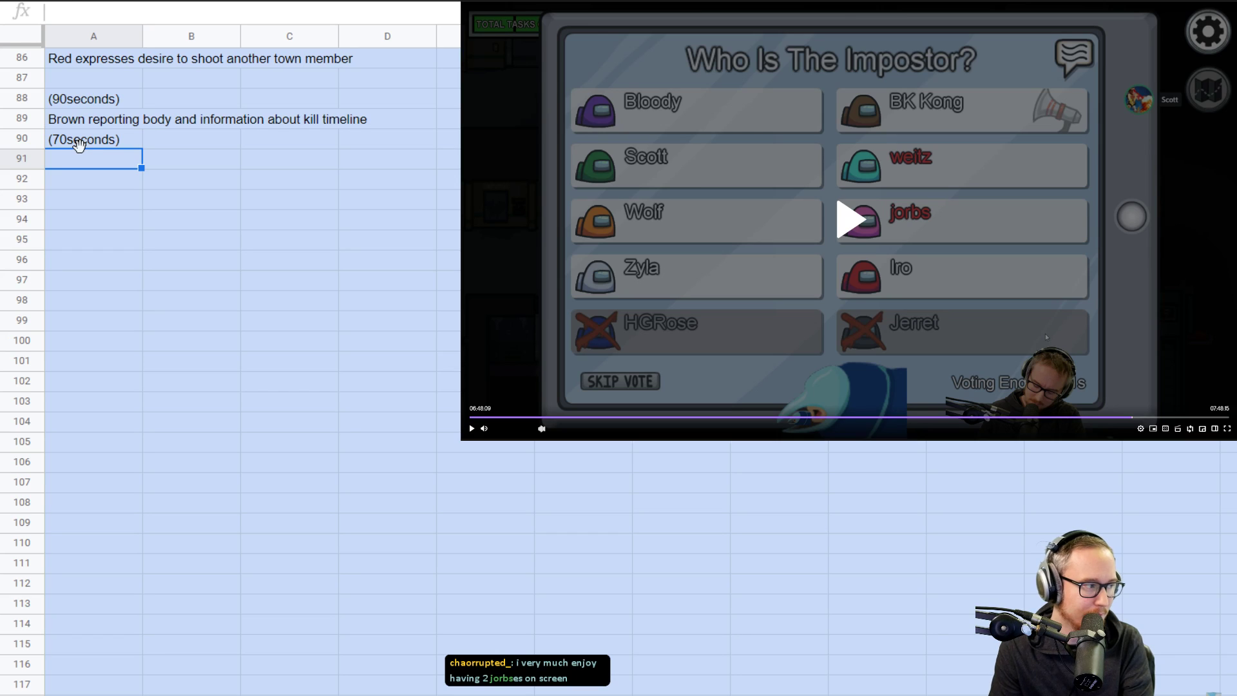
left_click(84, 137)
type("6")
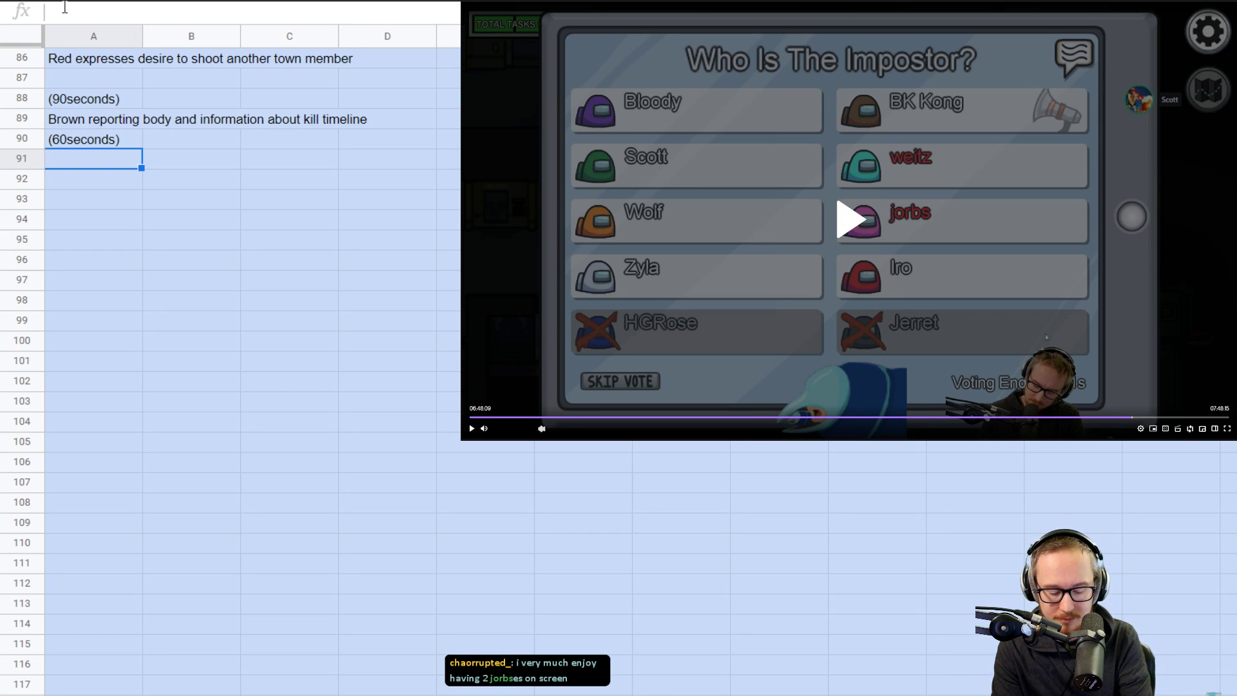
type("White se")
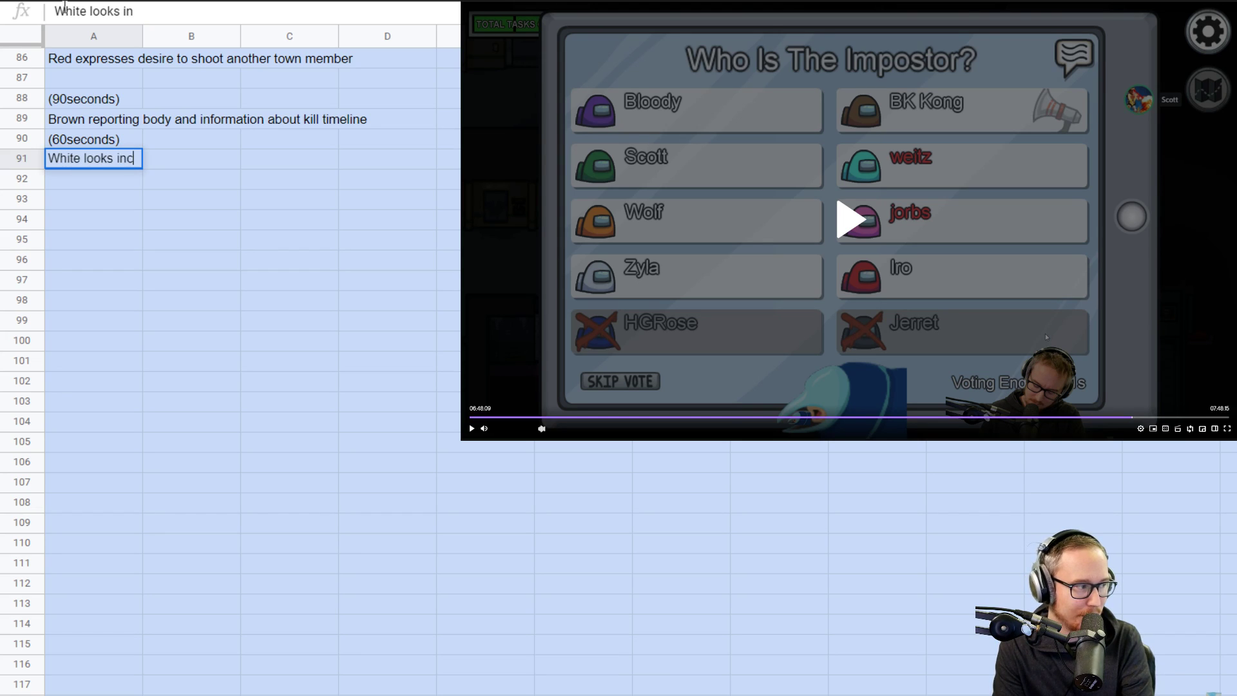
key("enter")
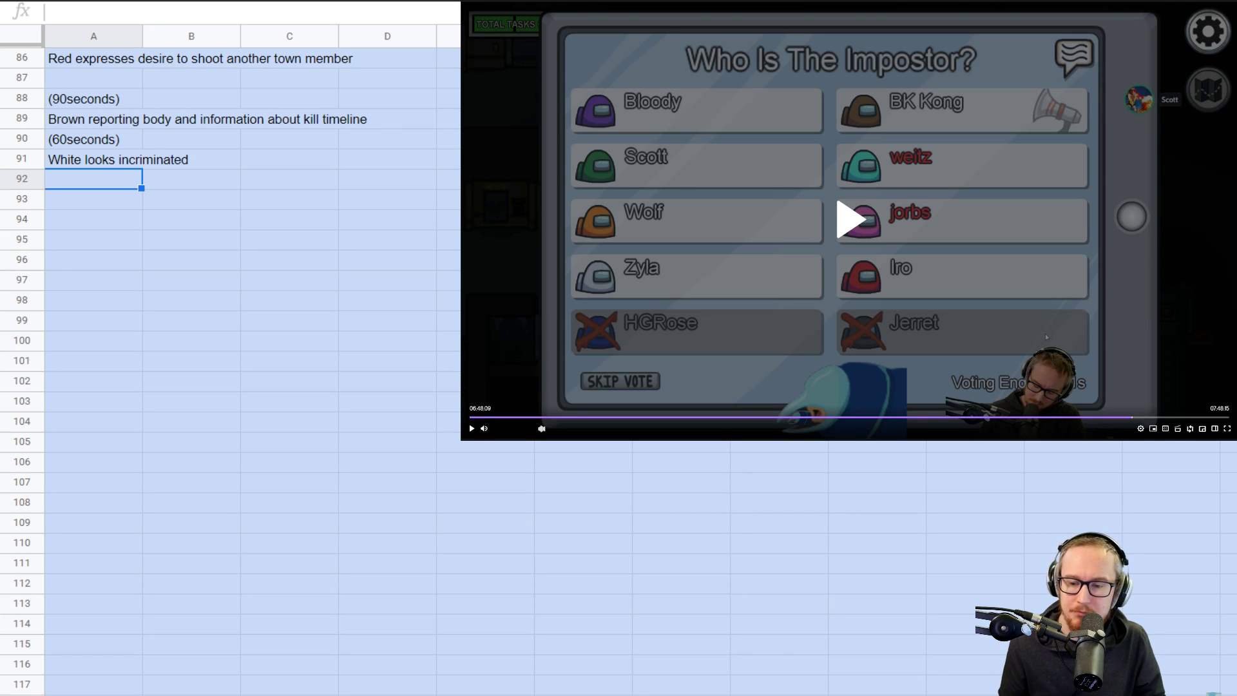
- Resume the VOD, then log '(45seconds)', a ~4-second-old kill, and Orange placing White nearby
left_click(846, 218)
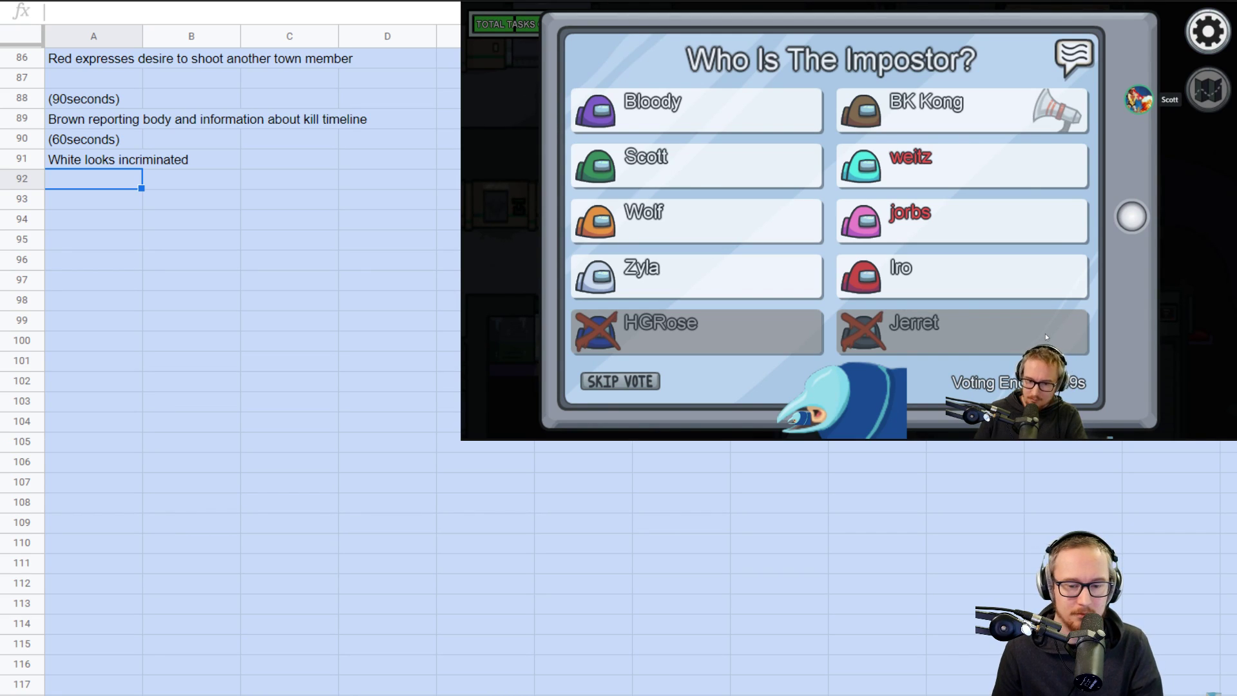
mouse_move(337, 209)
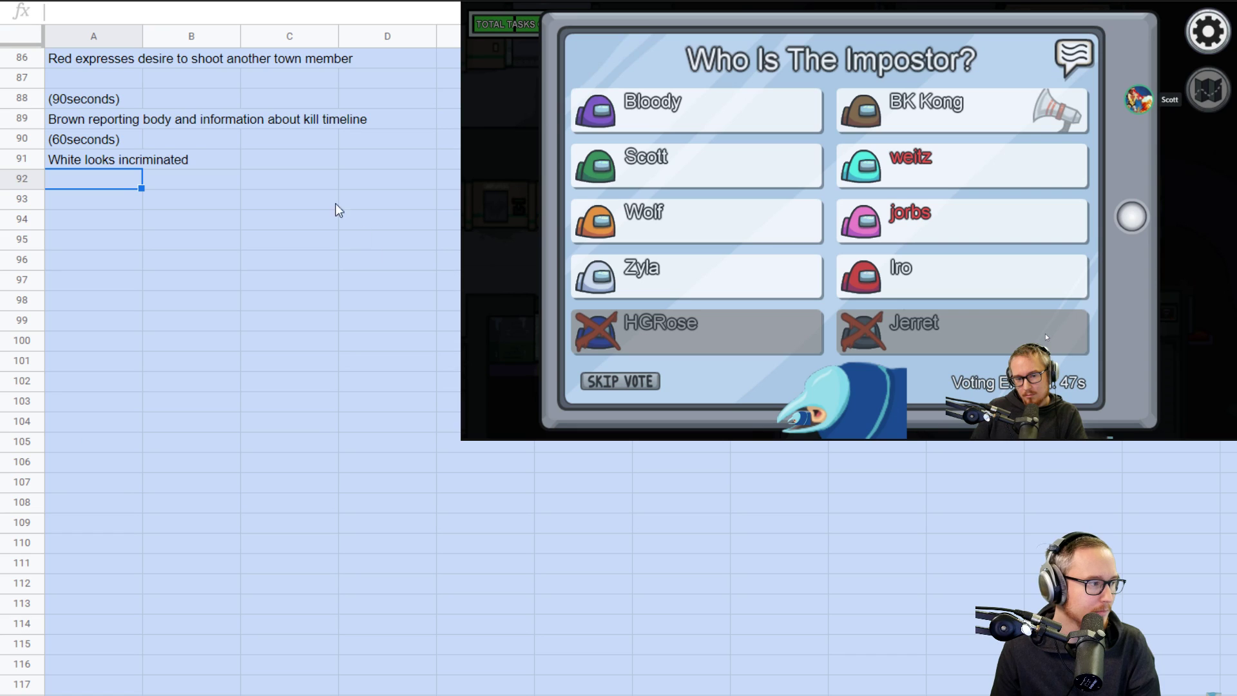
type("(45")
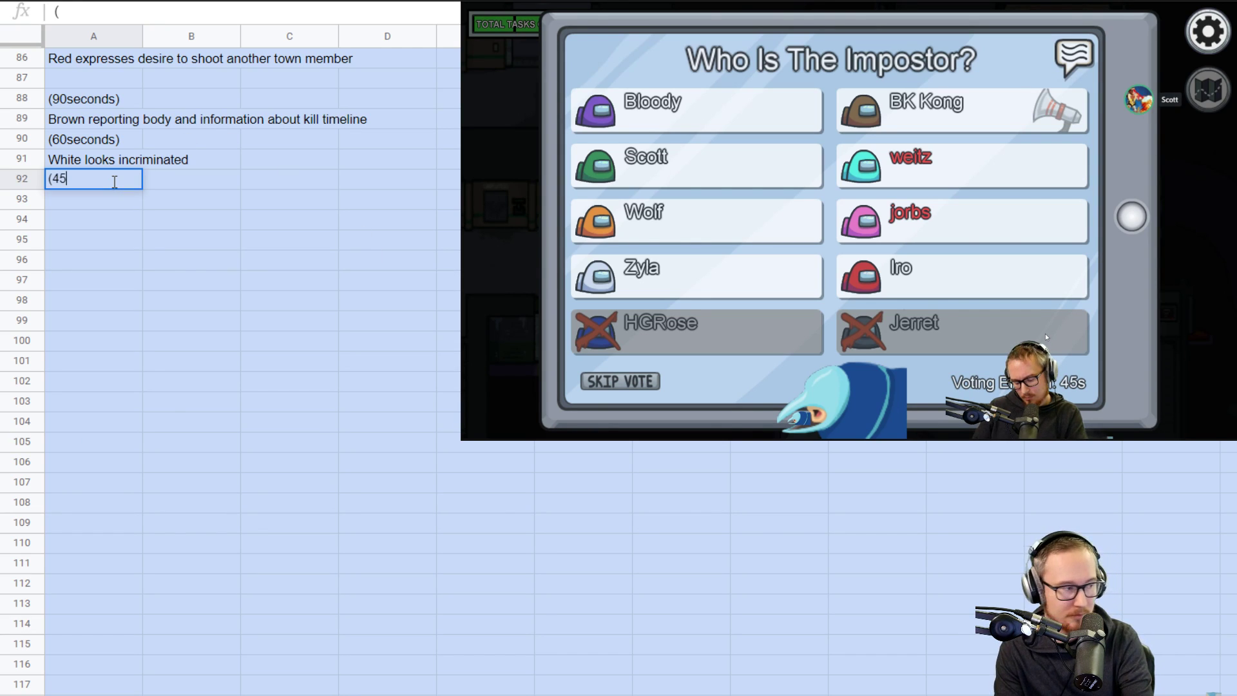
type("seconds)")
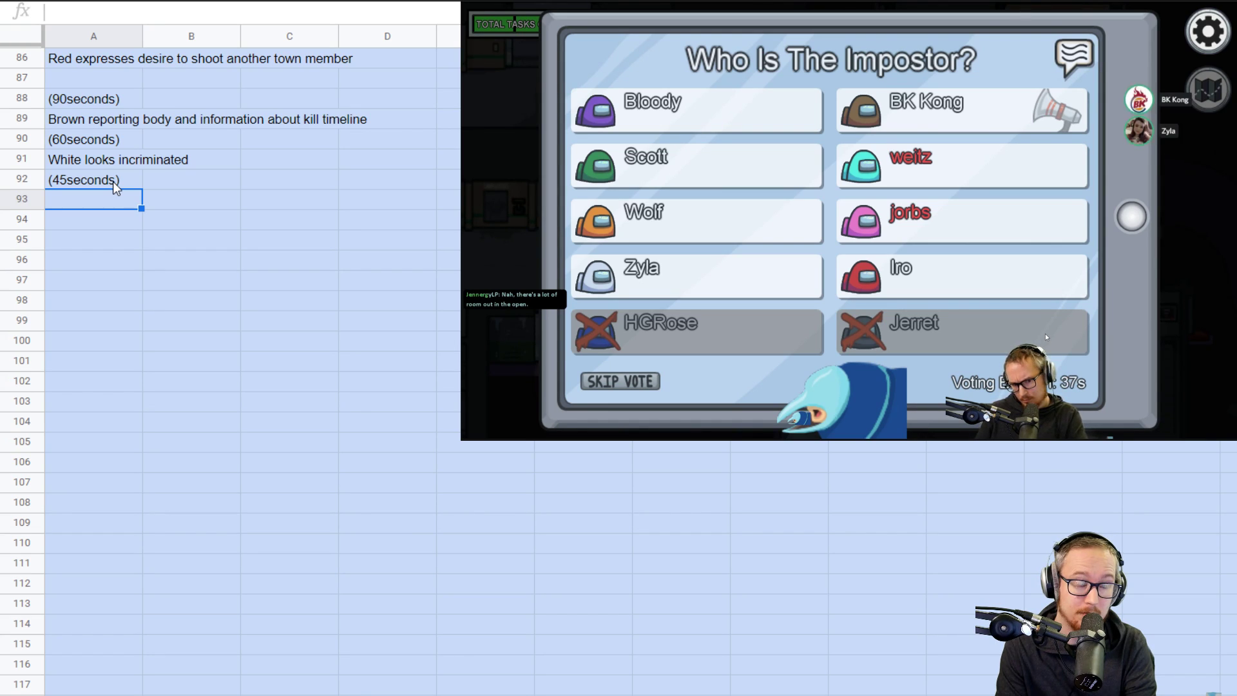
type("K")
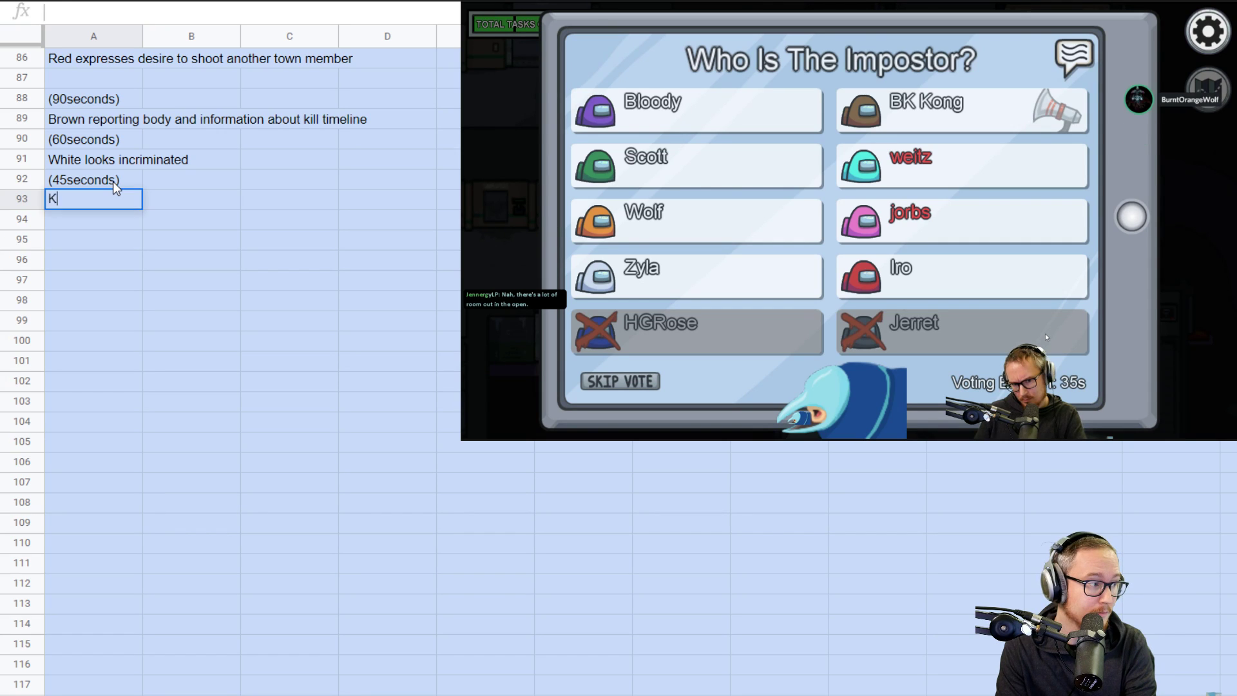
type("Kill is ~4 seconds old")
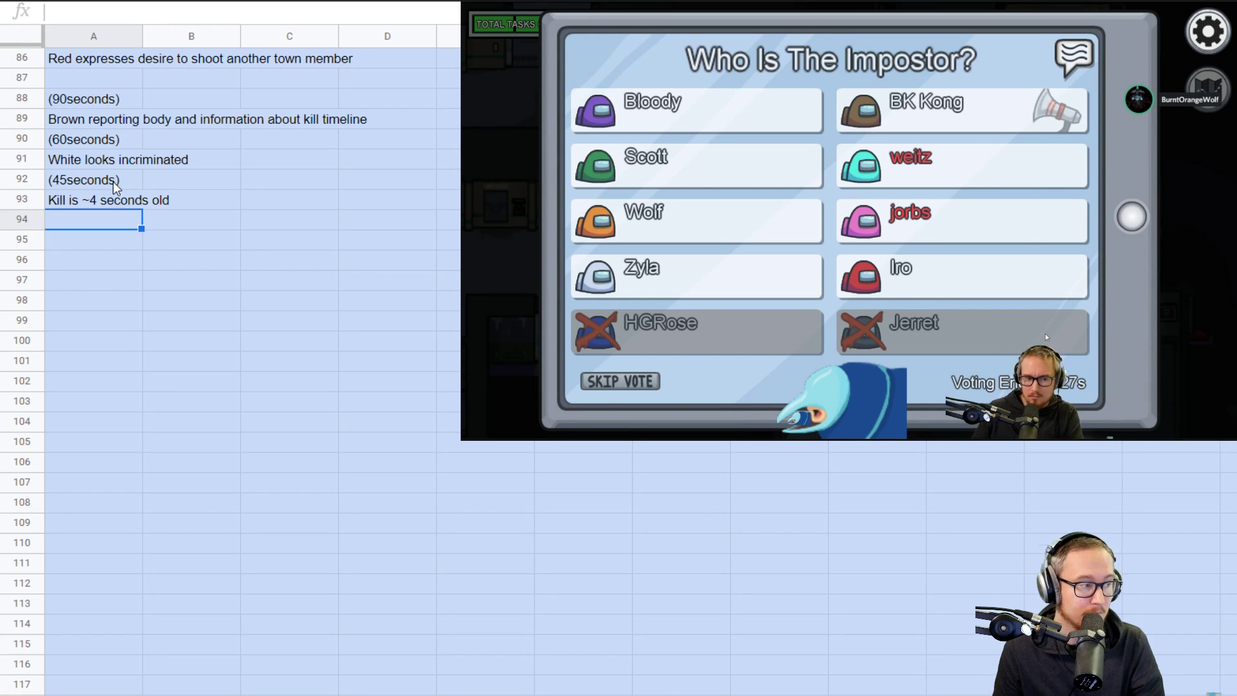
type("(25seconds")
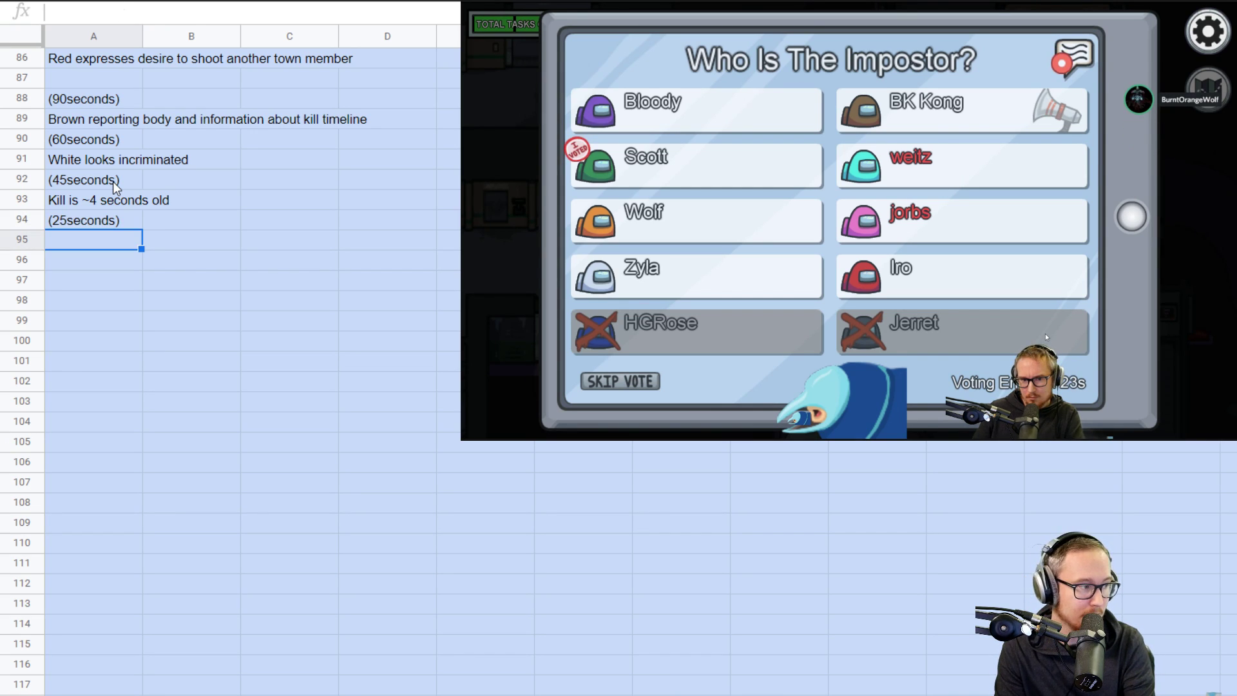
type("Orange places White in the")
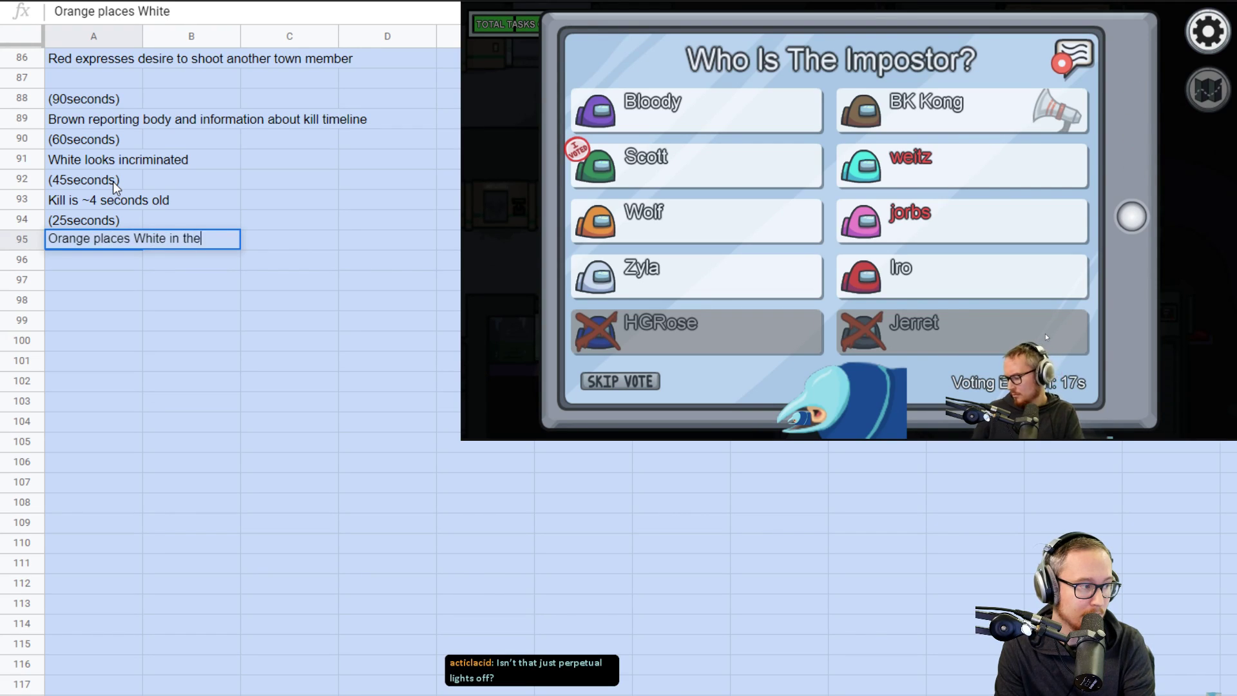
key("enter")
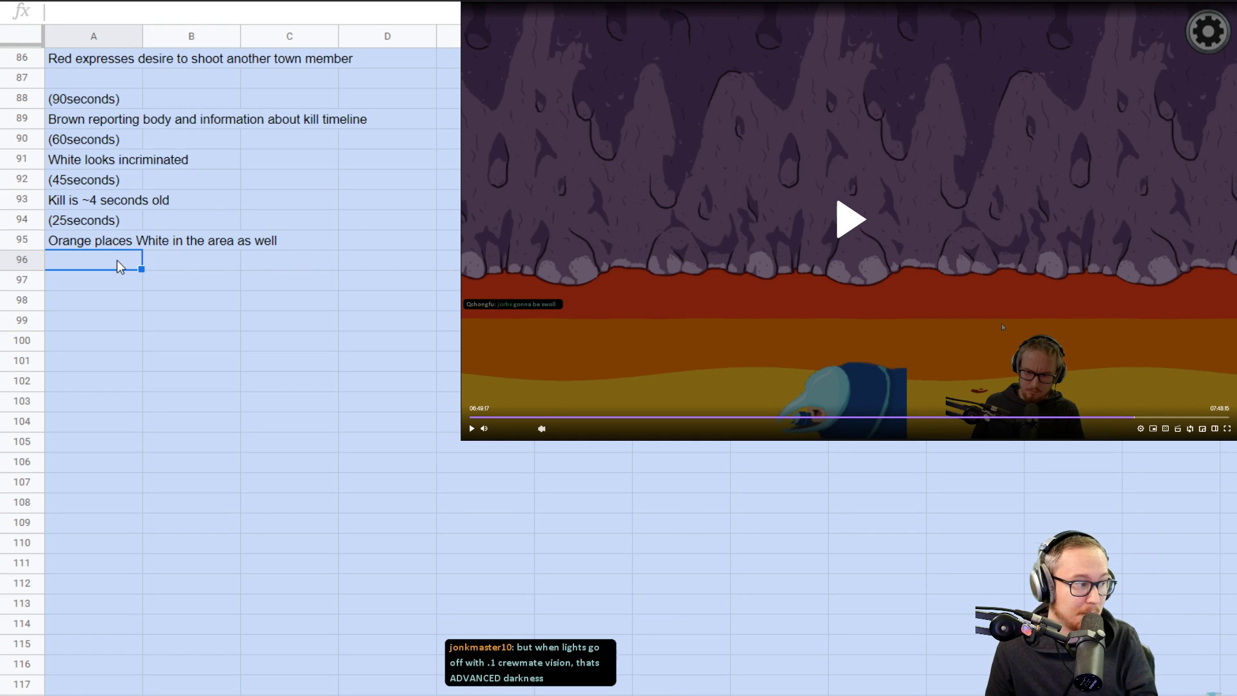
- Add a '(5seconds)' mark in A96, then play the VOD on to the next vote screen
type("(5seconds")
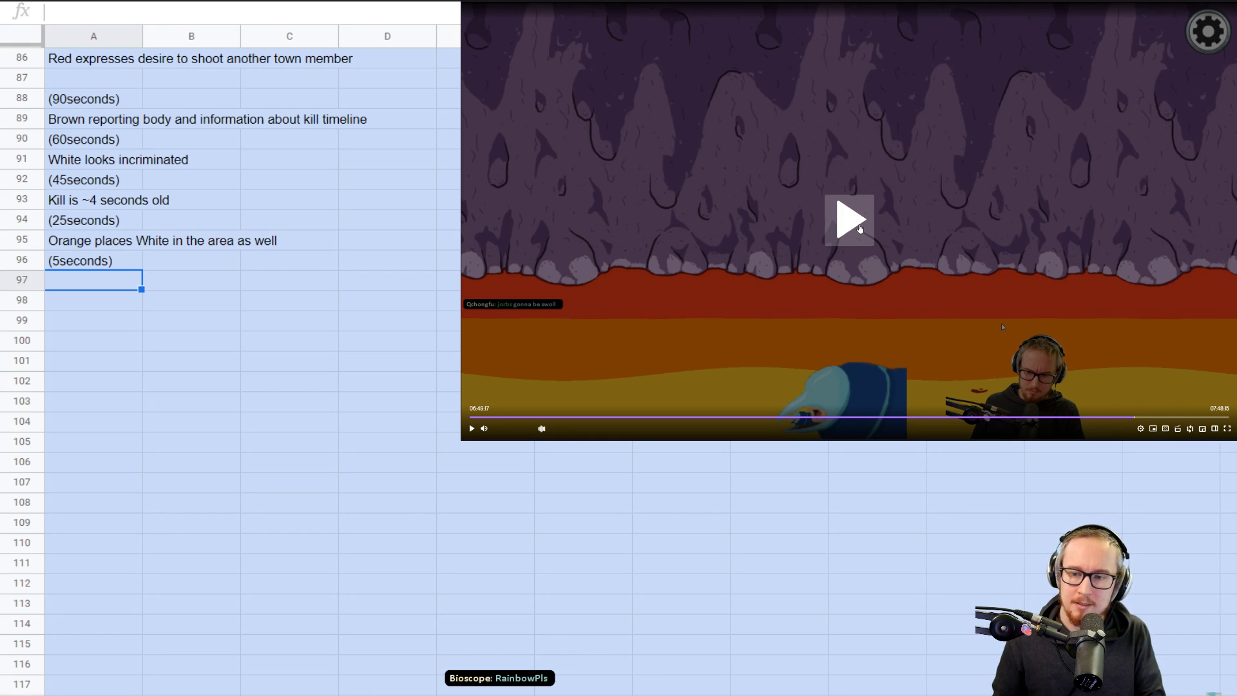
left_click(849, 219)
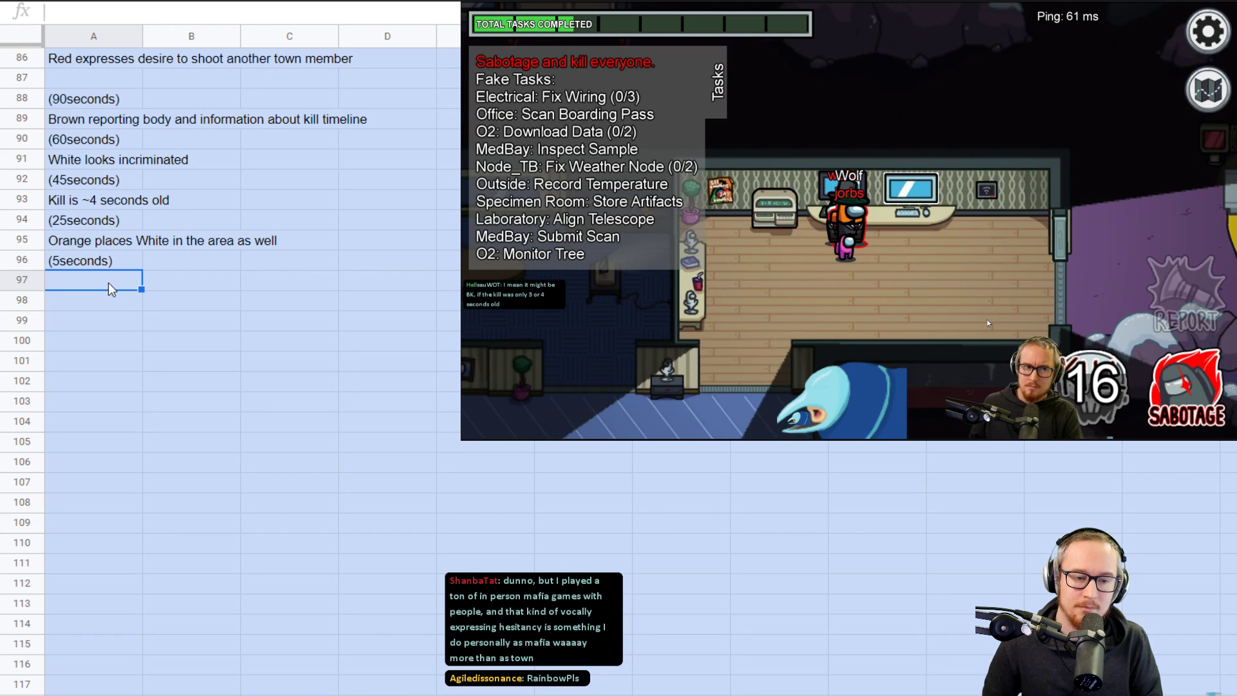
left_click(1206, 88)
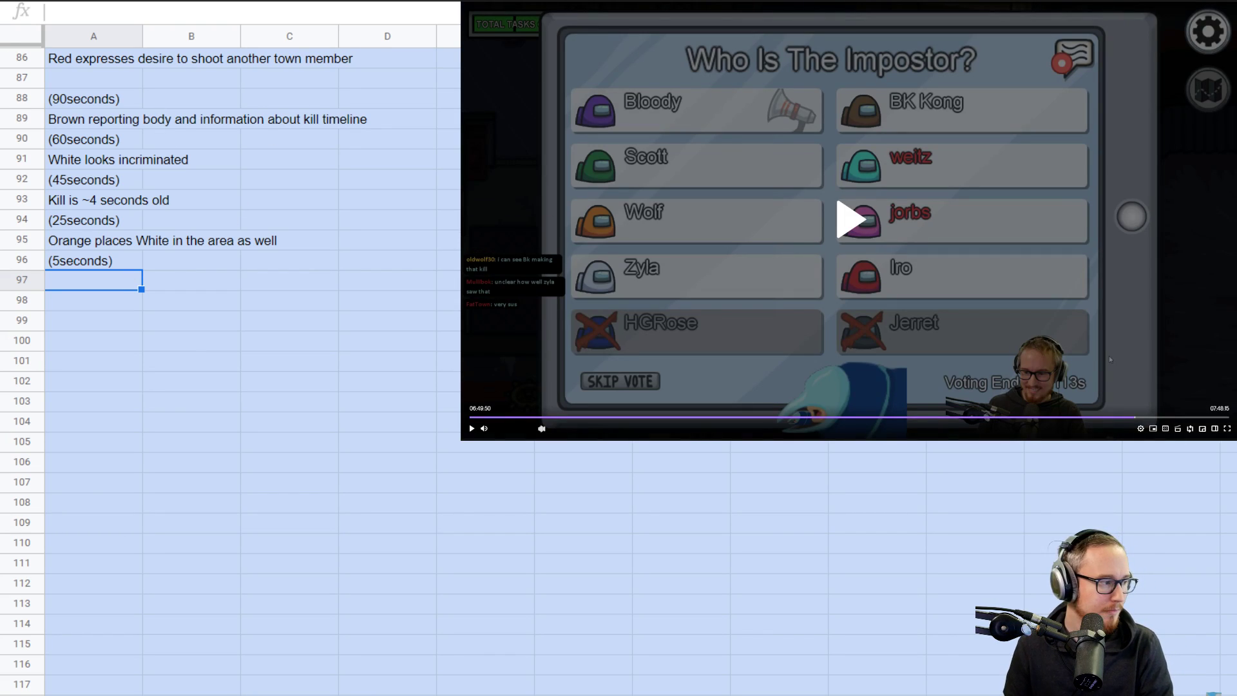
- Log '(120seconds)' in A98 and 'Purple calls info meeting' in A99
left_click(93, 300)
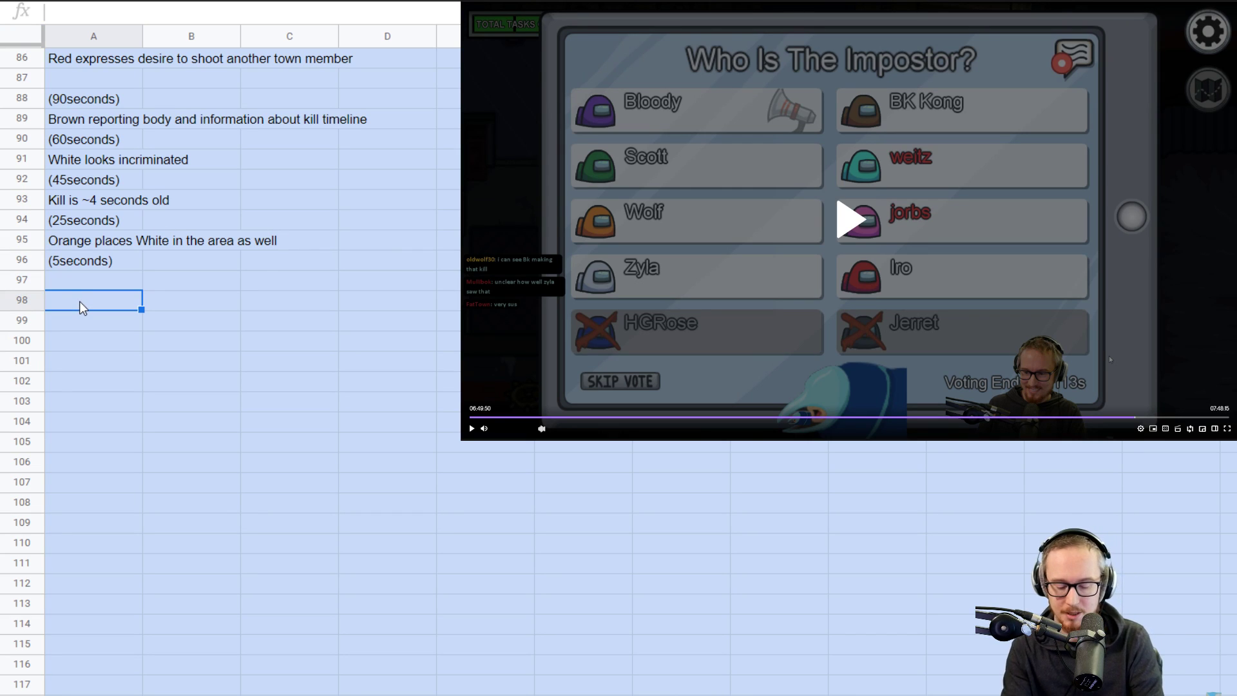
type("(120seconds")
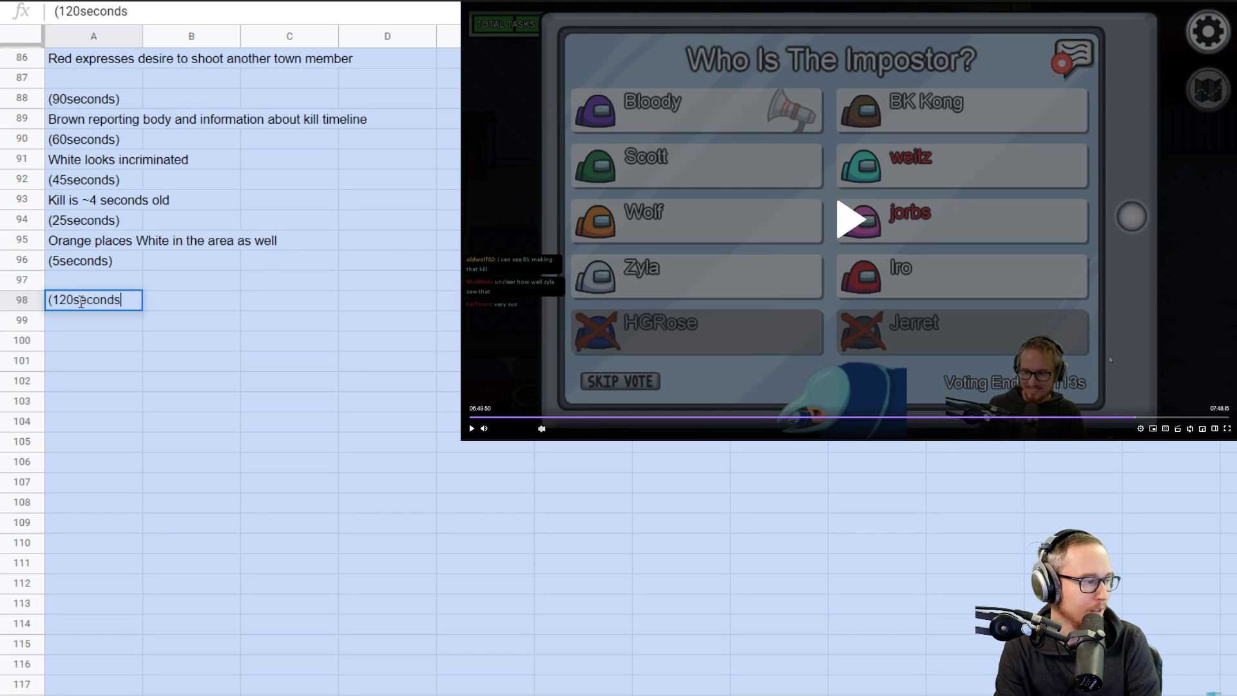
type("Purple")
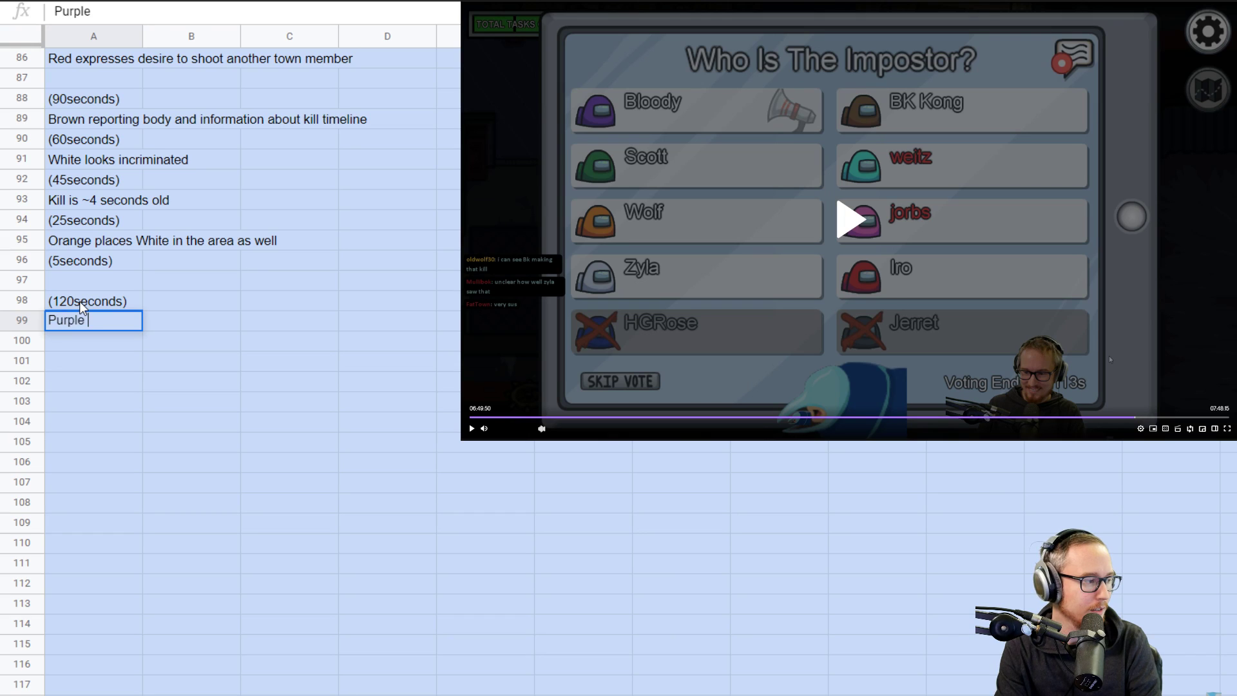
type("calls info meeting")
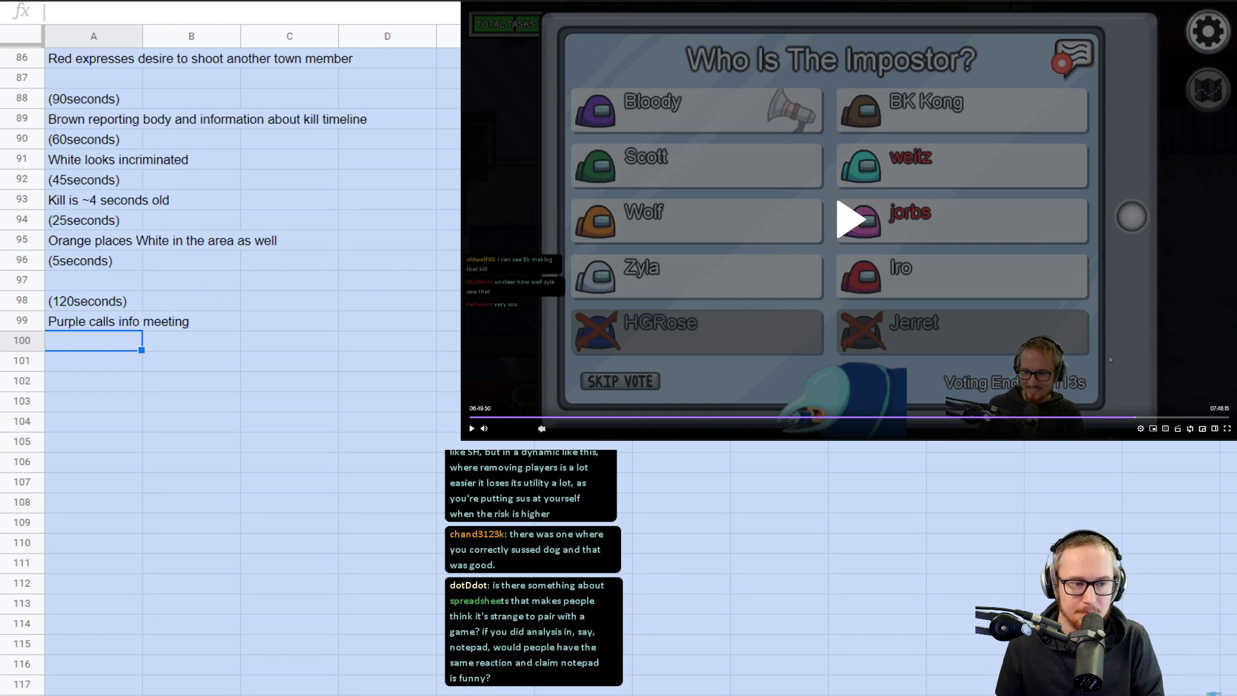
mouse_move(1161, 450)
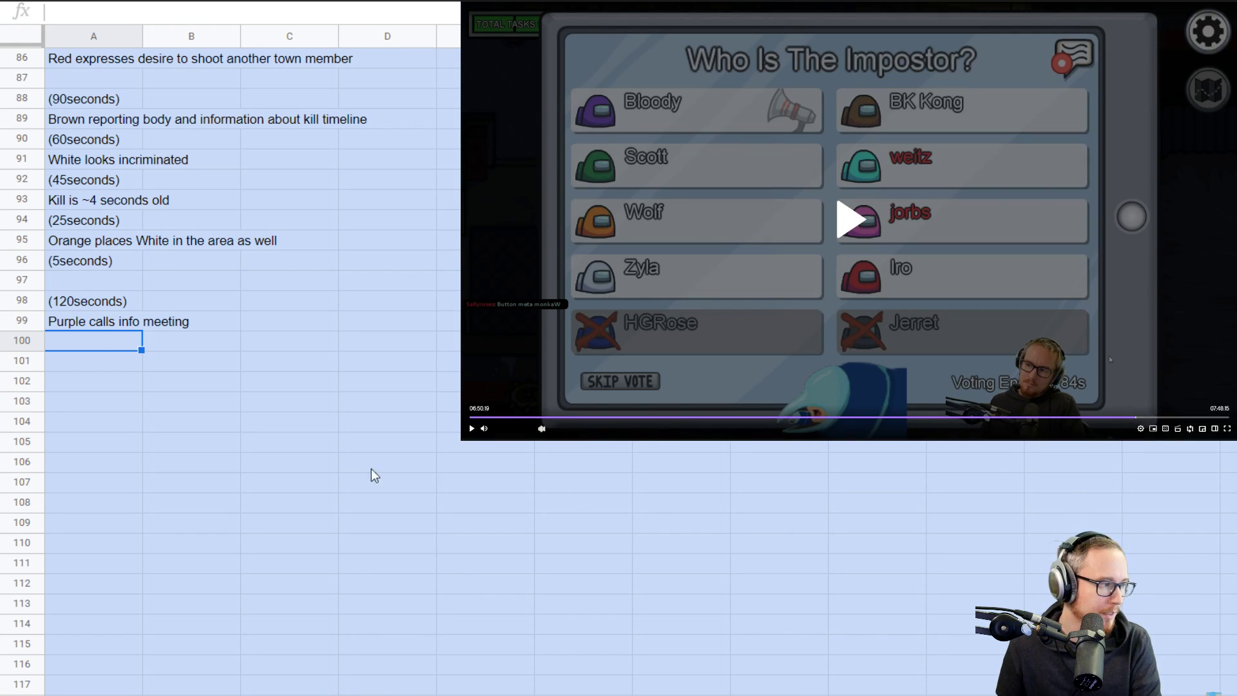
- Note Brown suggesting hard clears if people had eyes at end of round, then resume the VOD
type("Brown is suggesting hard clears")
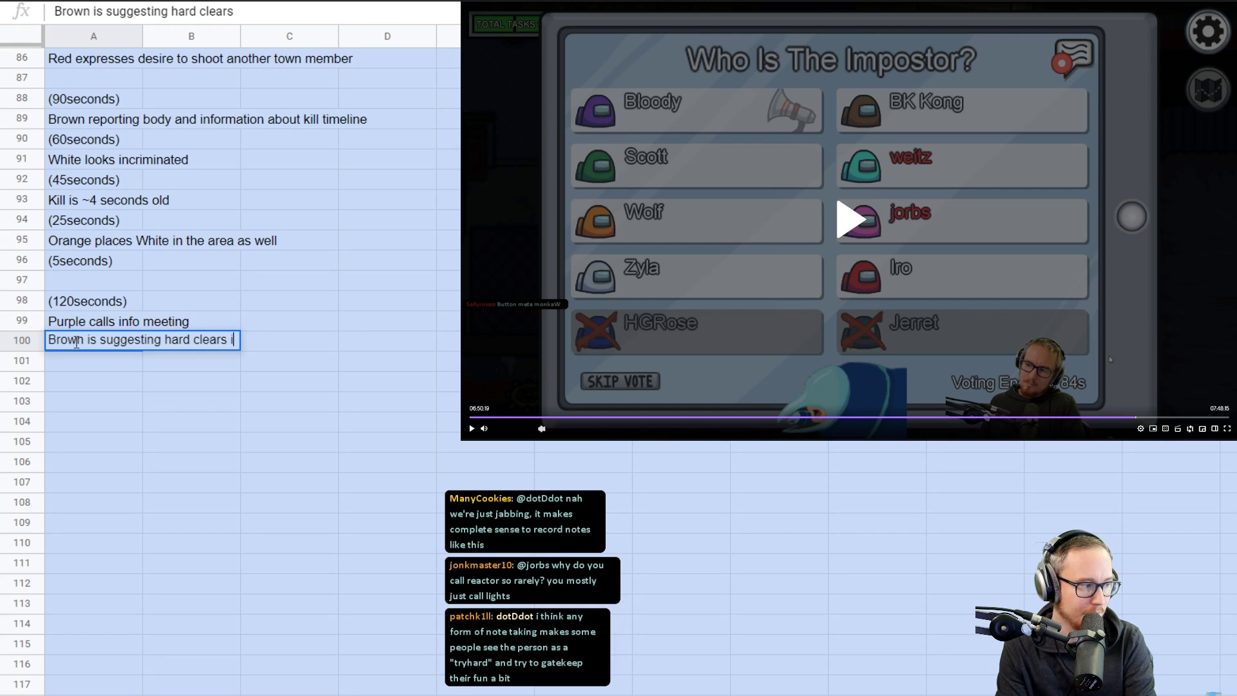
type("if people had eyes at")
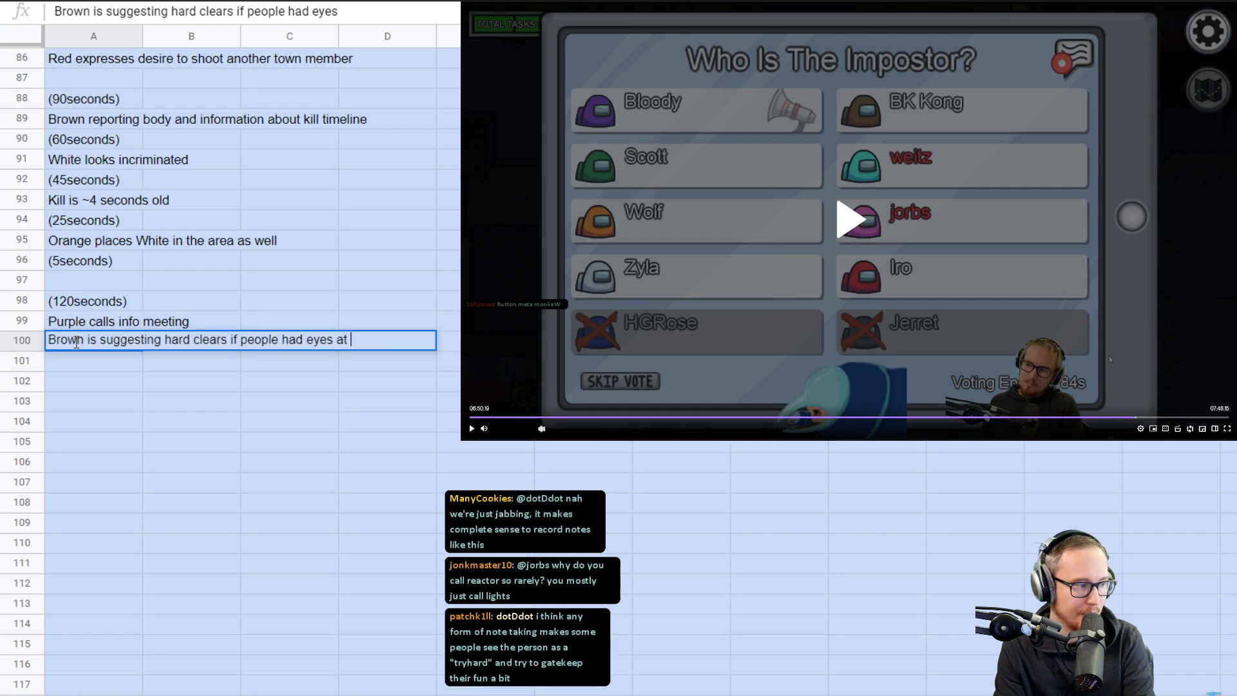
type("end of round")
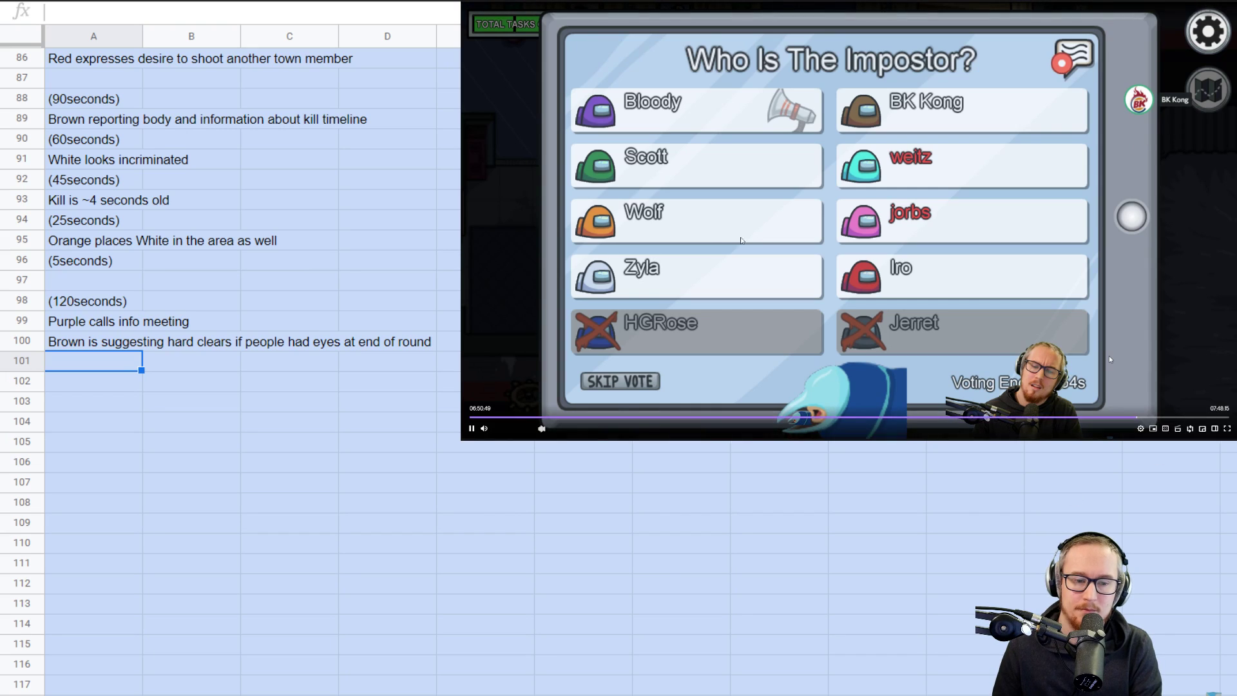
left_click(471, 428)
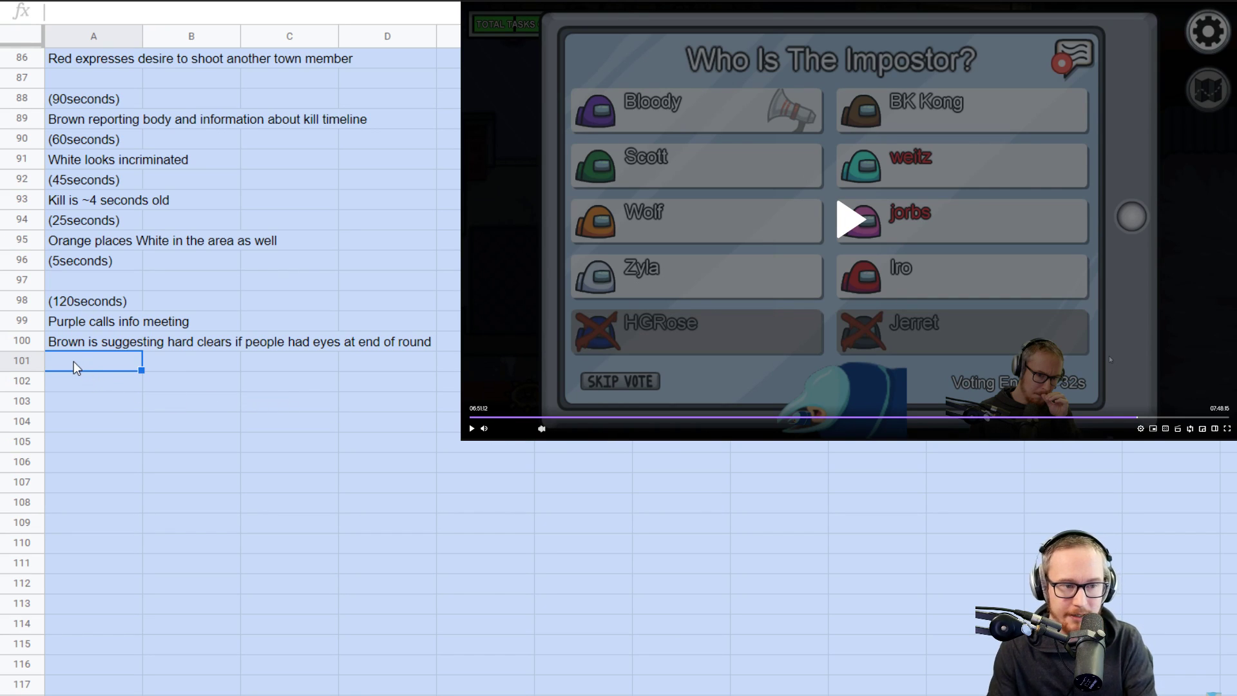
- Log a '(50s)' mark and the note that Purple was with Red at comms
type("(50se")
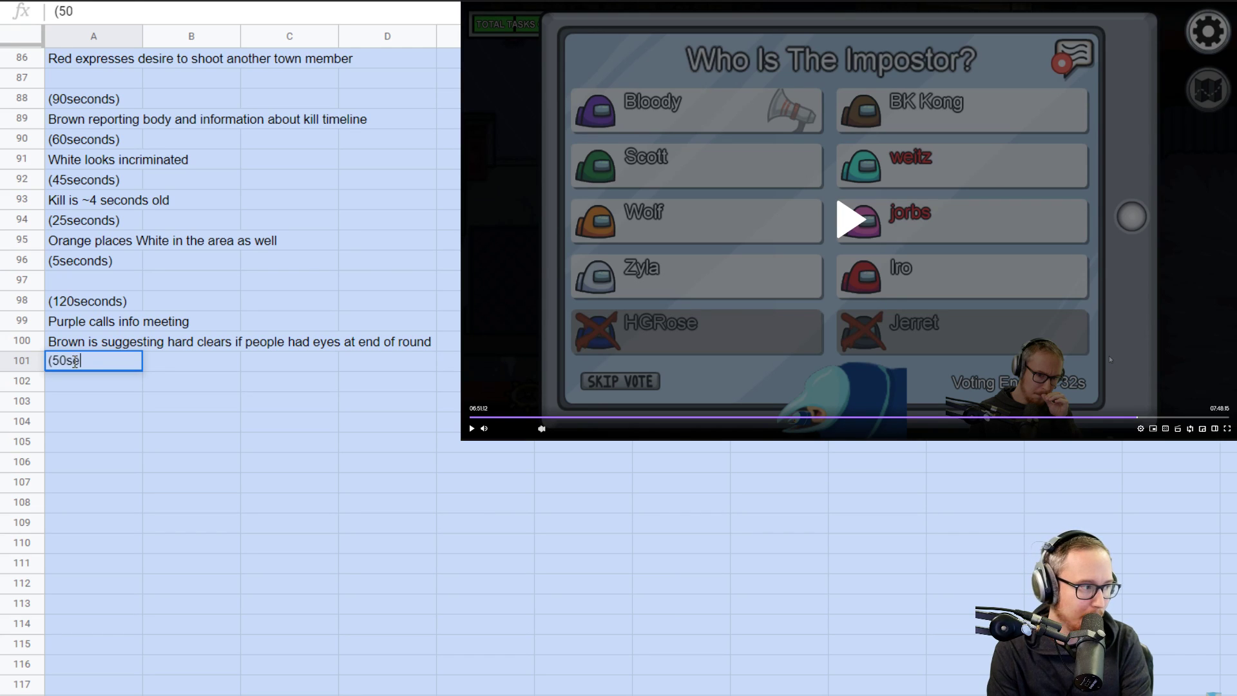
key("Enter")
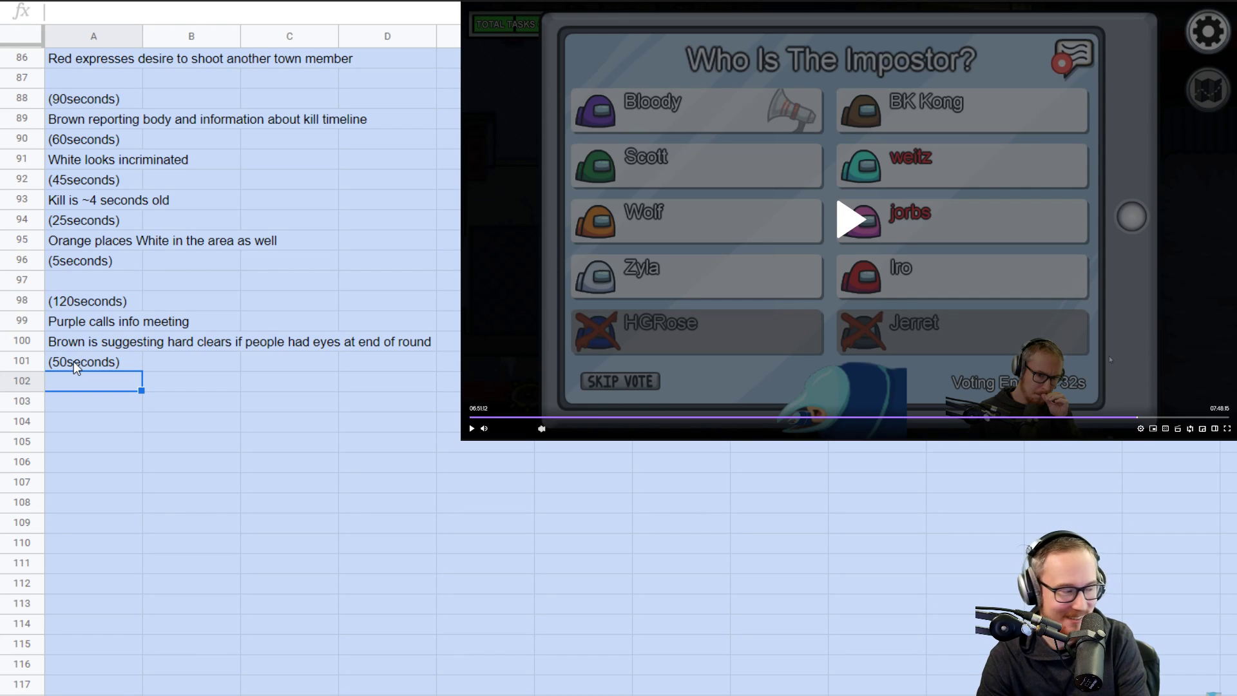
type("Purple")
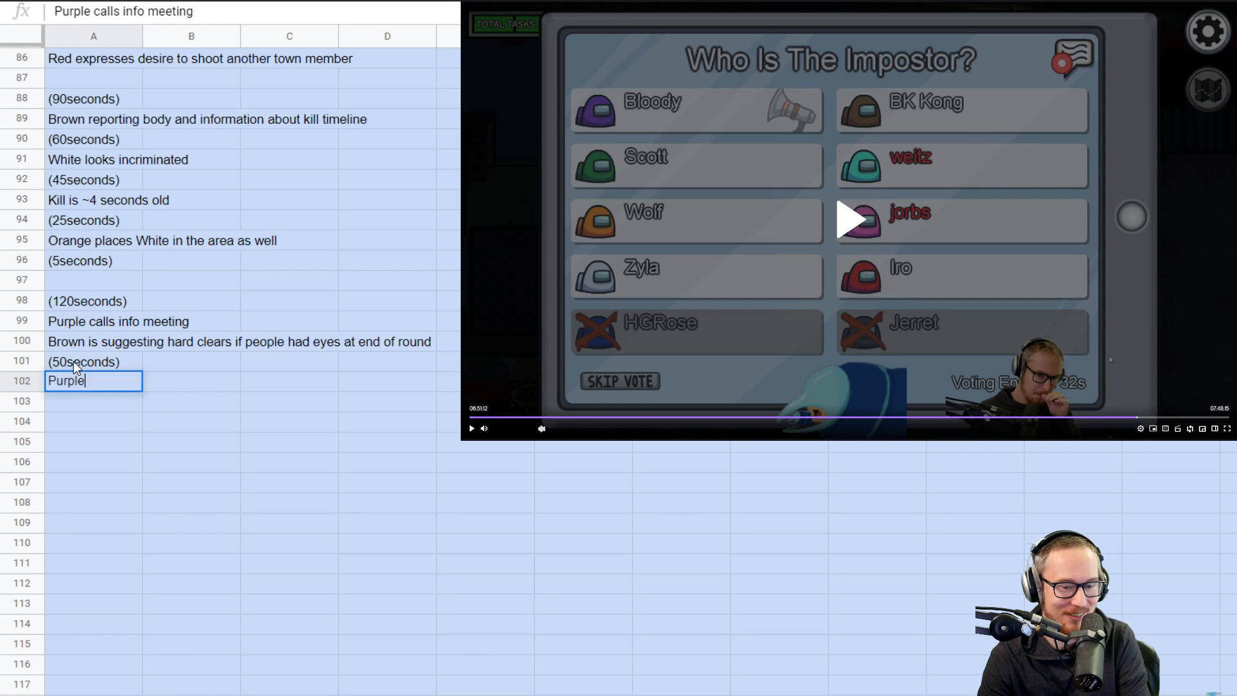
type("calls info meeting")
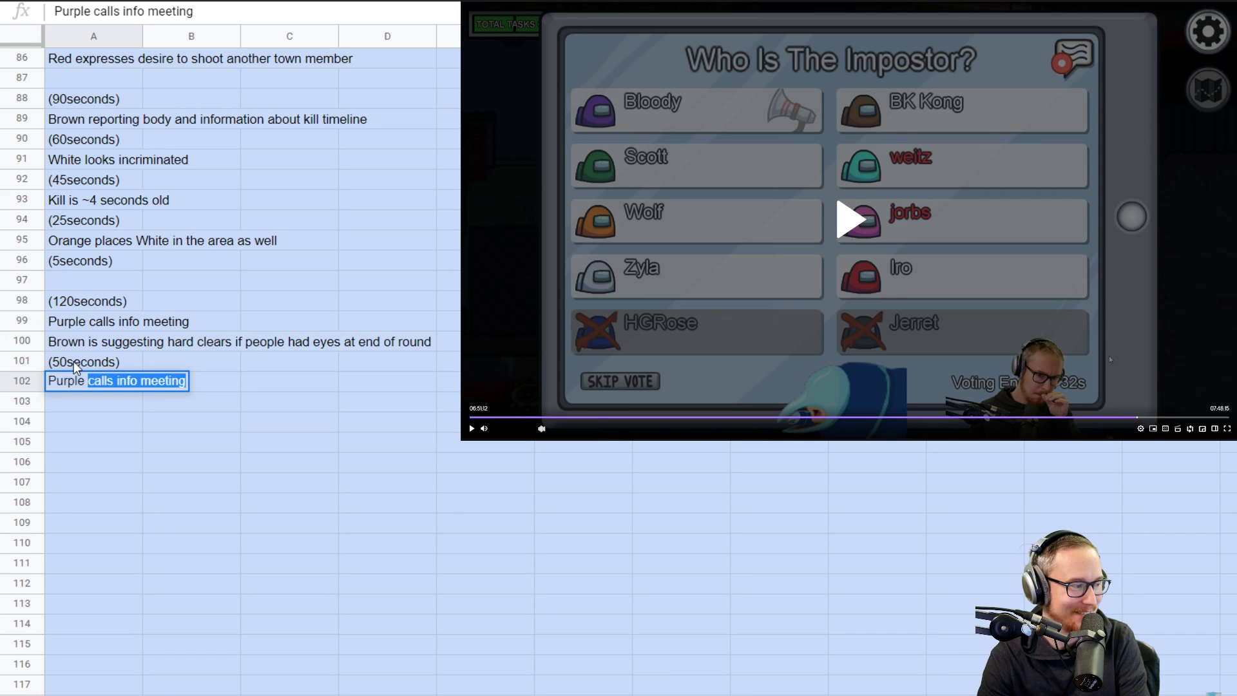
type("Purple was with Red at comms at end of round")
left_click(93, 401)
type("(30secon")
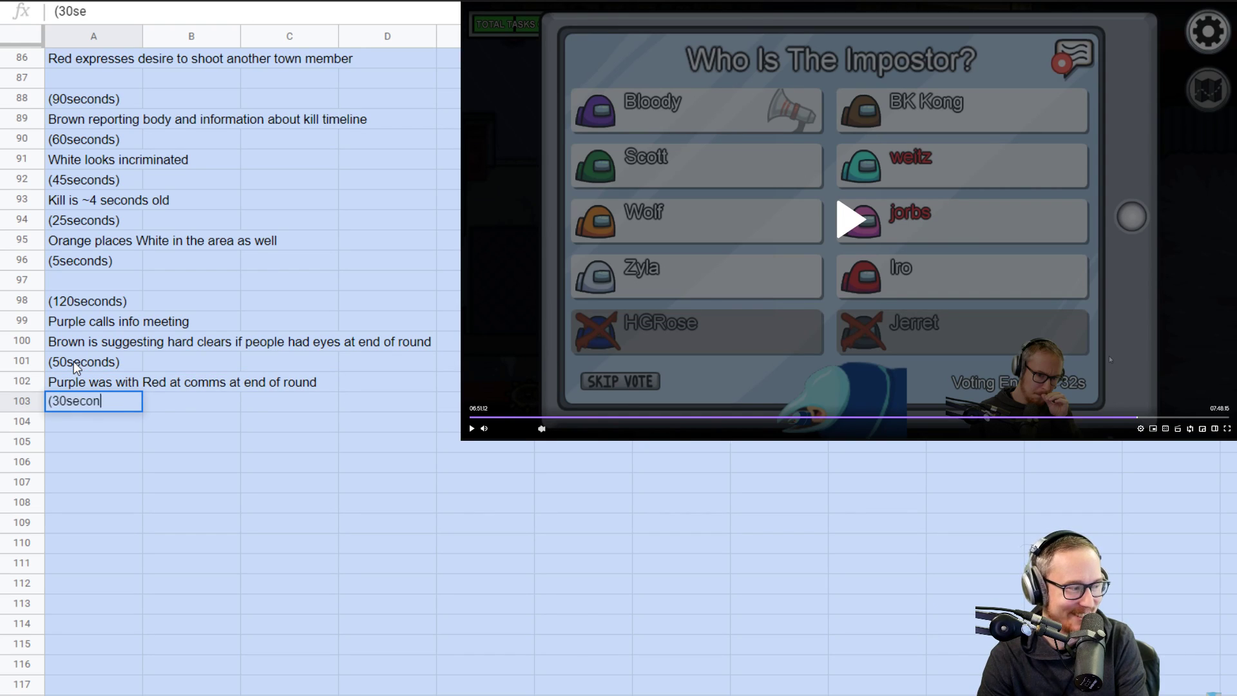
key("enter")
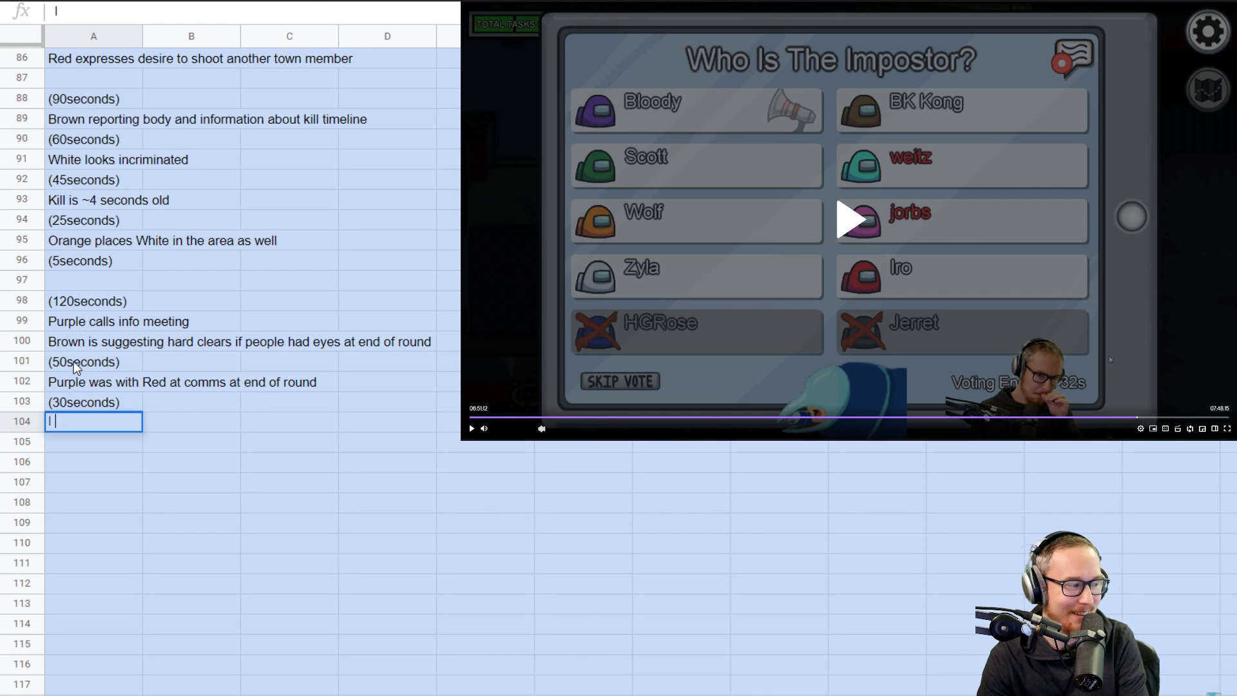
- Note placing Blue's body where Teal claimed to be at end of round
type("place")
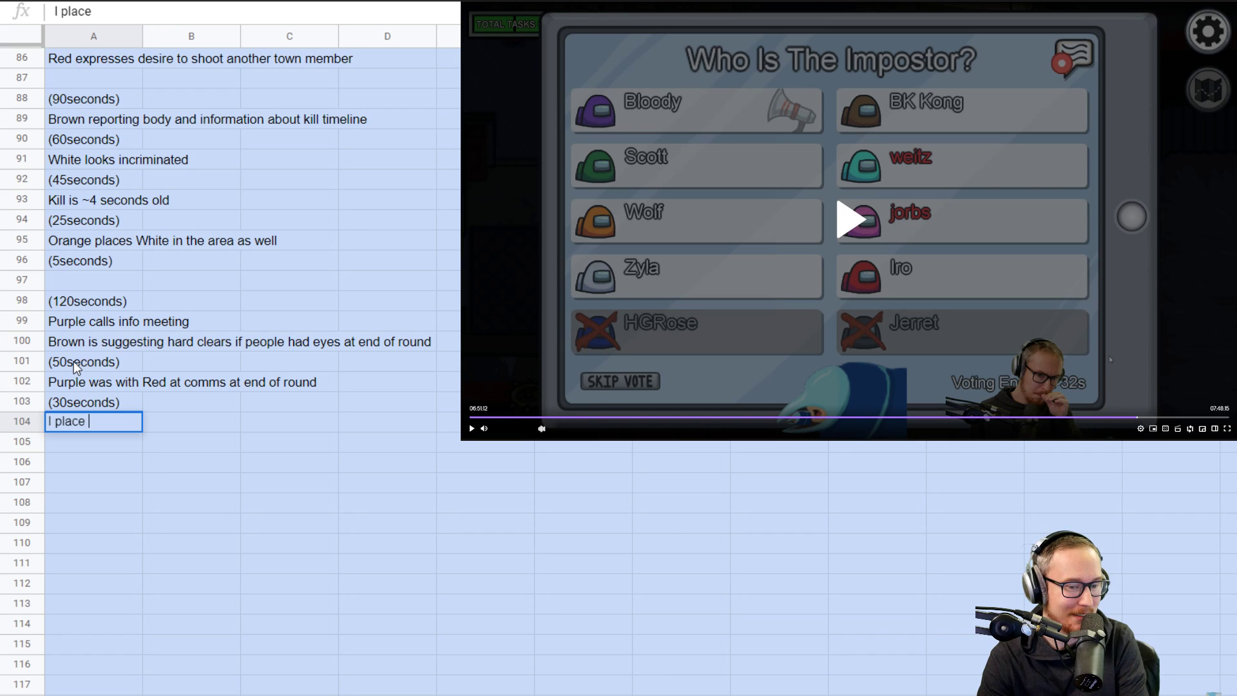
type("Blue's body near")
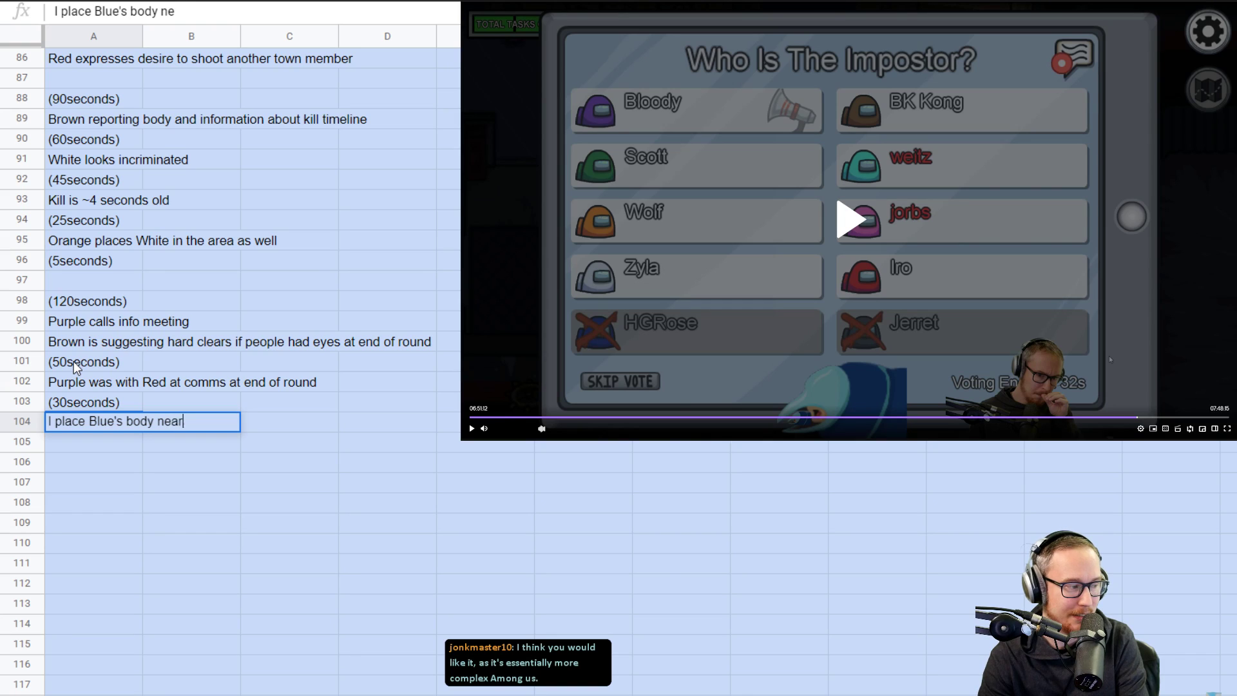
type("where Teal has")
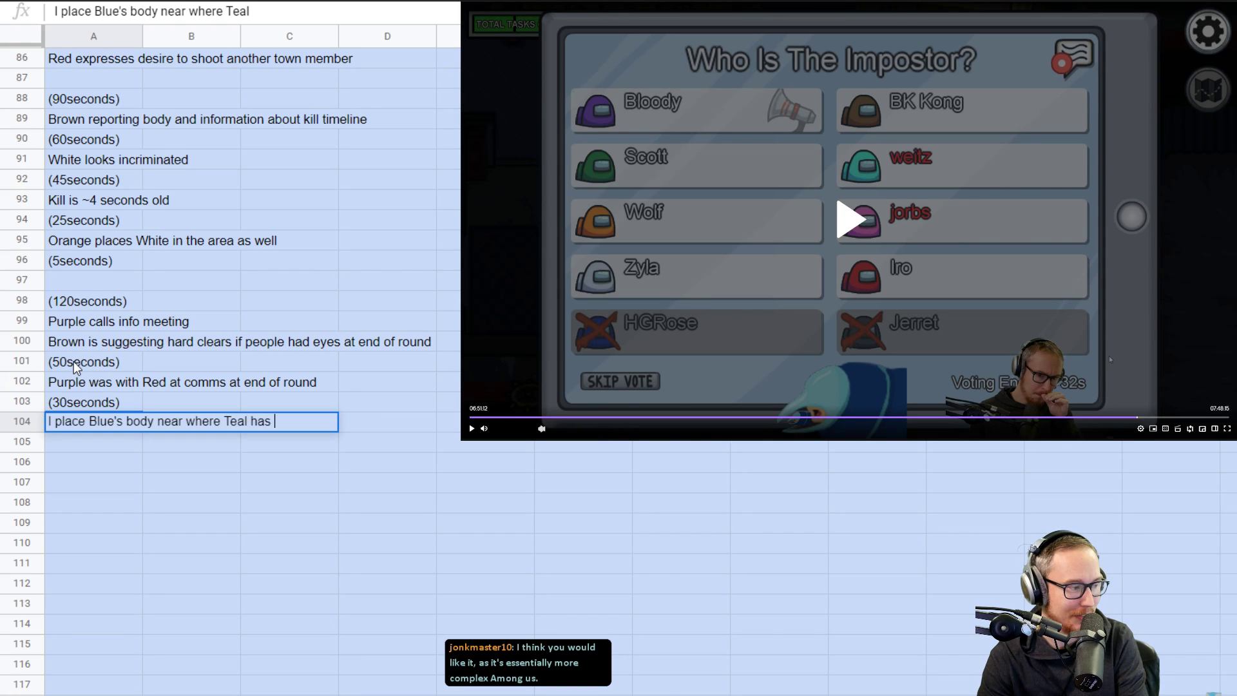
type("claimed end of round")
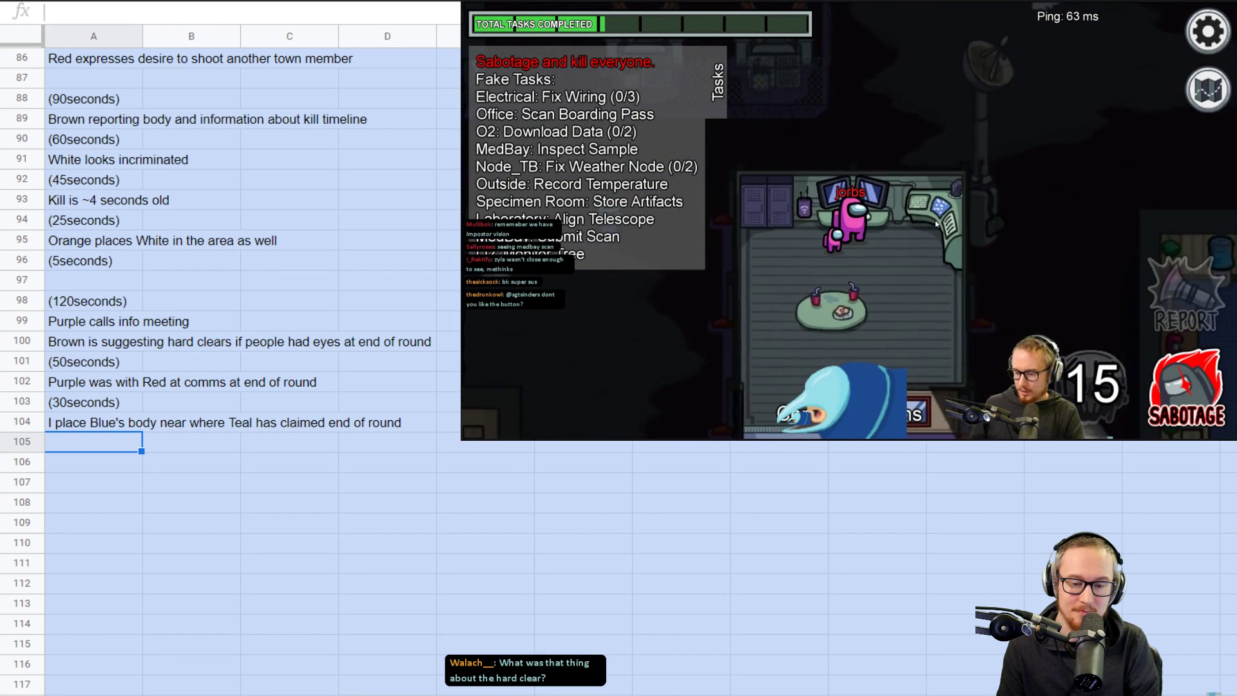
- Pause the VOD at the new meeting and begin a '110seconds)' timestamp in A106
left_click(1207, 89)
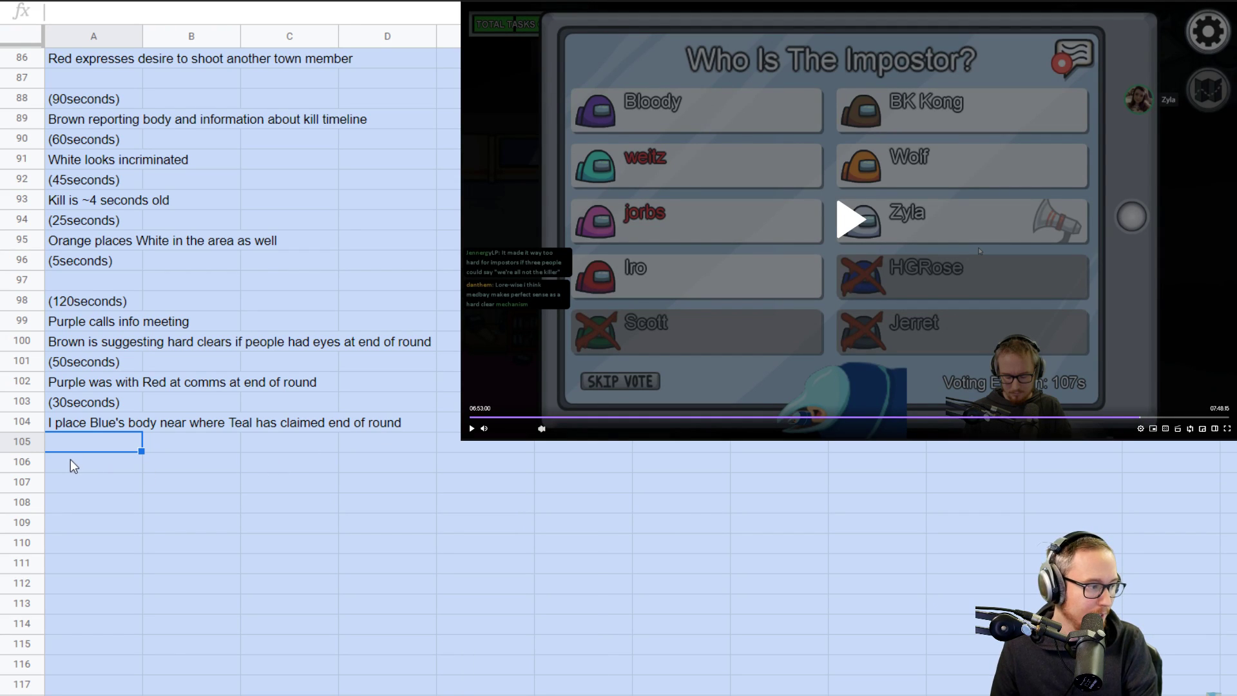
type("110seconds)")
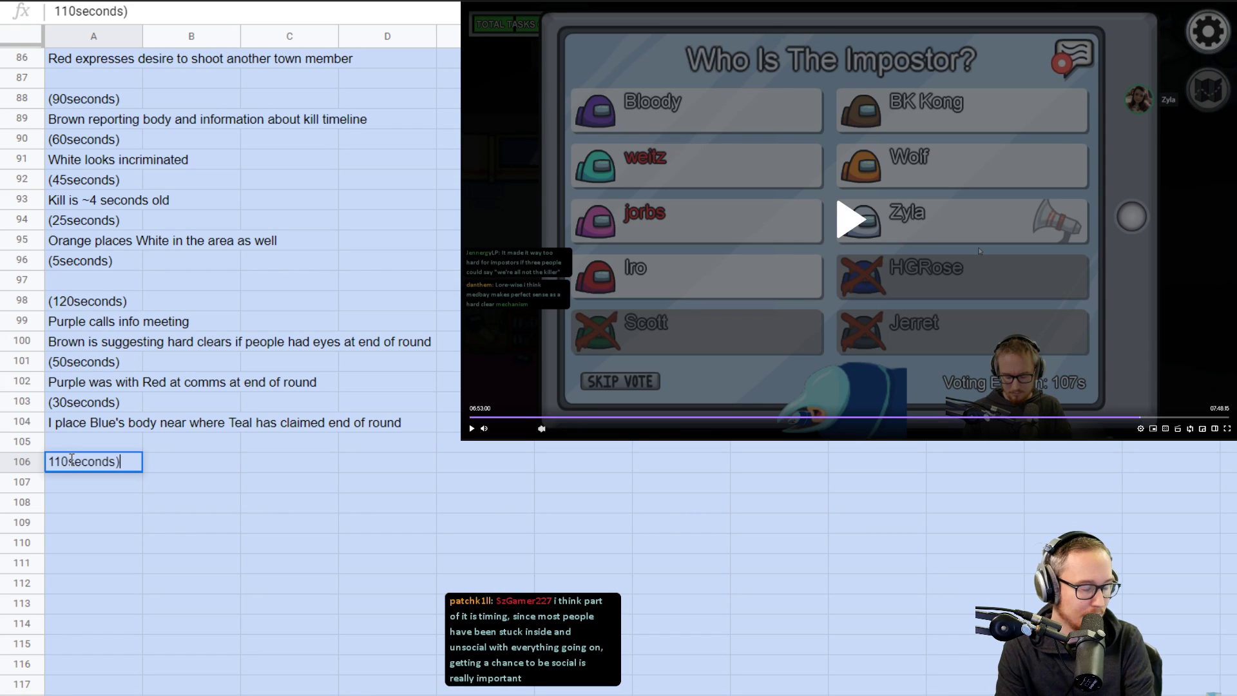
- Under (110seconds), note White placing the body at Medbay entrance and Purple's camera corroboration
key("enter")
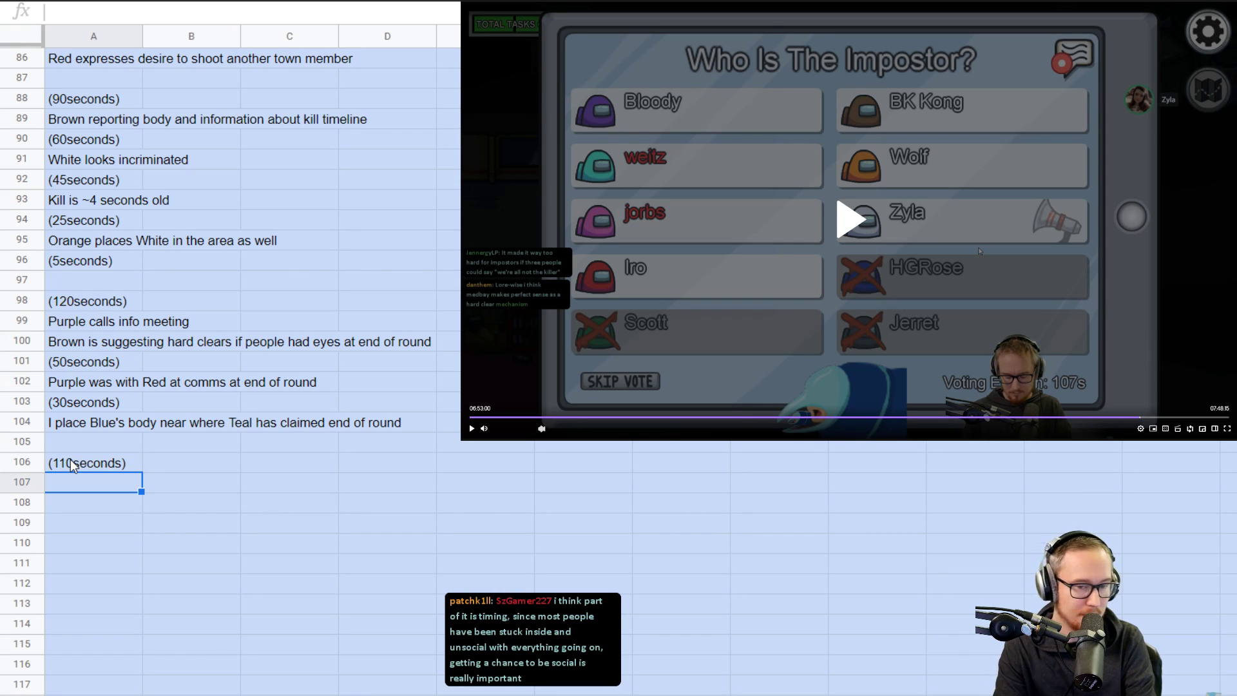
type("Z")
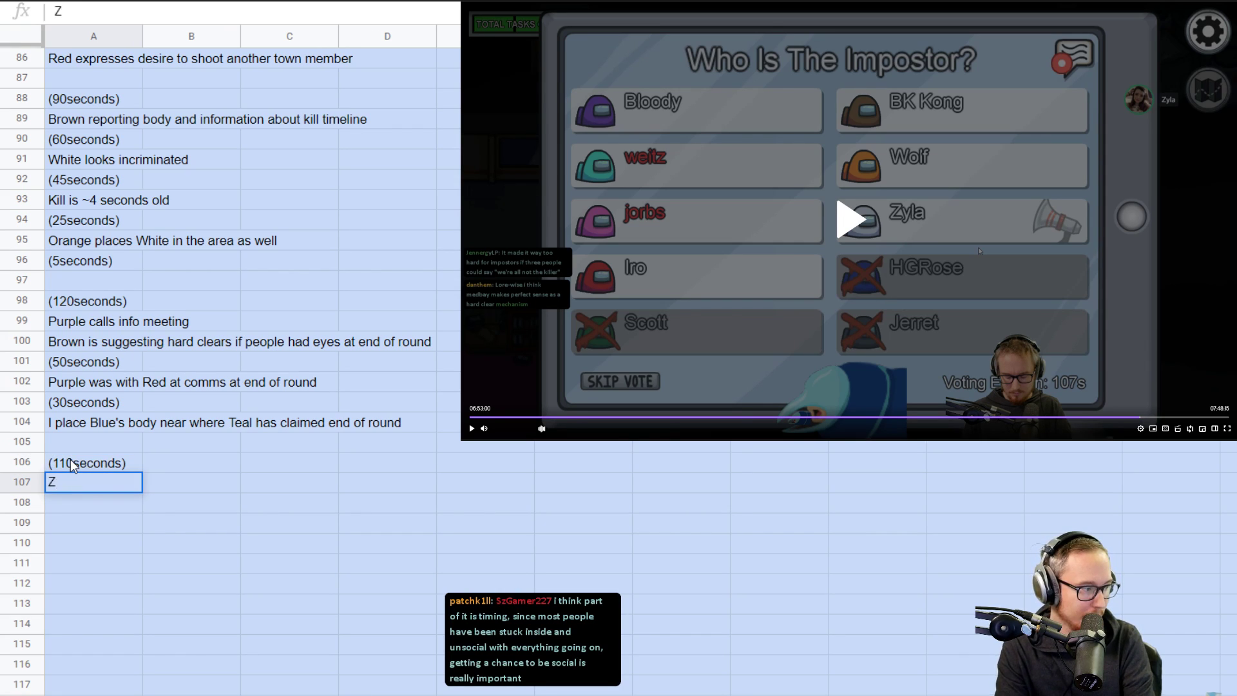
type("White places body at entrance to")
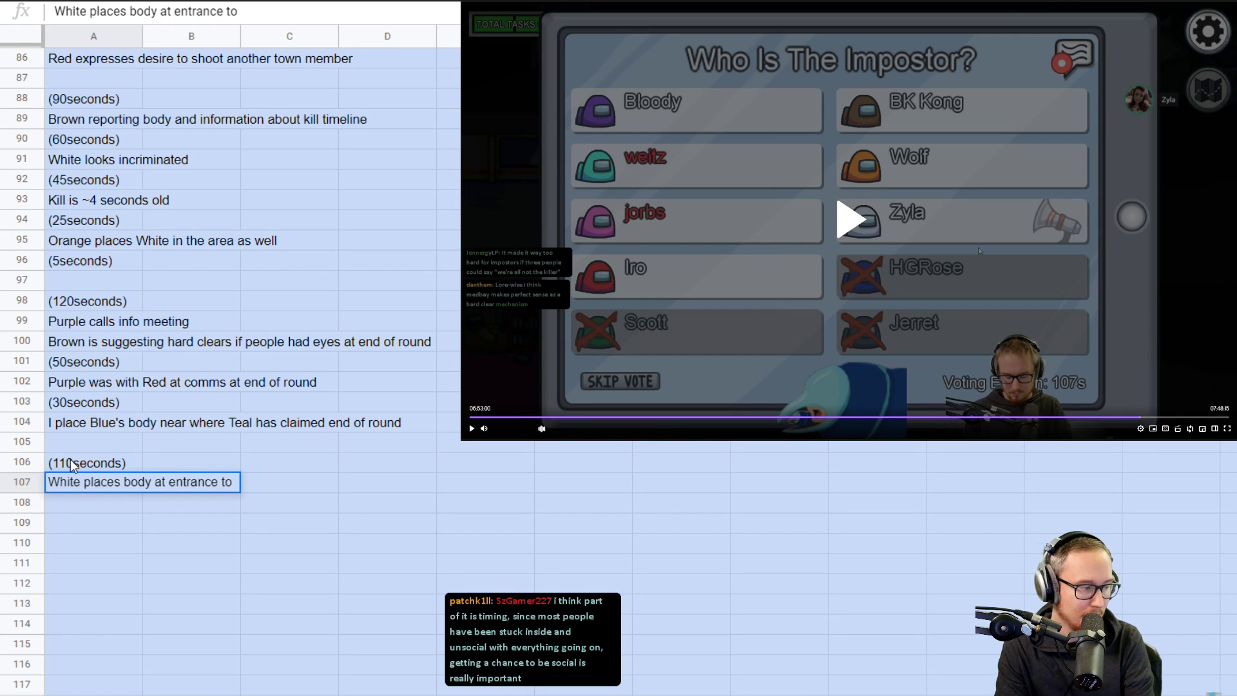
type("Pu")
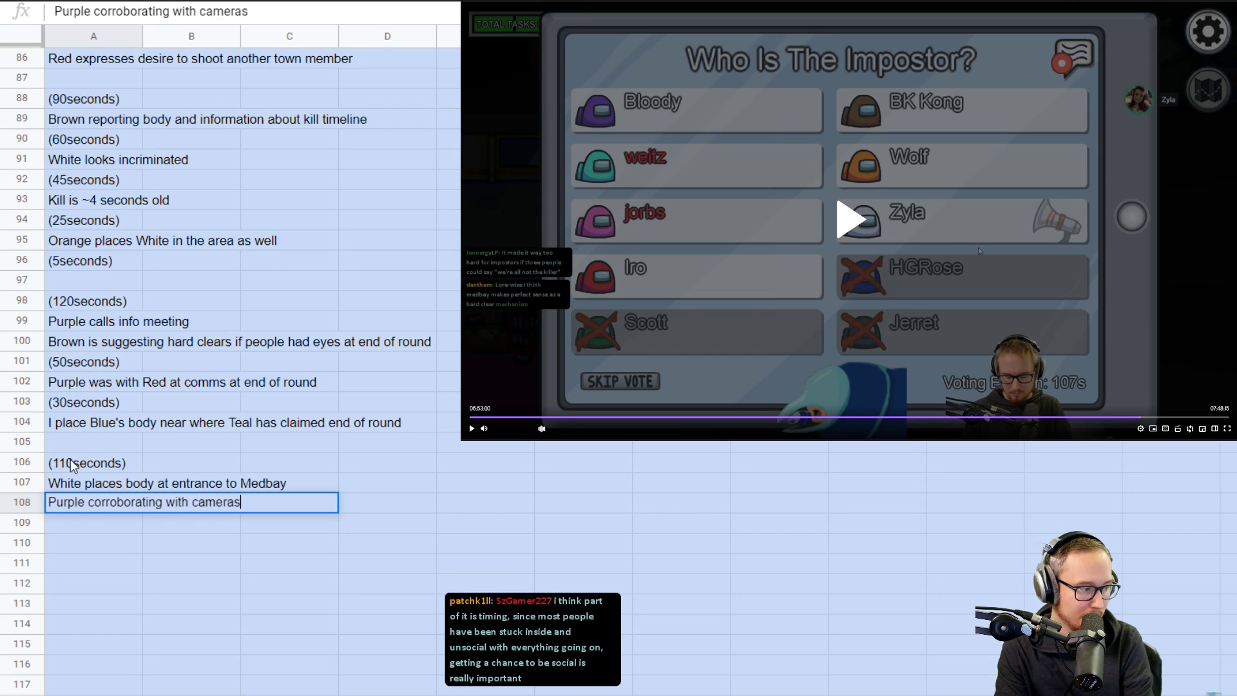
key("enter")
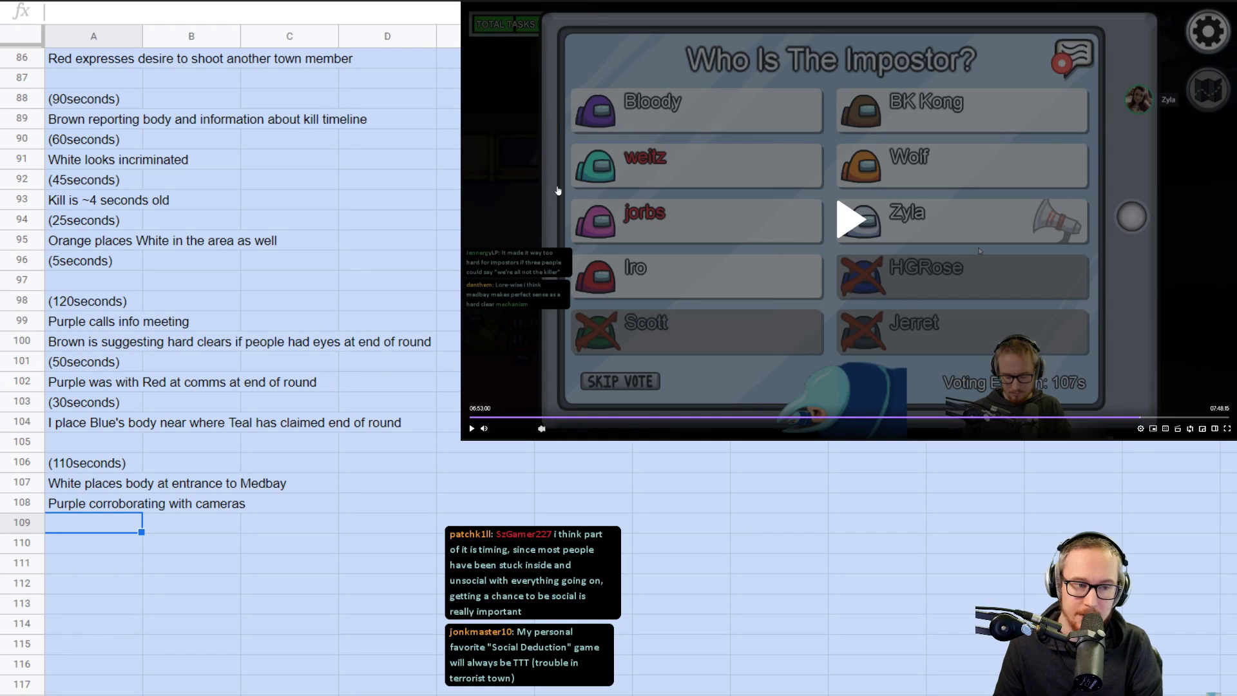
mouse_move(901, 106)
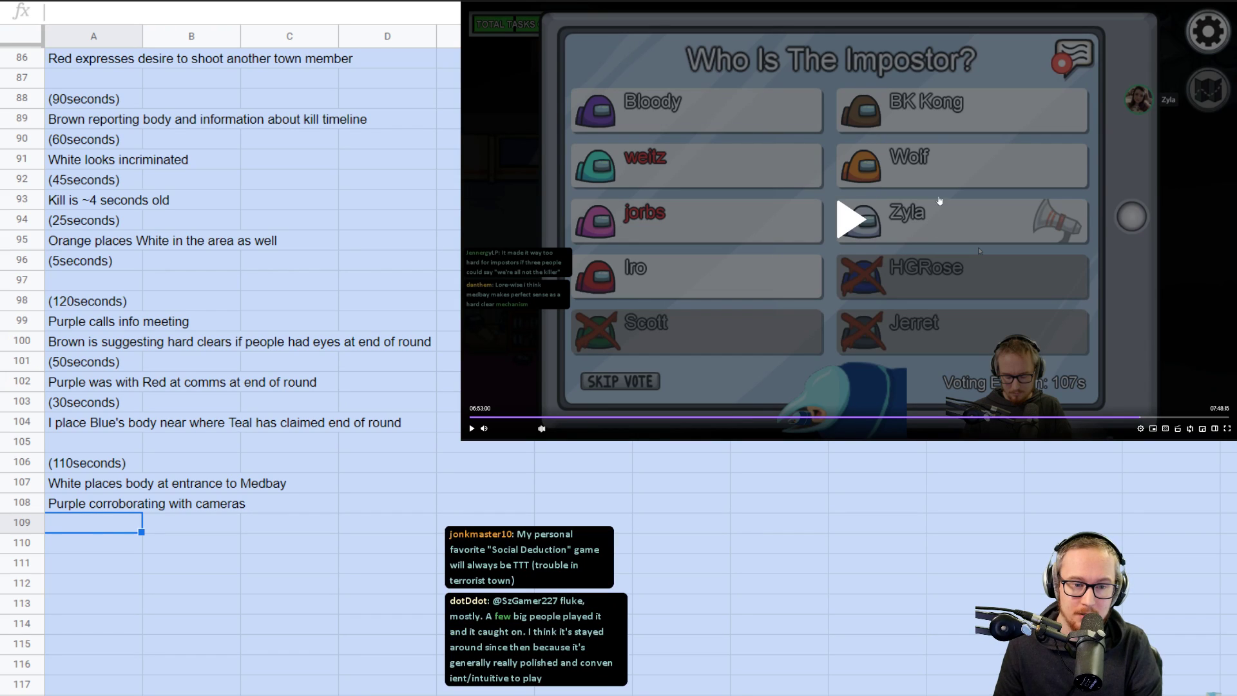
mouse_move(661, 141)
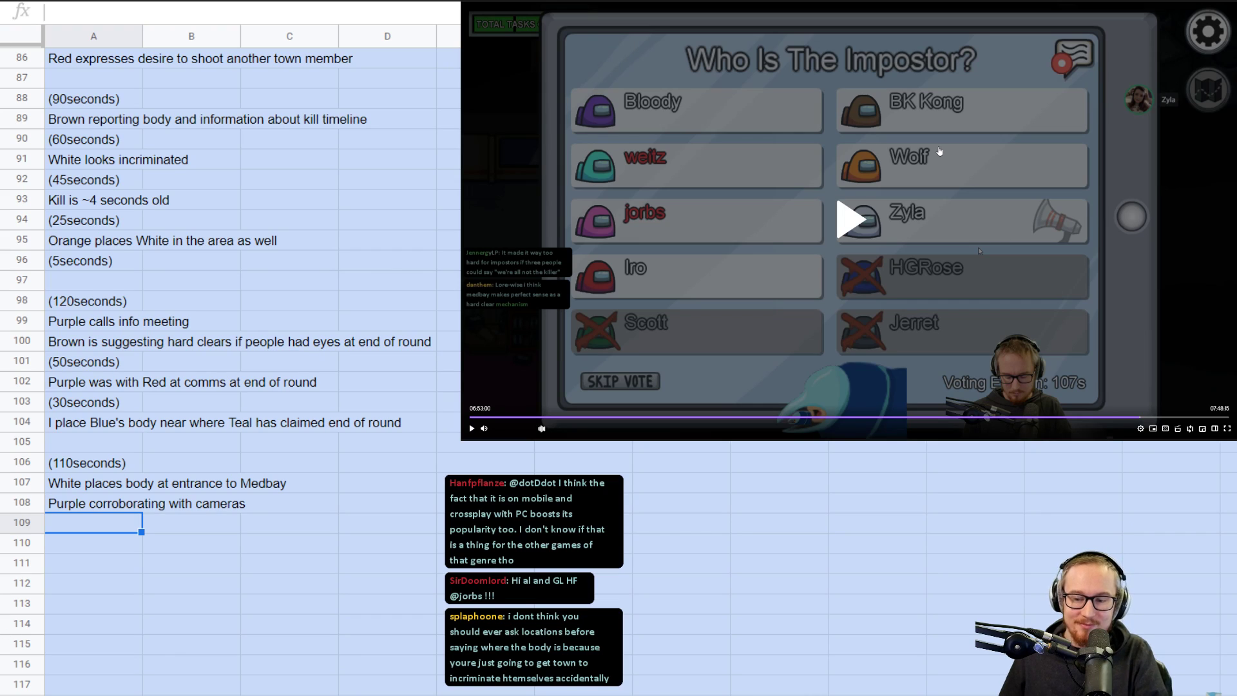
mouse_move(915, 150)
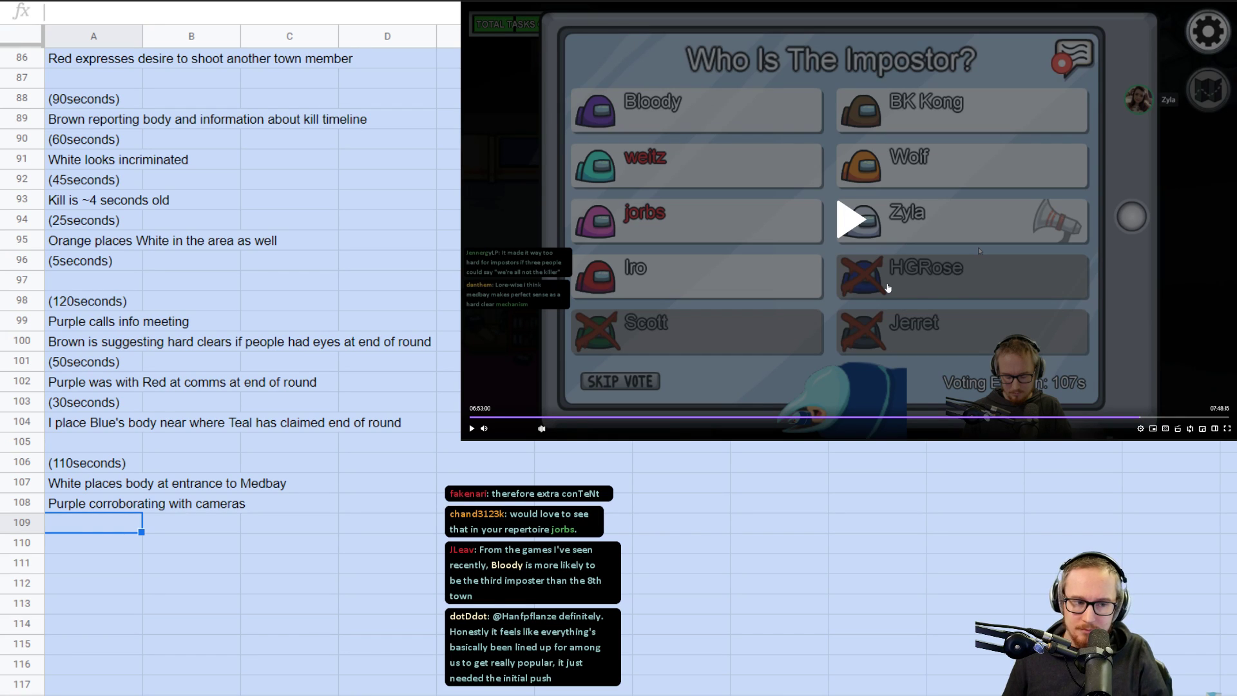
left_click(470, 428)
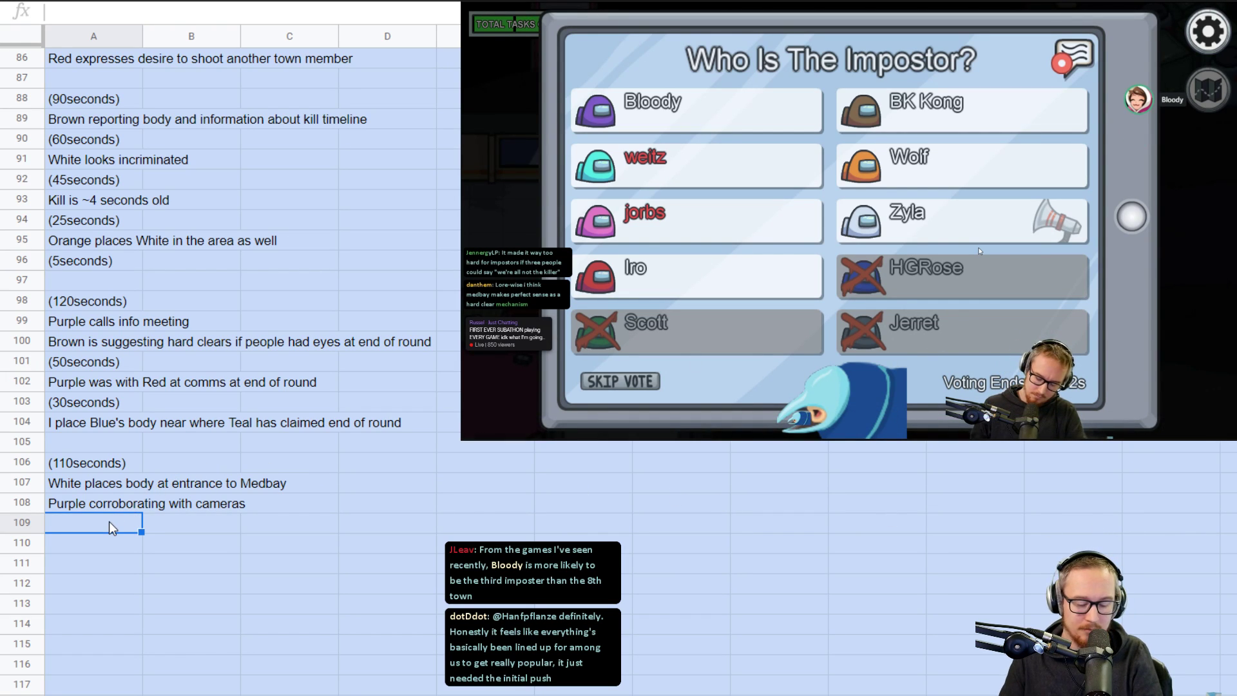
type("(100seconds")
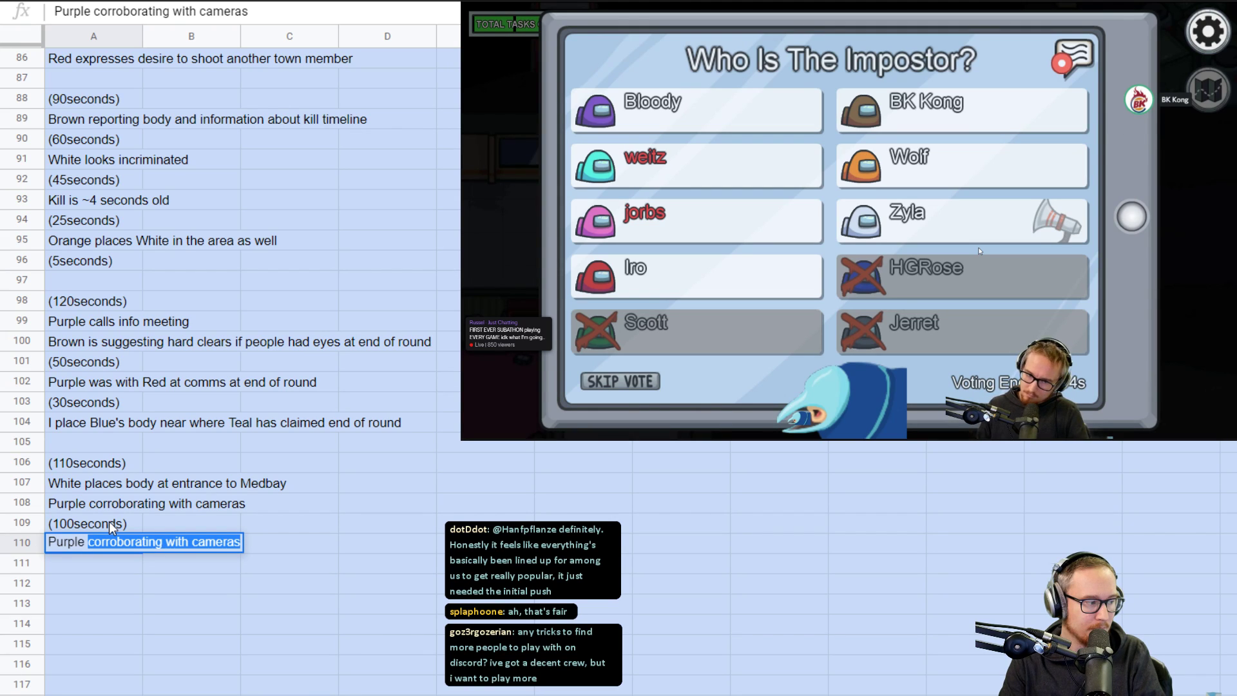
type("Purple clears")
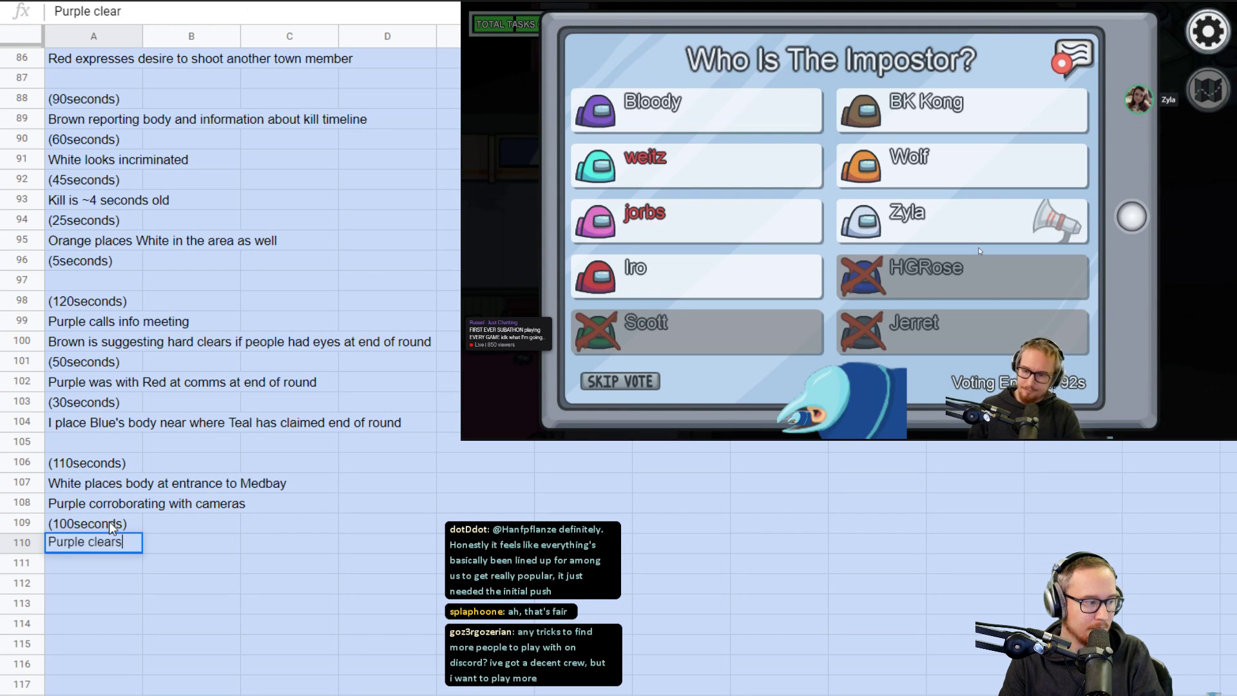
type("White from")
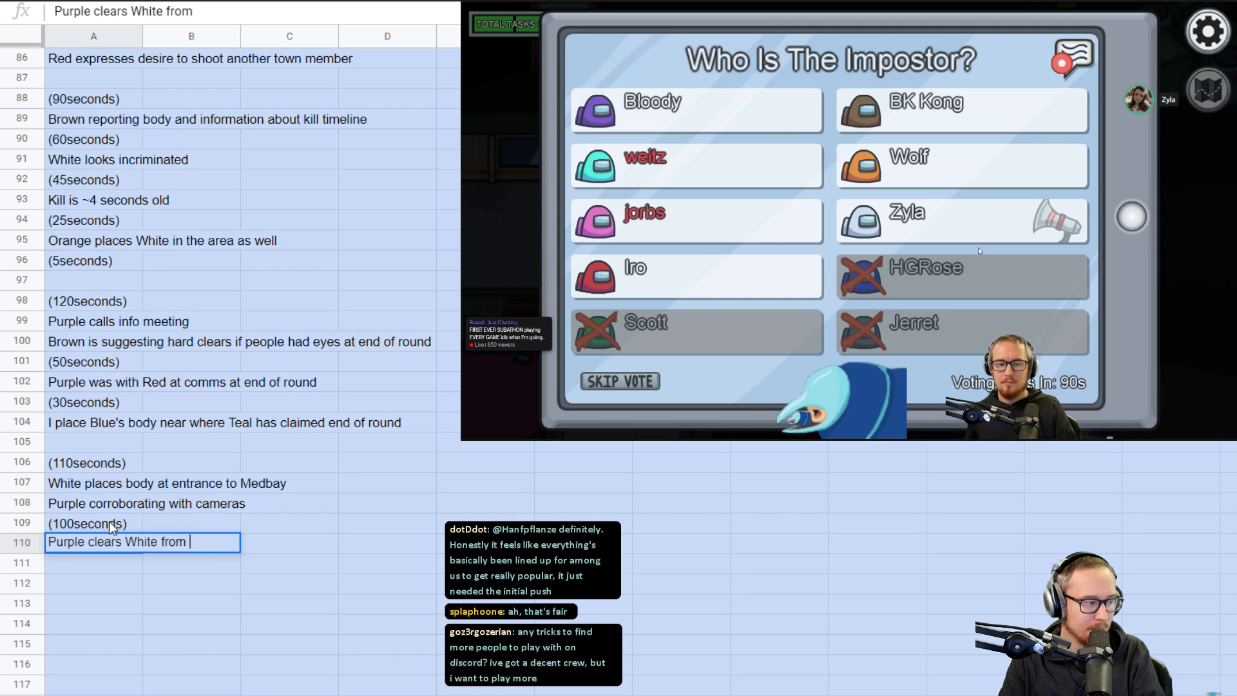
type("kill")
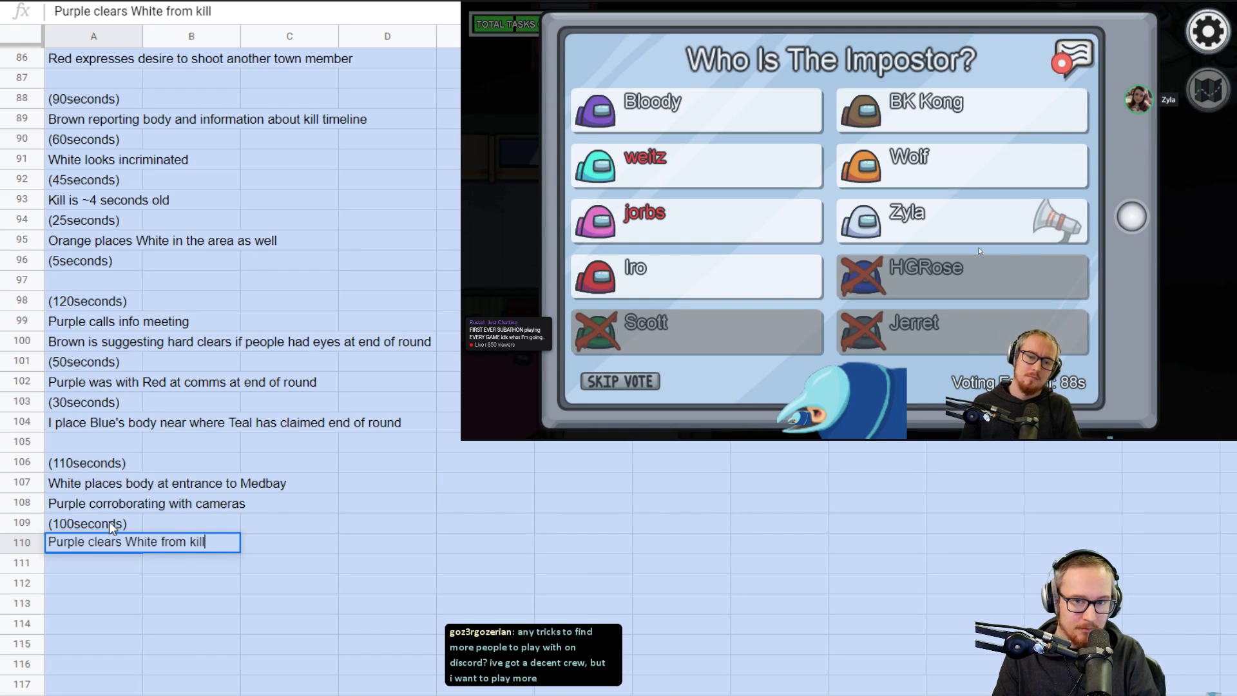
key("enter")
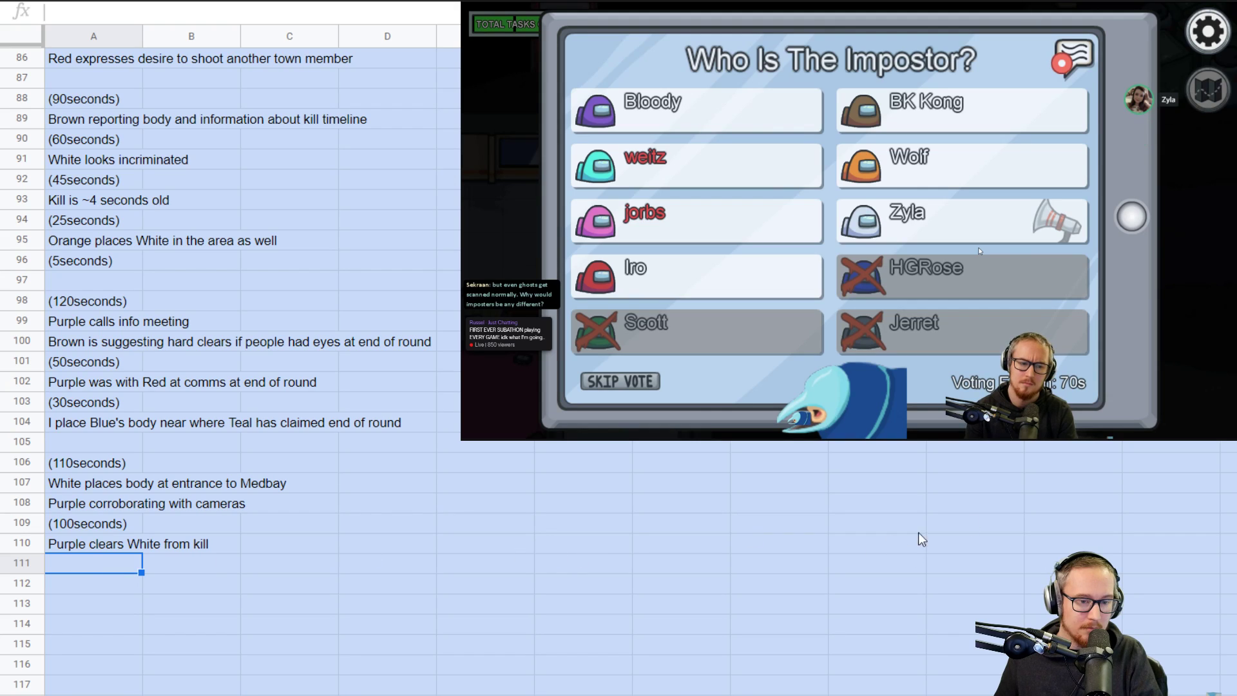
mouse_move(1059, 529)
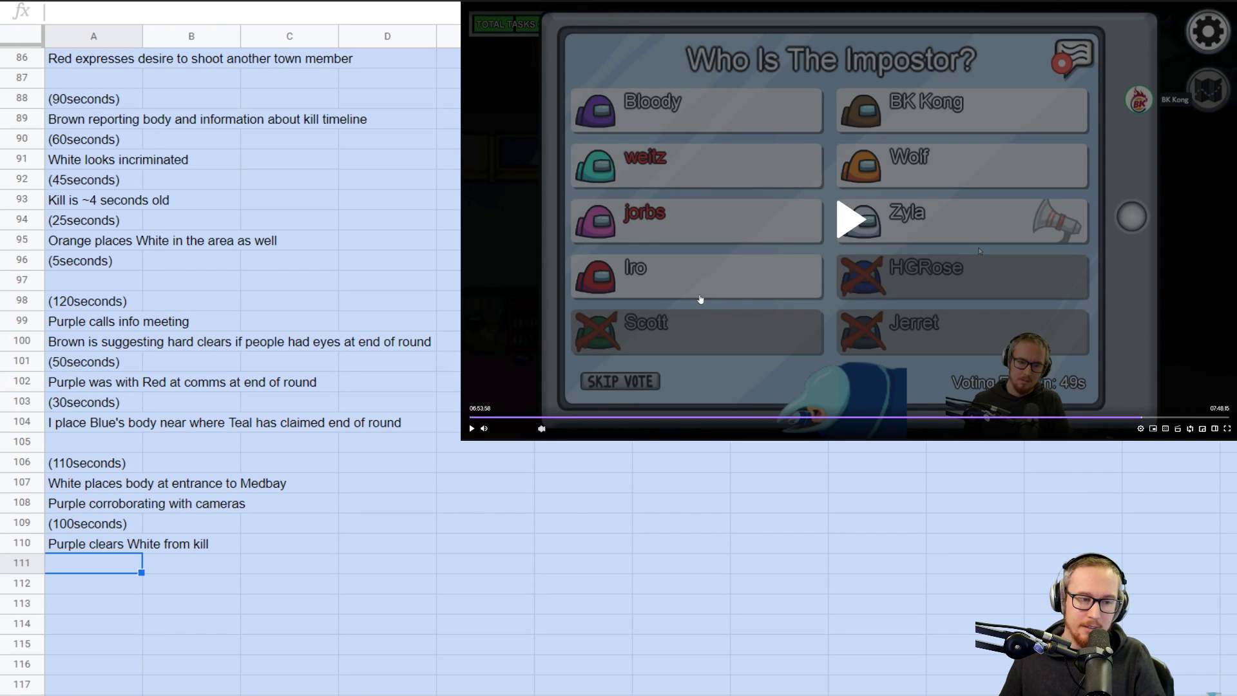
mouse_move(688, 576)
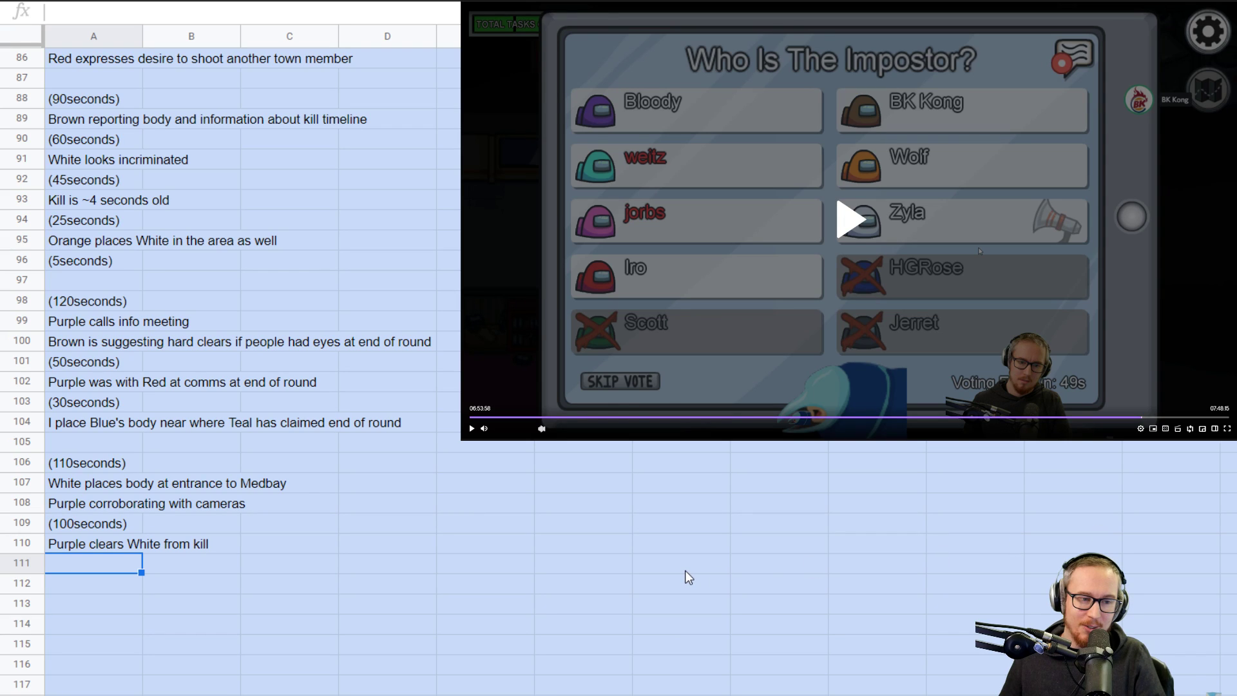
- Enter '(50seconds)' and 'Teal claims o2, Orange claims Specimen' in A111–A112
left_click(679, 562)
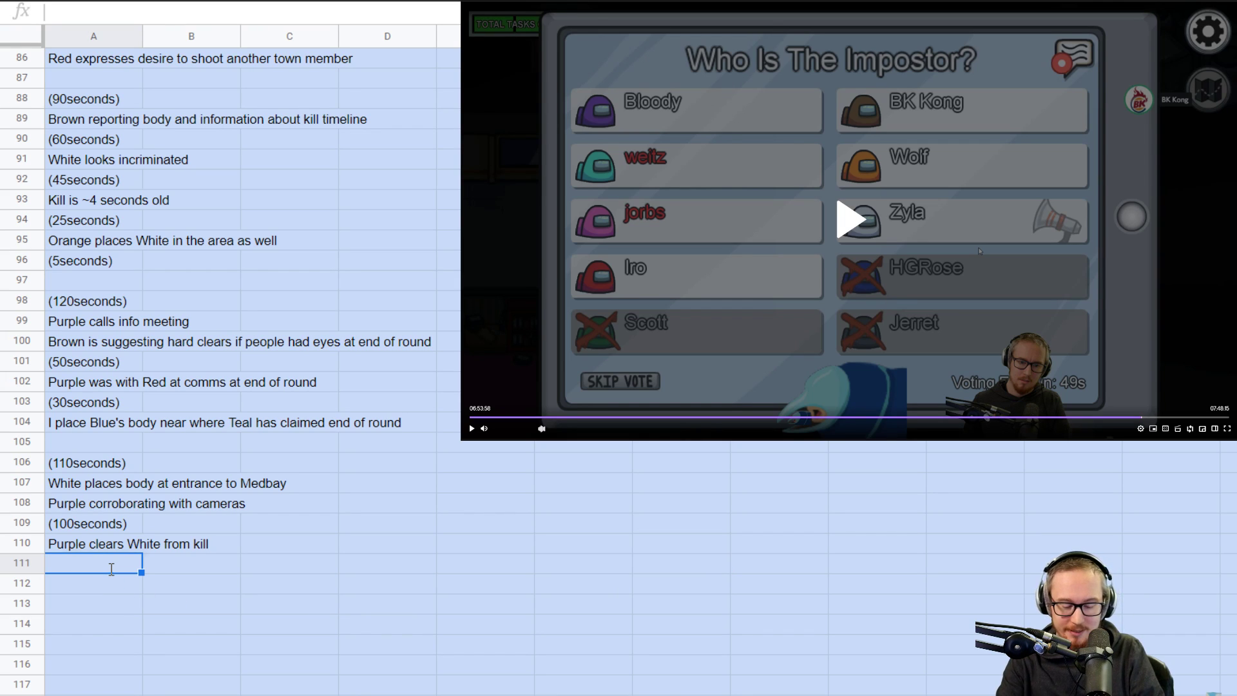
type("(50second")
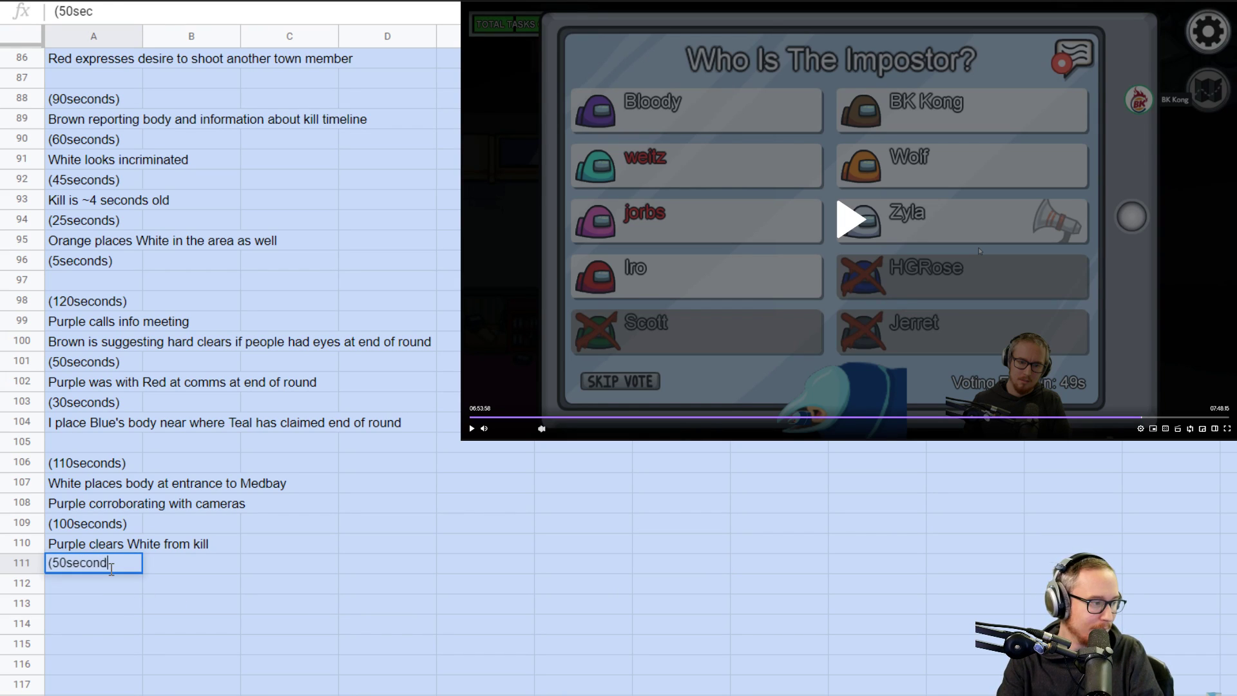
type("Teal claims")
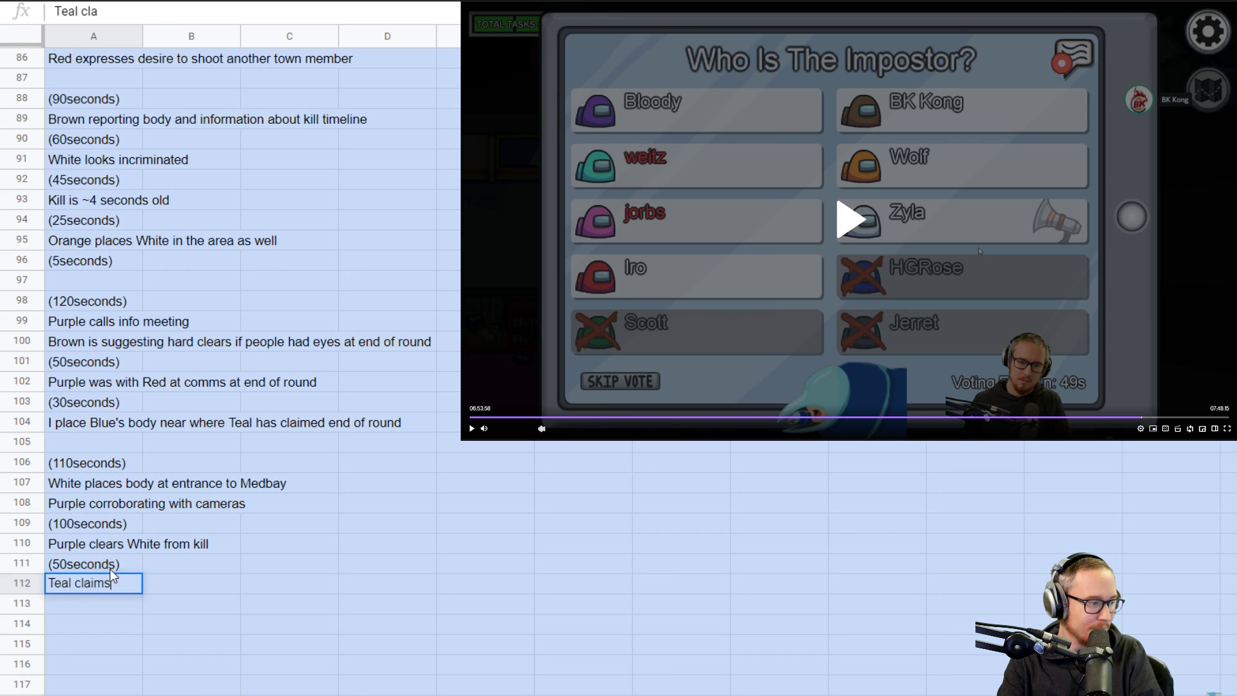
type("o2,")
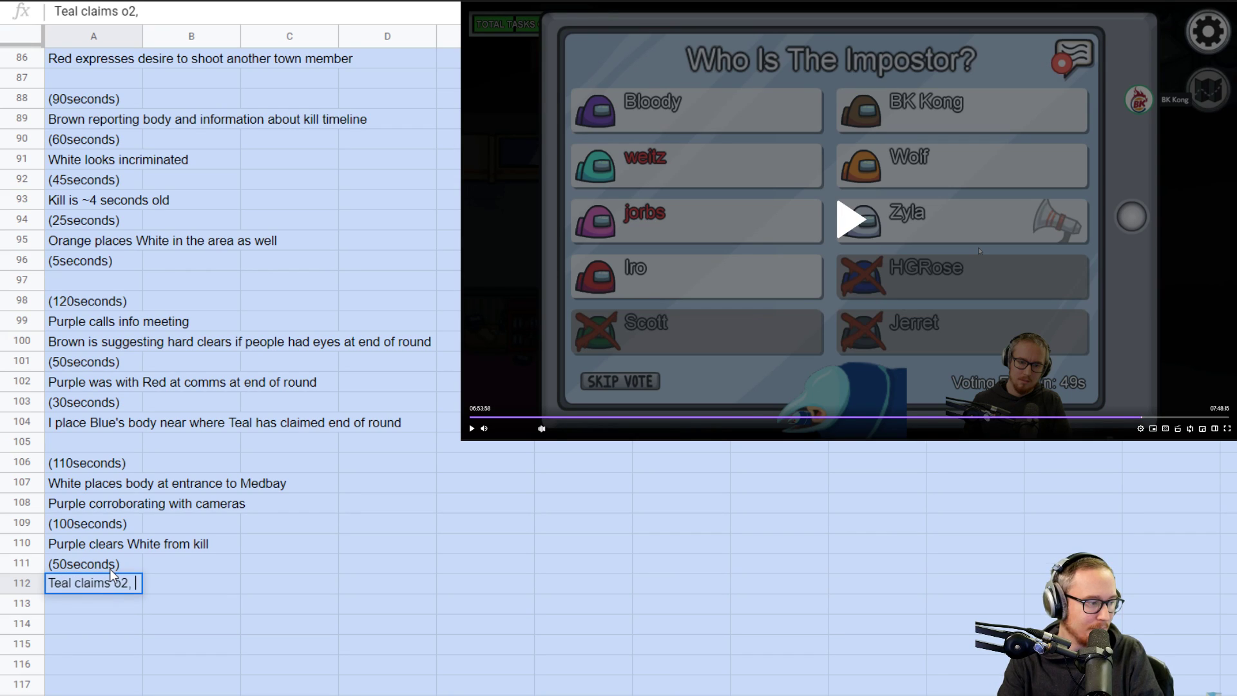
type("Orange claims")
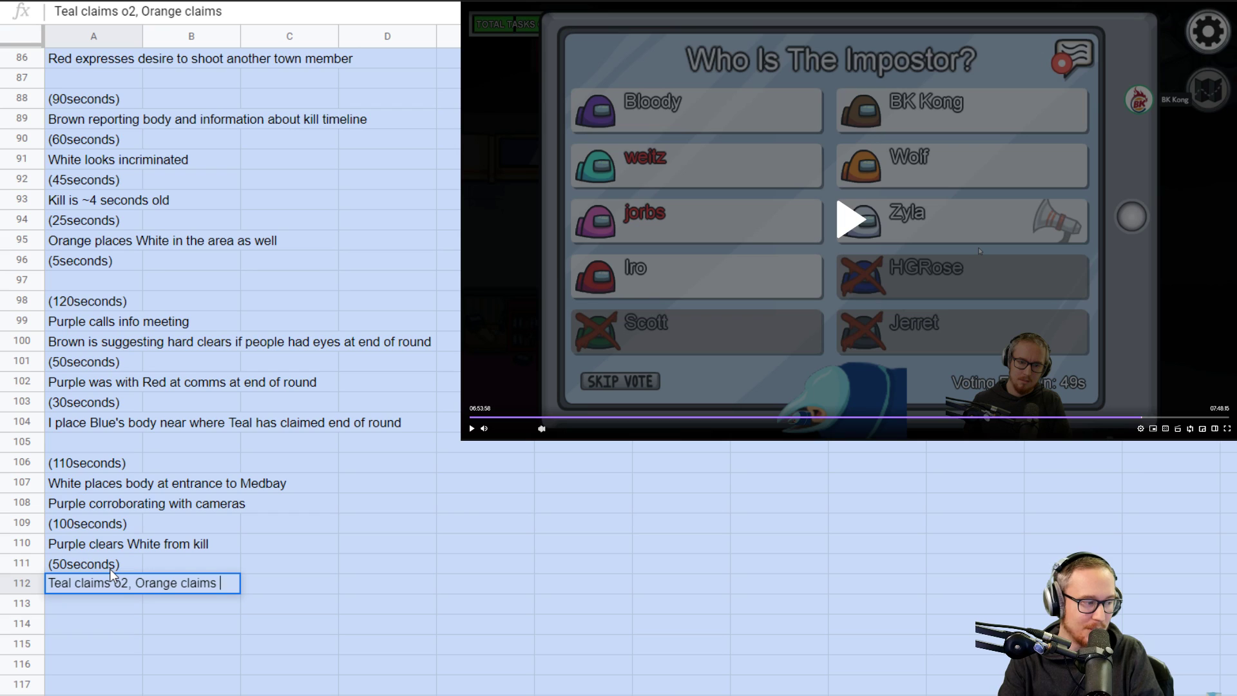
type("Sp")
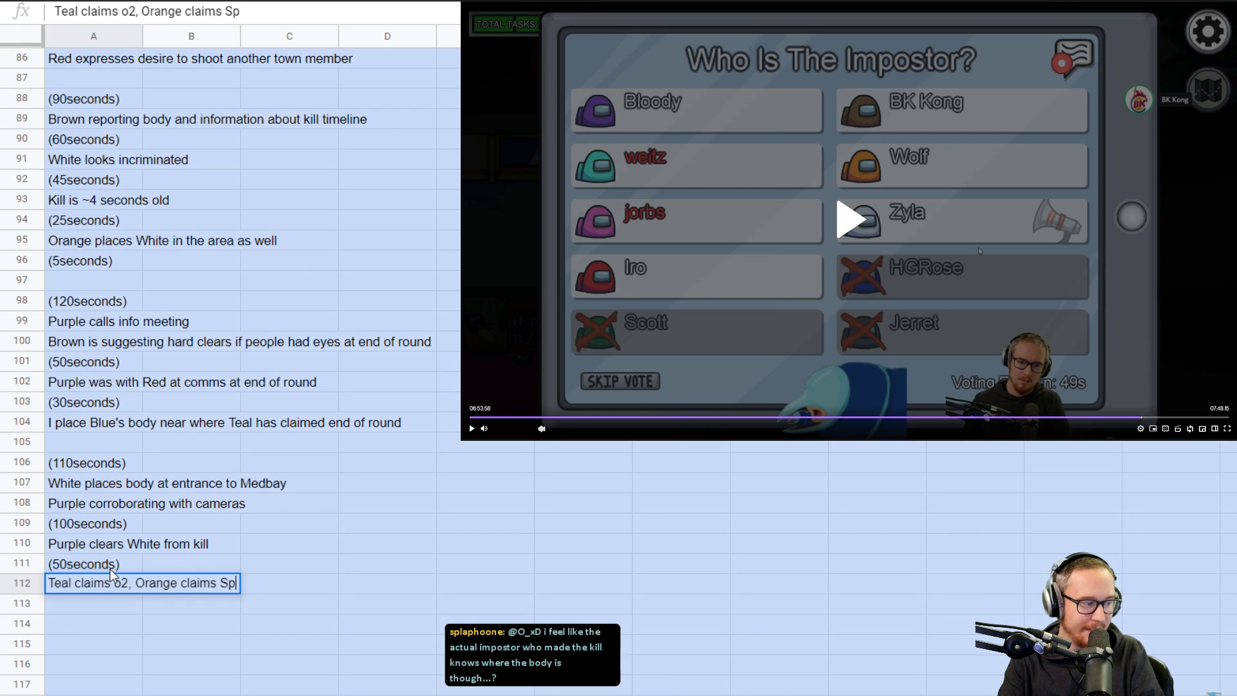
type("ecimen")
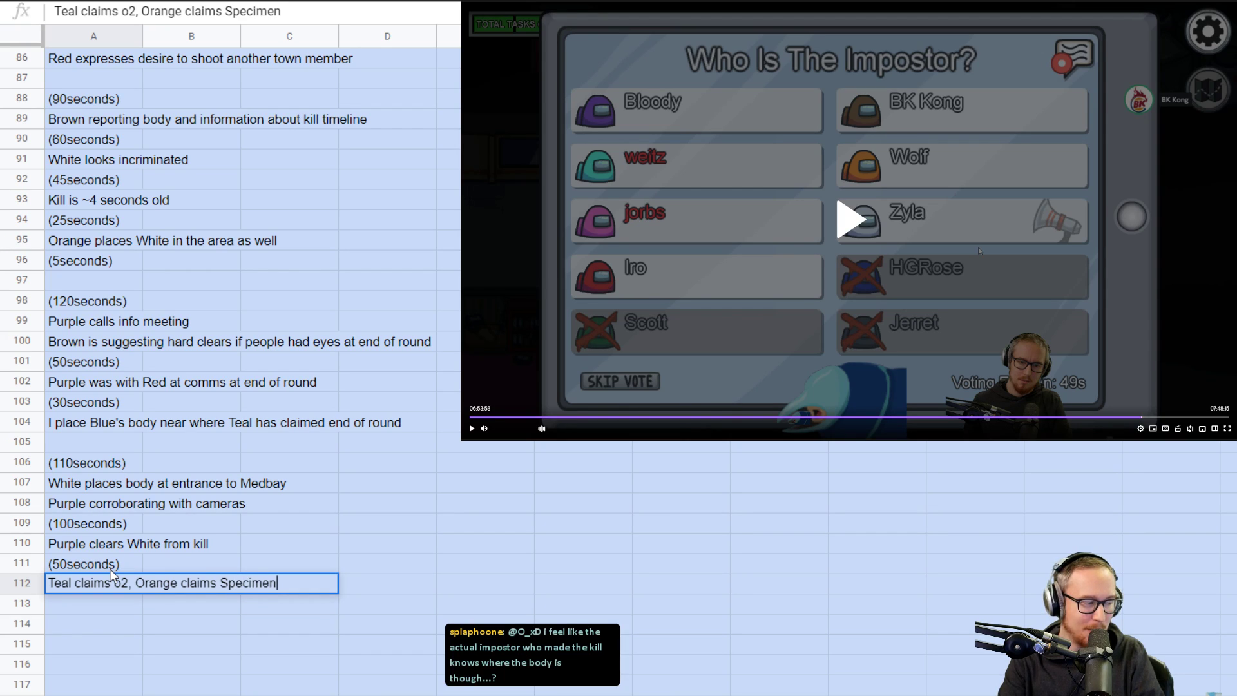
key("enter")
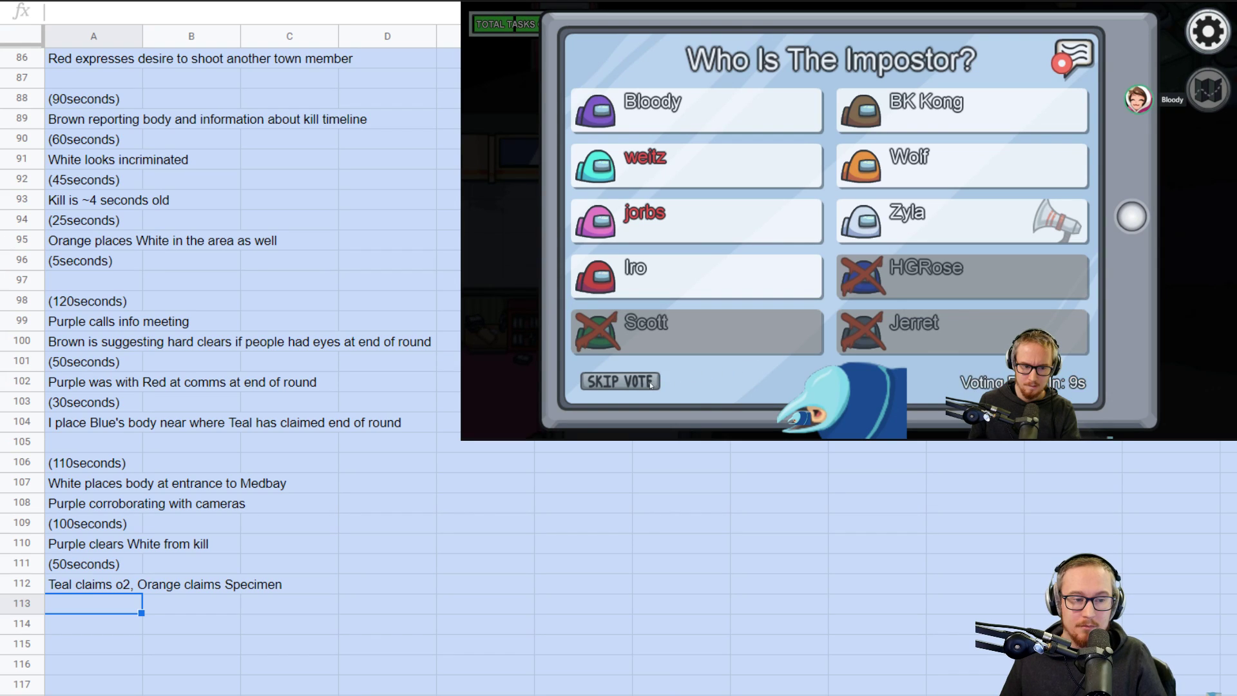
- Pause the game video on the voting results and scroll to the notes
left_click(595, 221)
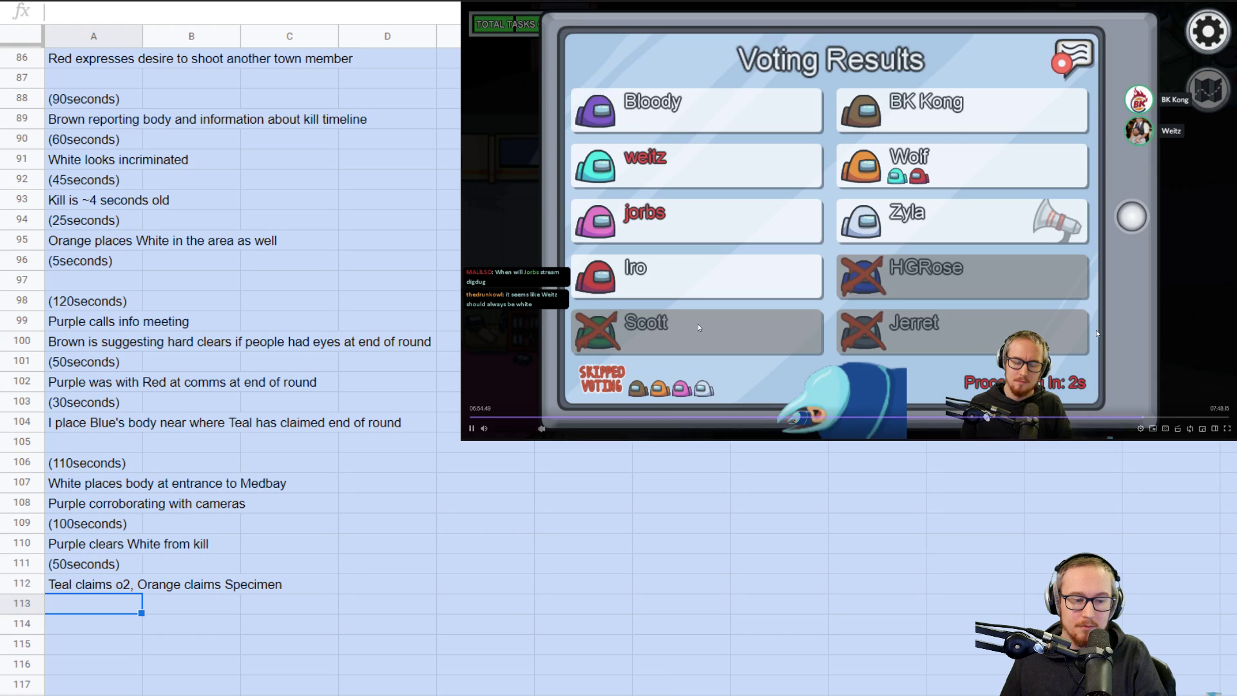
left_click(471, 428)
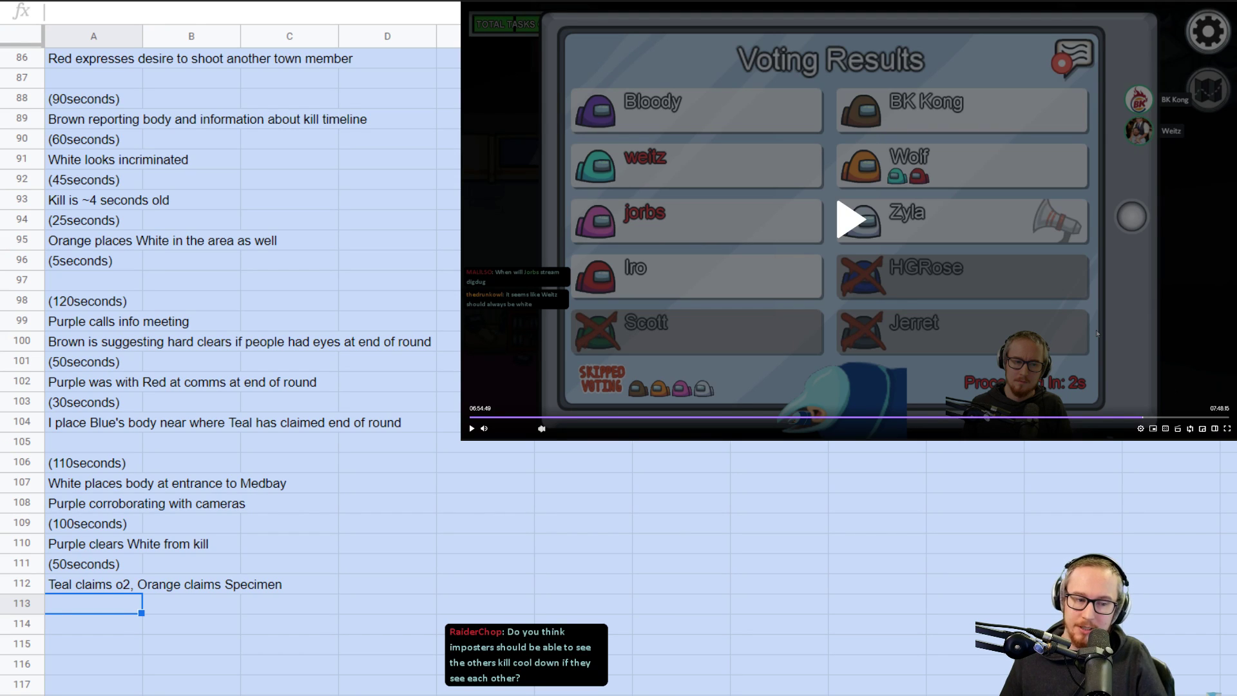
scroll("down", 3)
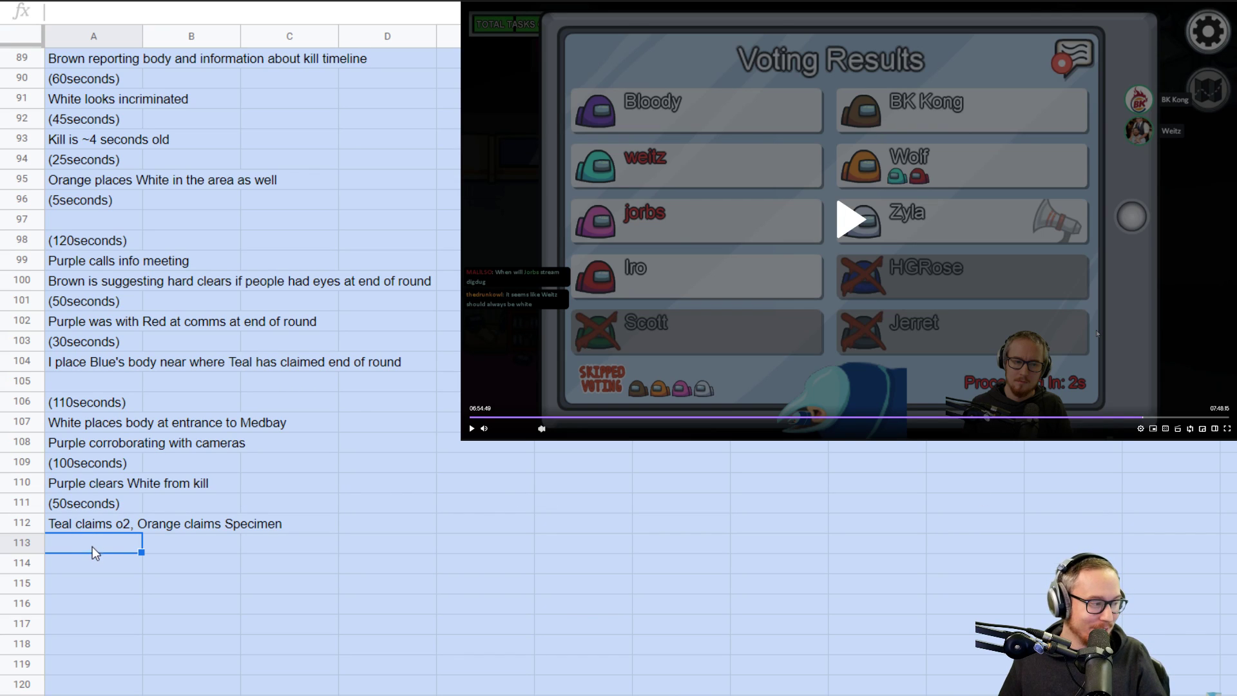
- Type '(20seconds)', 'establish my alibi', '(0seconds)' and '50-50 Teal vs Orange' in A113–A116
type("(")
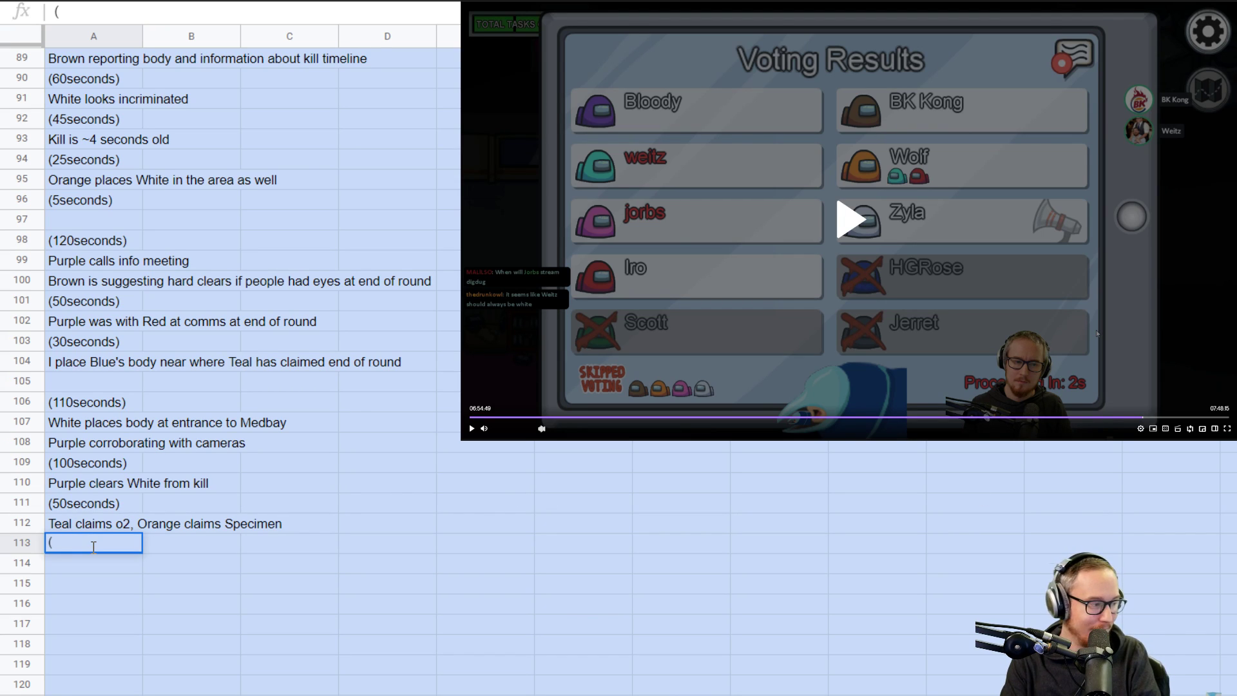
type("20seconds)")
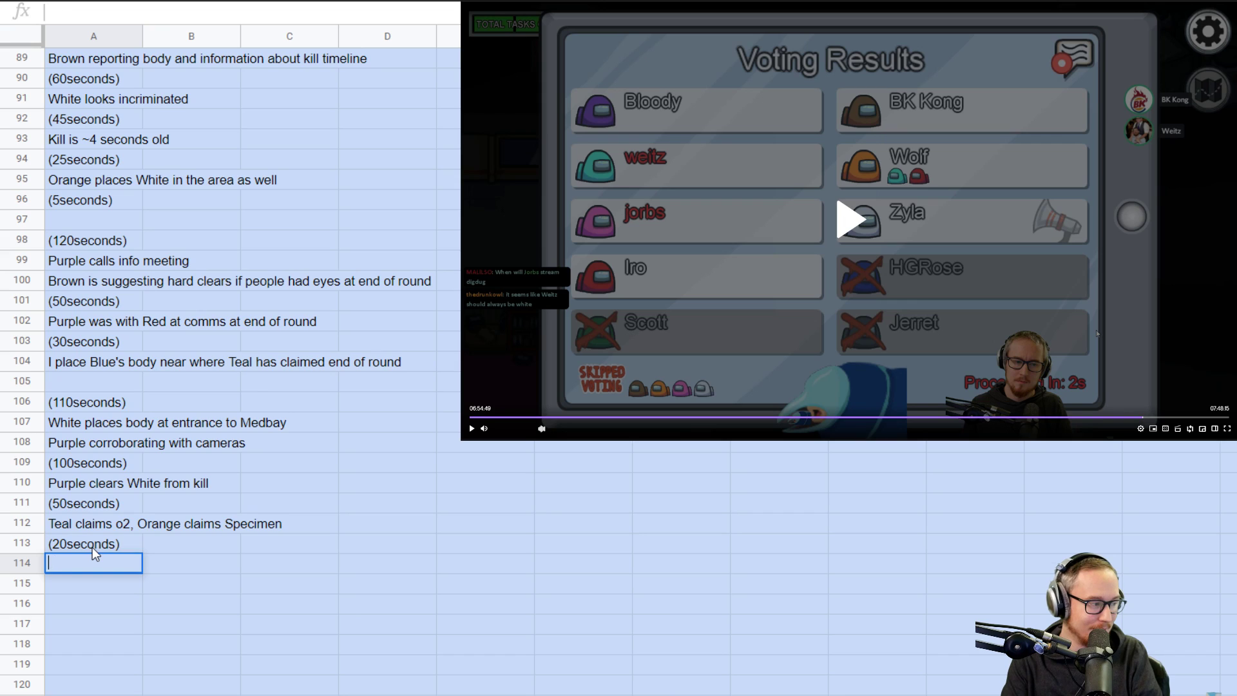
type("establish my alibi")
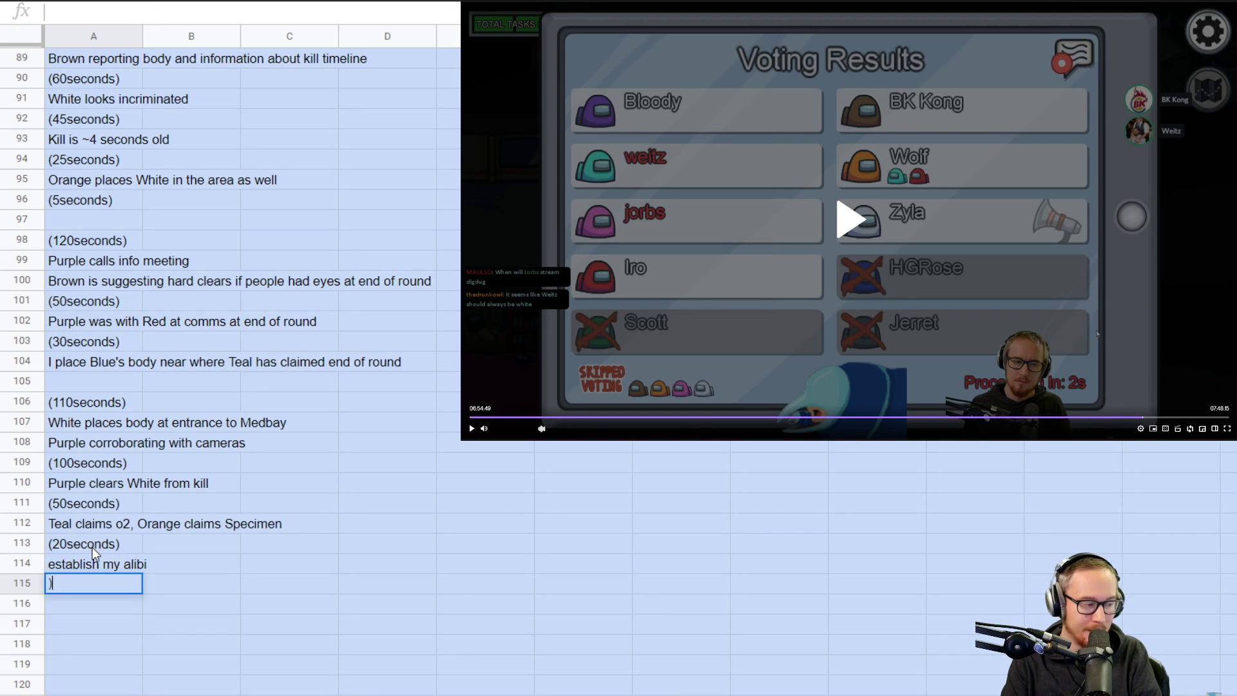
type("(0seconds)")
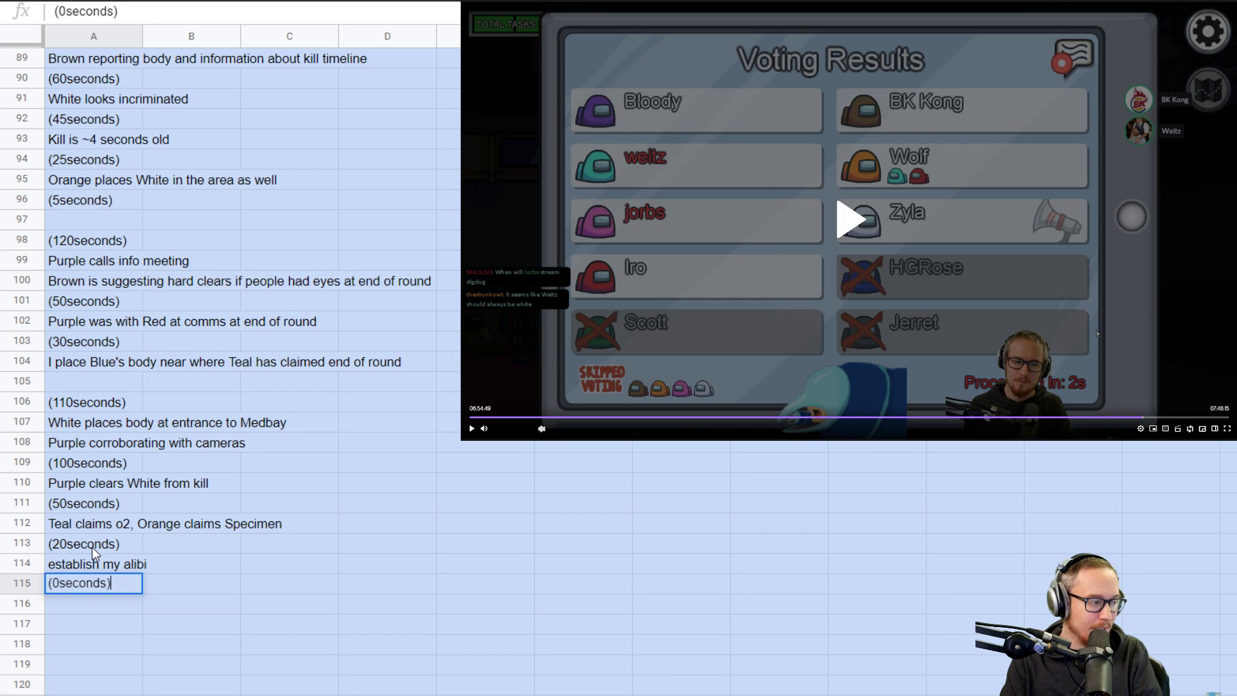
type("50-50")
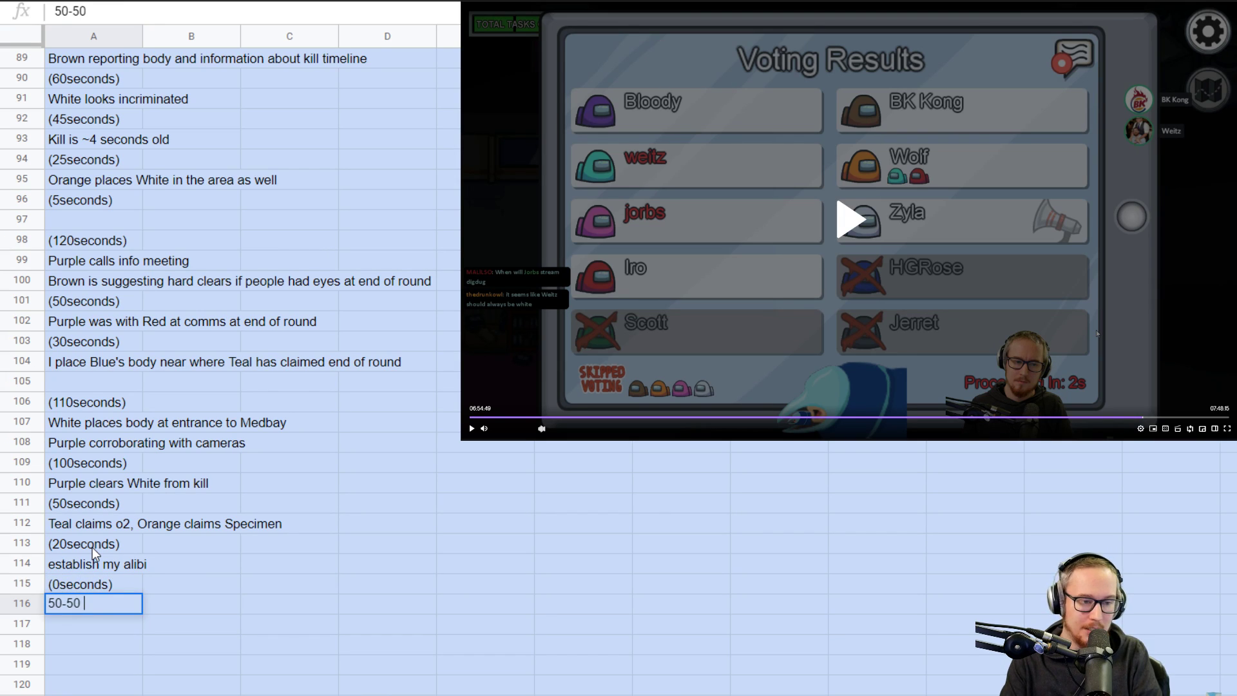
type("Teal vs Orange")
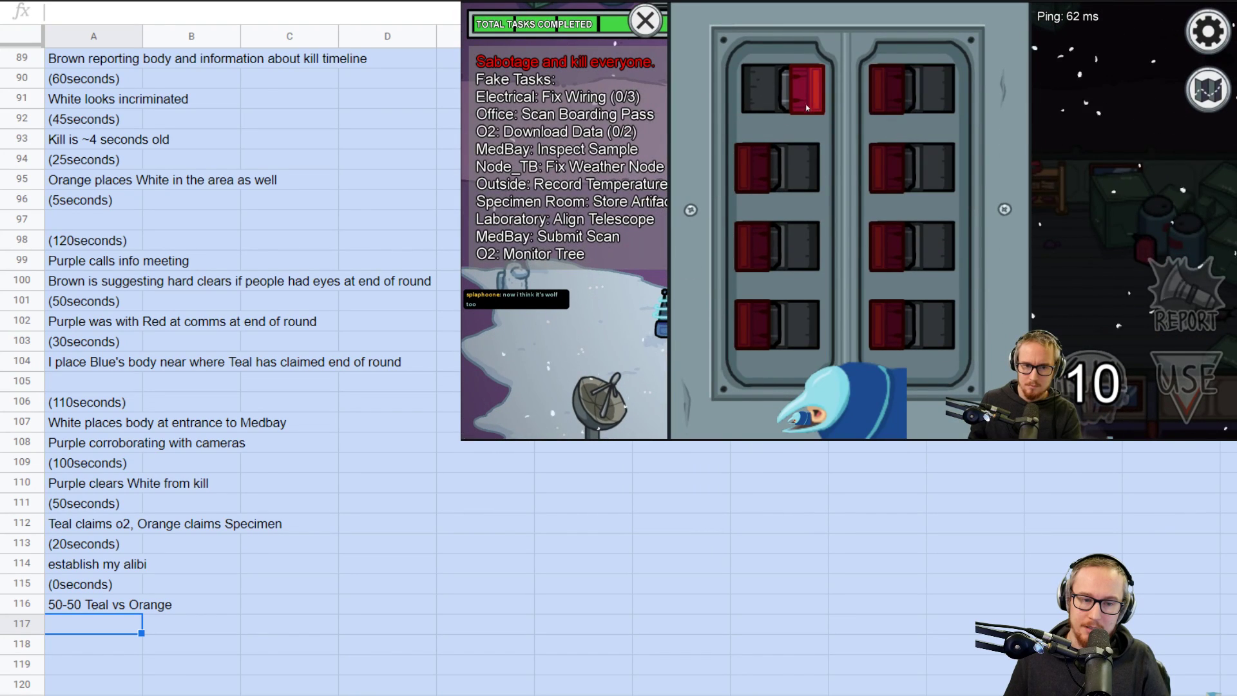
- Play the Twitch VOD forward to the next impostor vote meeting
left_click(644, 20)
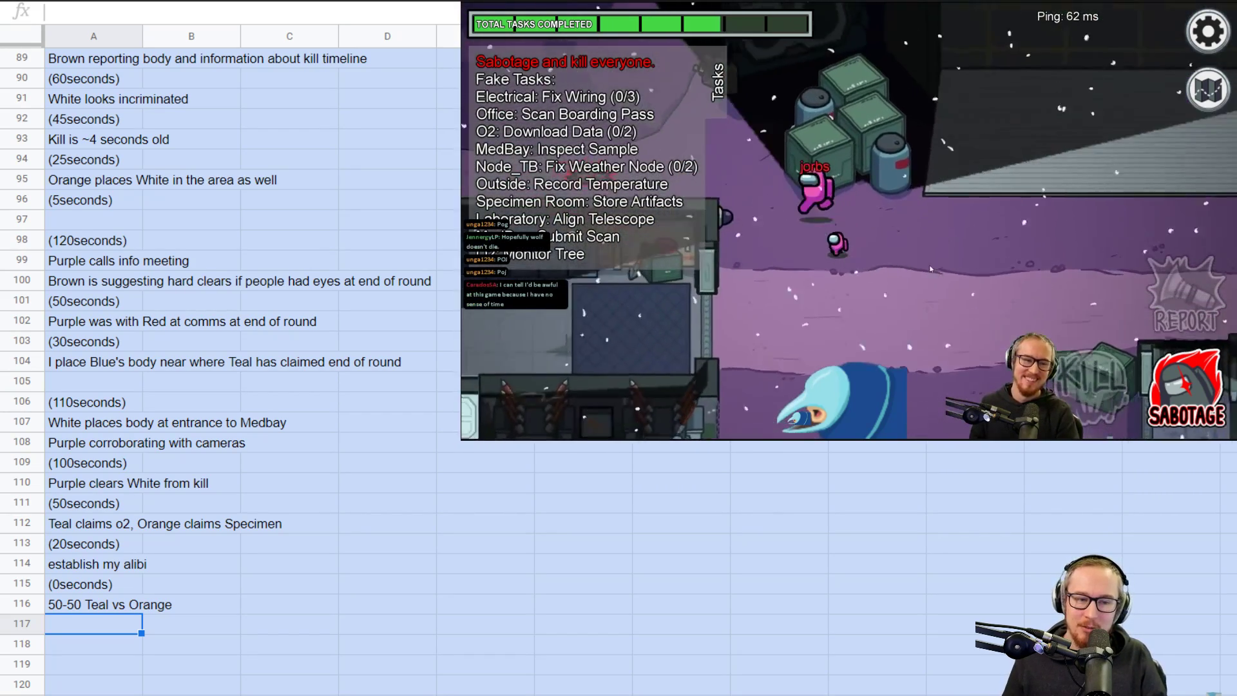
left_click(1206, 89)
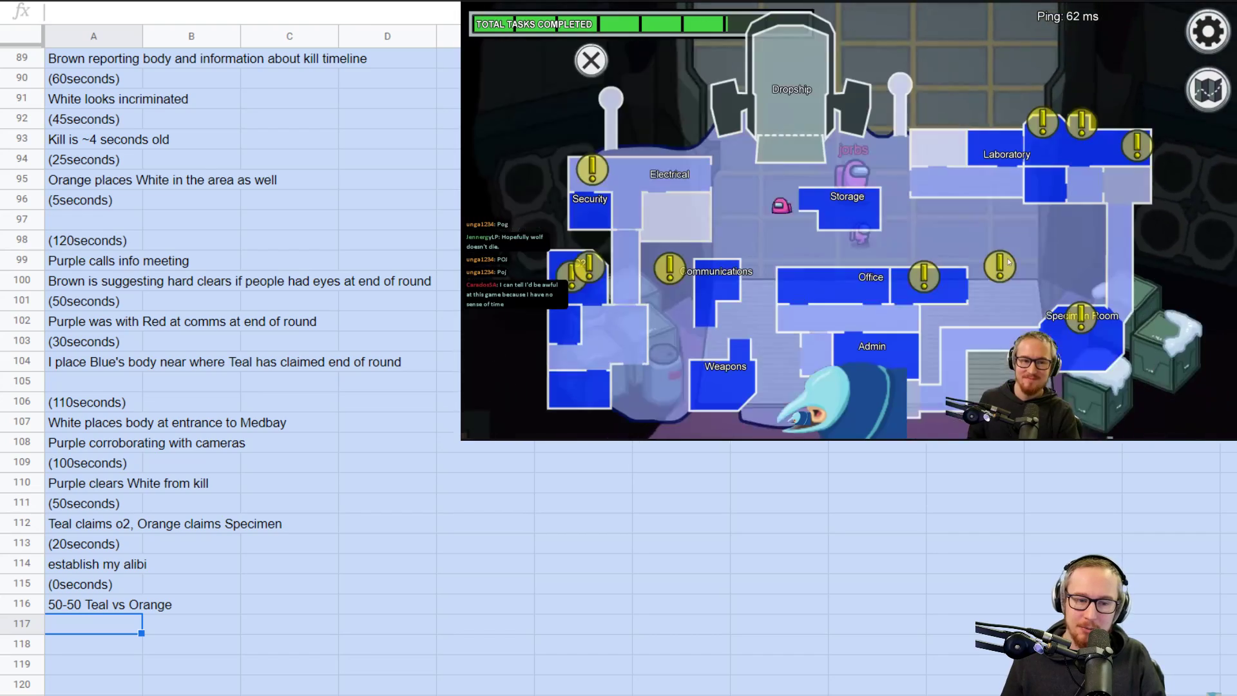
left_click(591, 60)
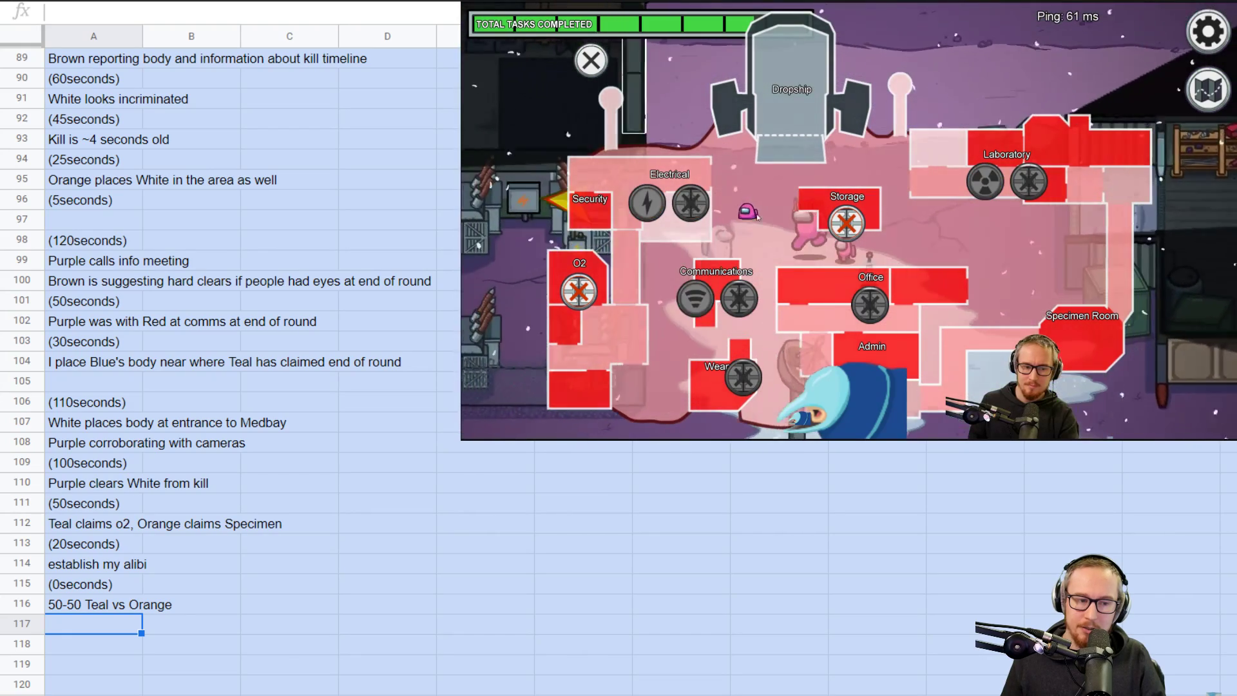
left_click(590, 61)
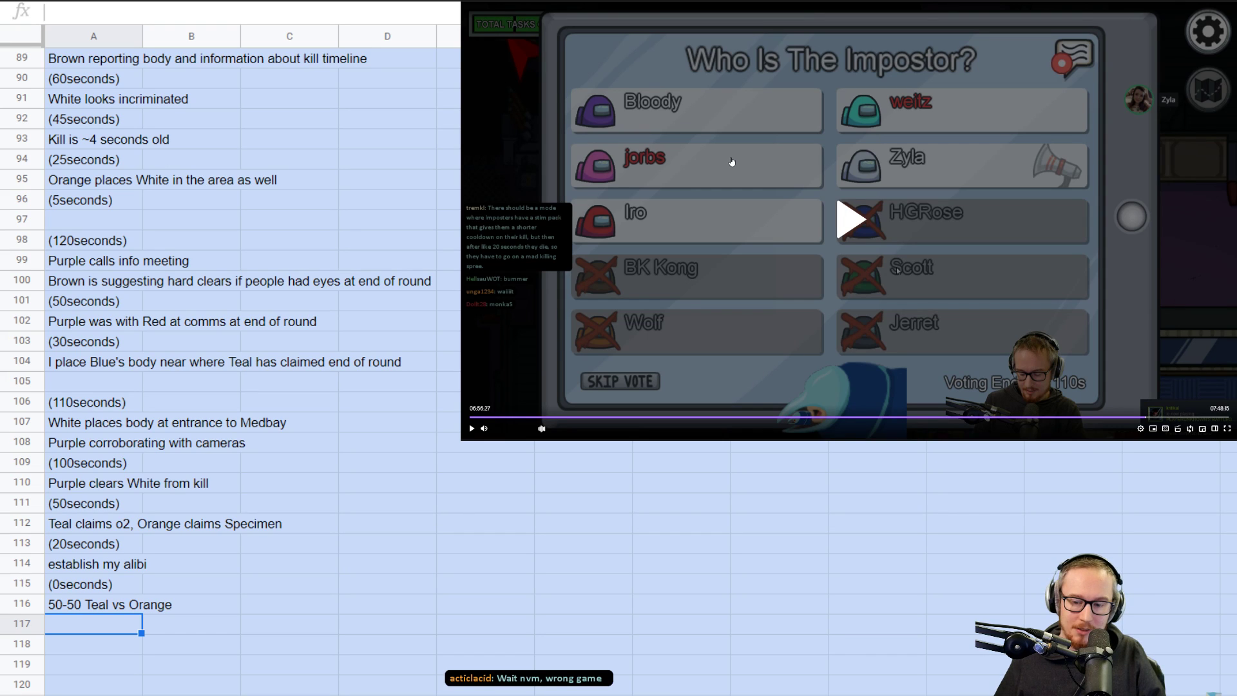
mouse_move(731, 453)
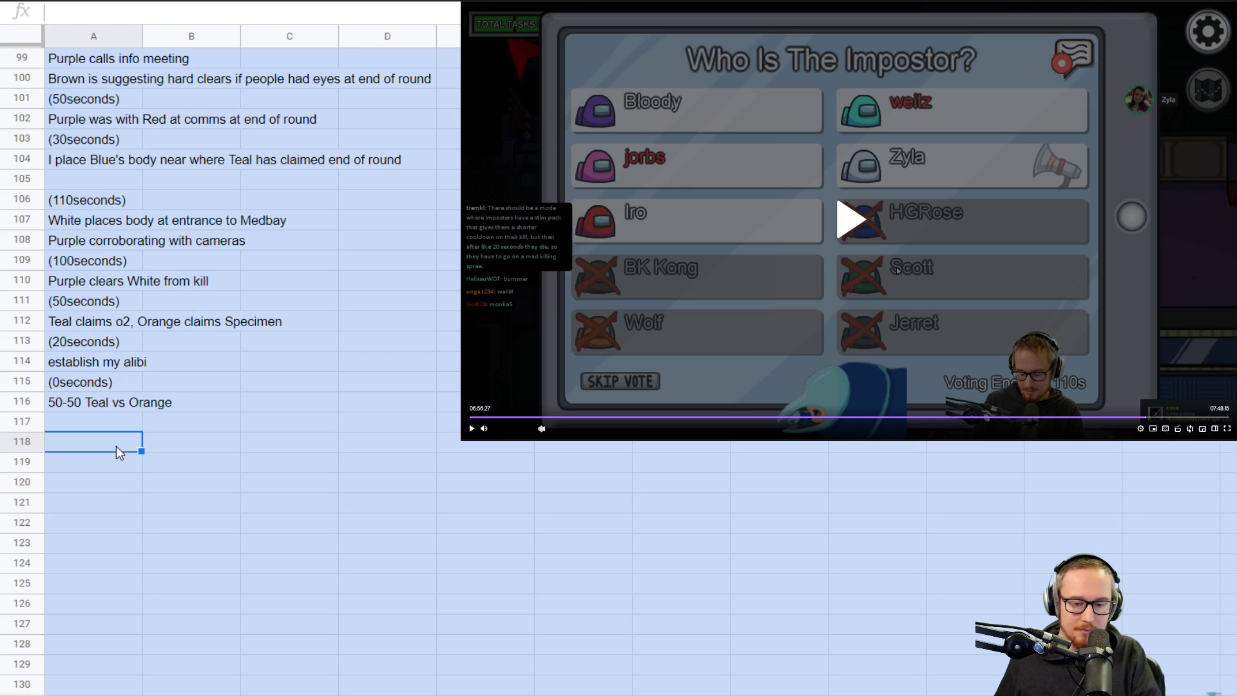
- Enter '(110seconds)', 'White reports body', '(90seconds)' and 'Place myself truthfully' in A118–A121, then amend A121
type("(110seconds")
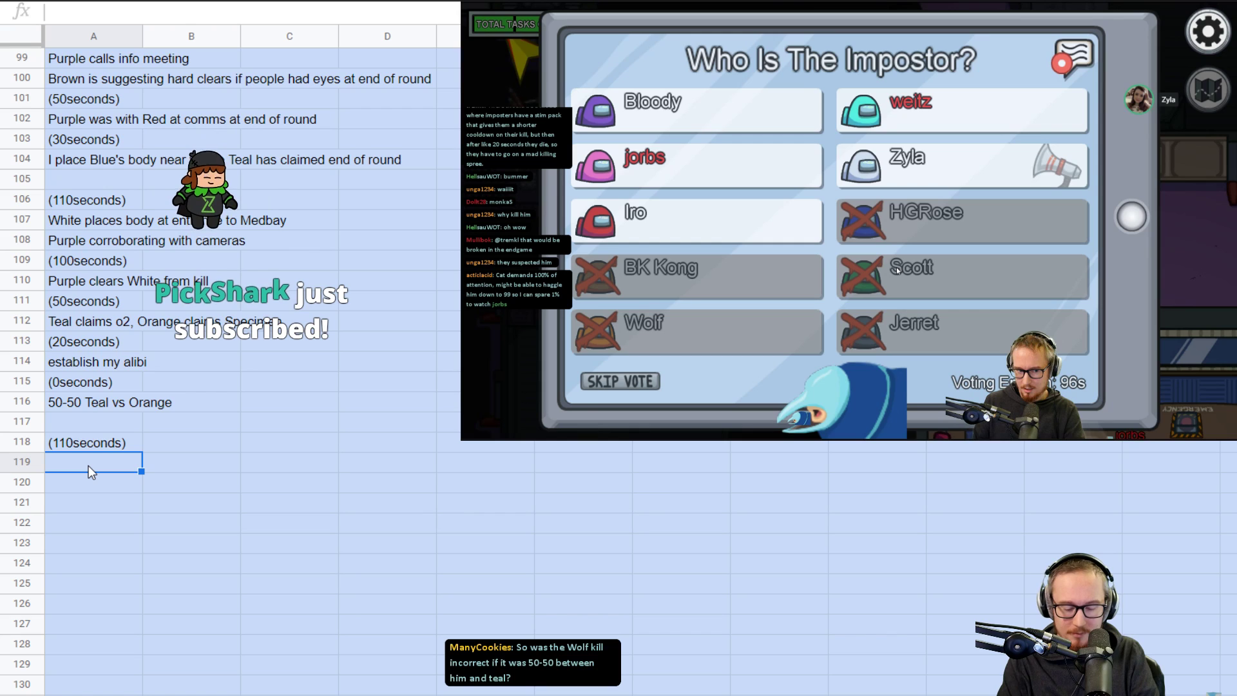
type("White reports body")
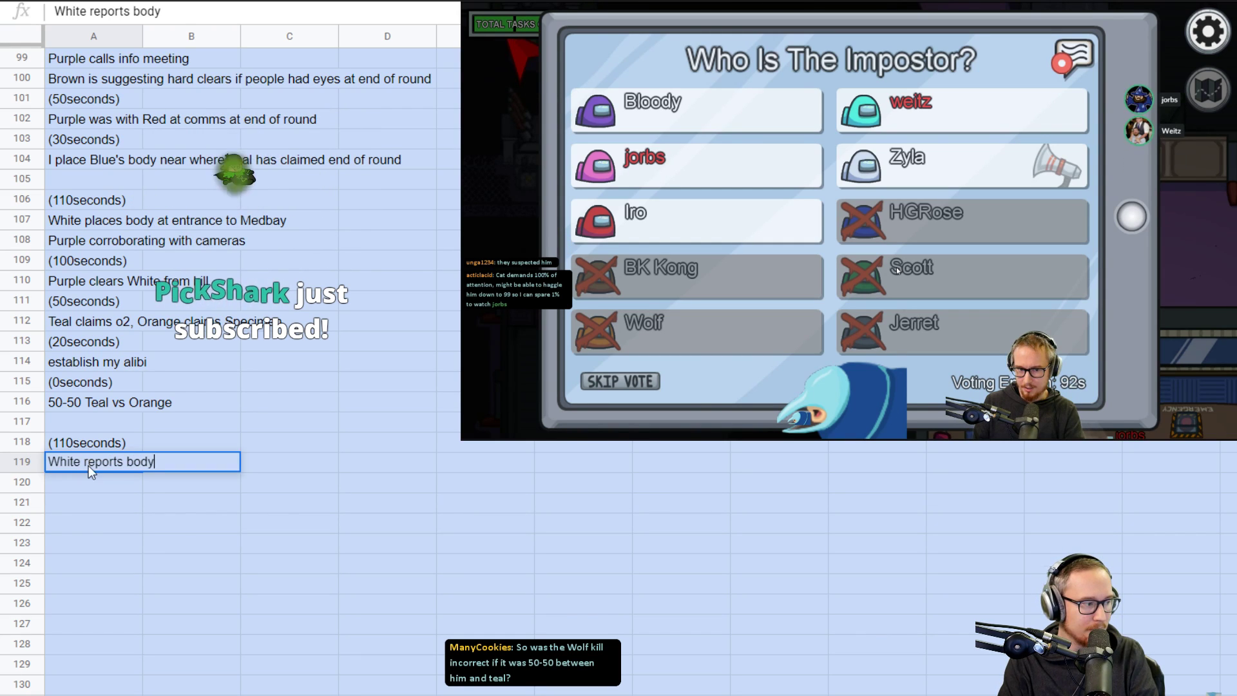
type("(90seconds")
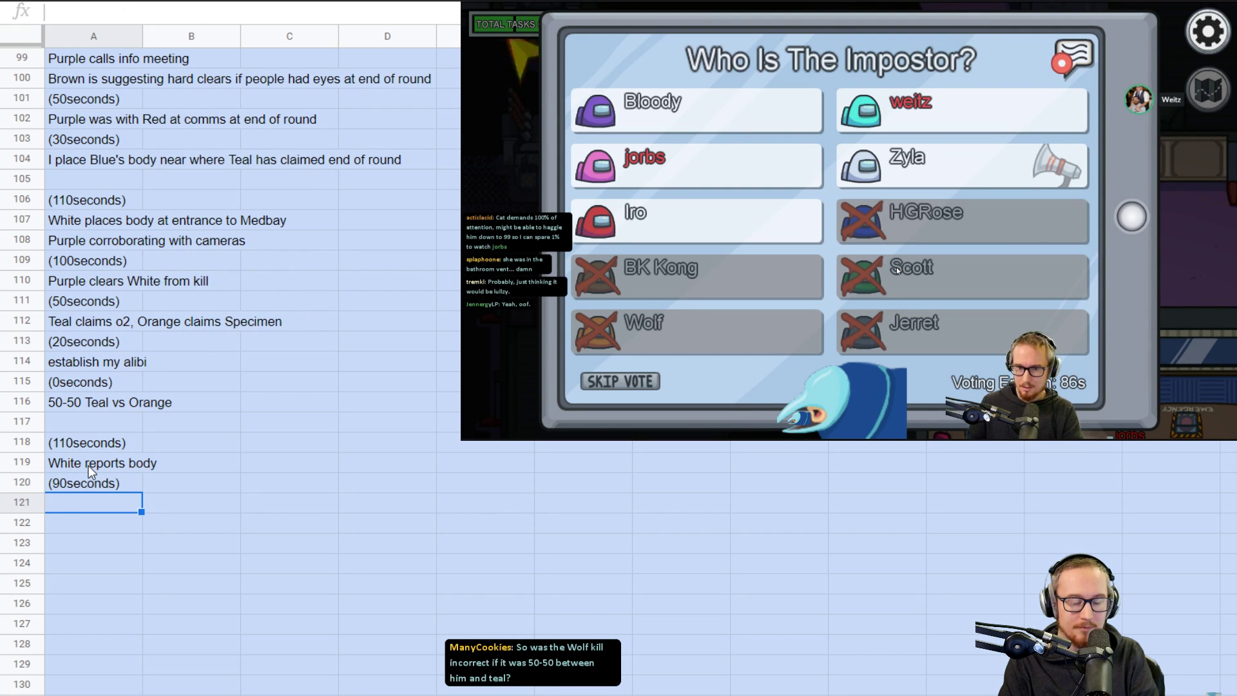
type("Place myself truthfully")
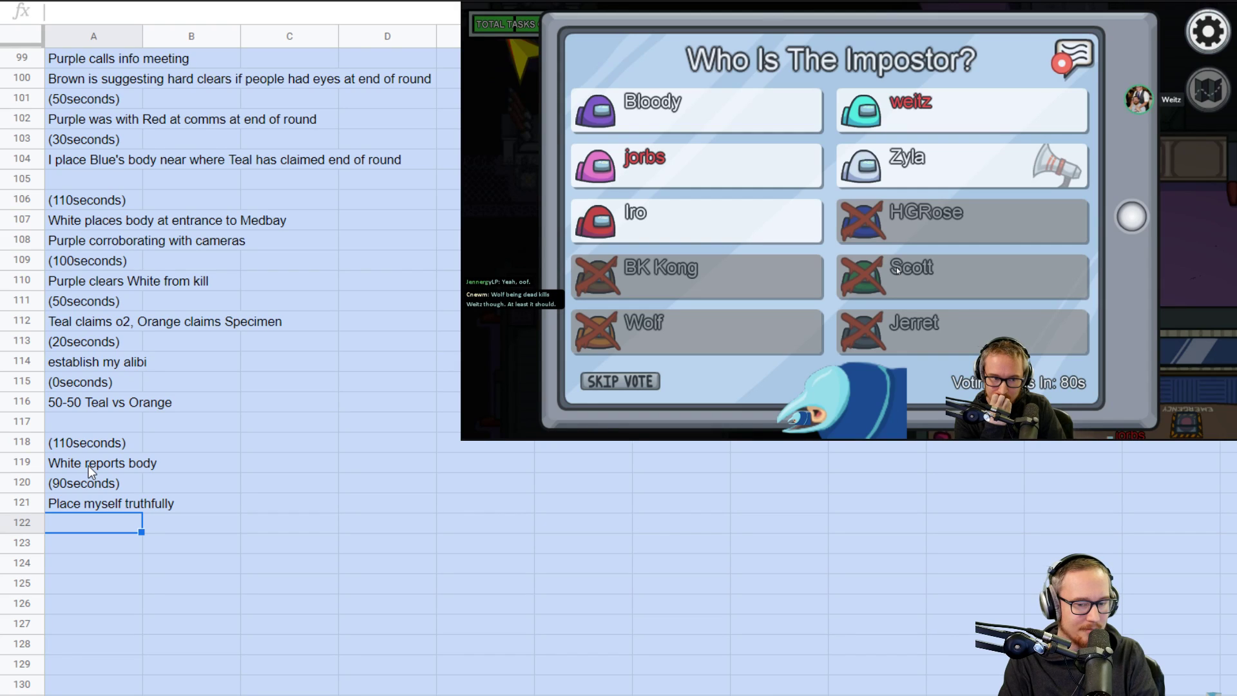
left_click(93, 503)
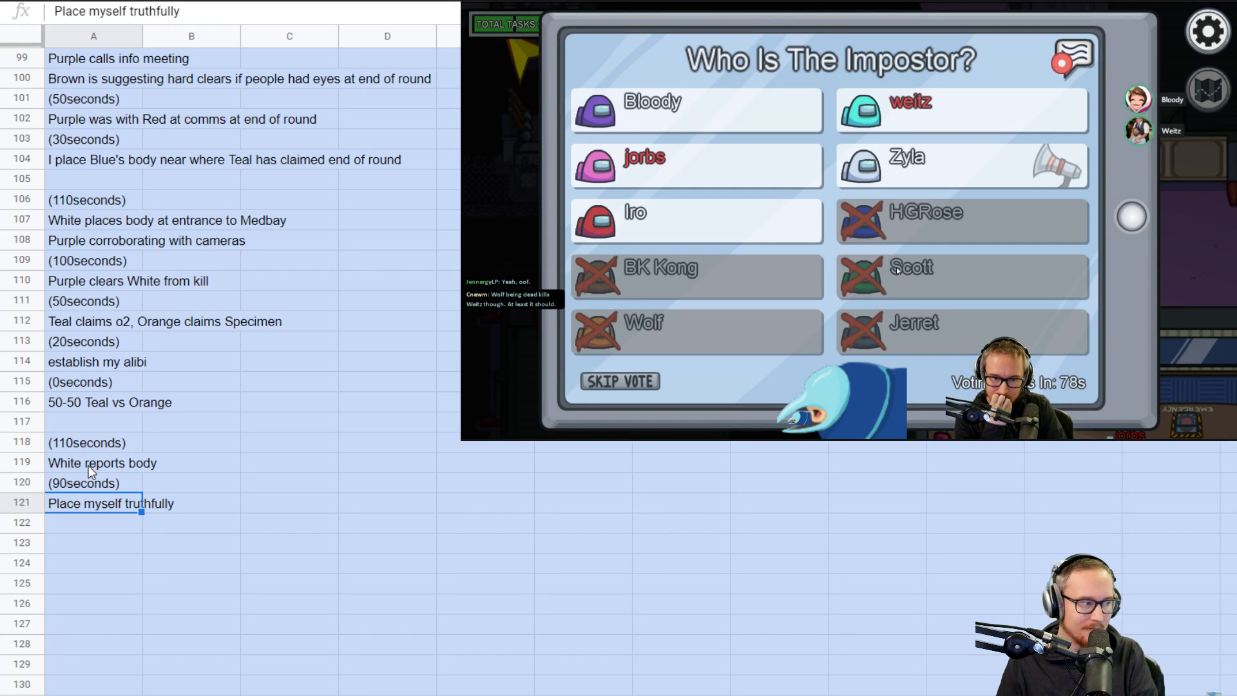
type("(near body")
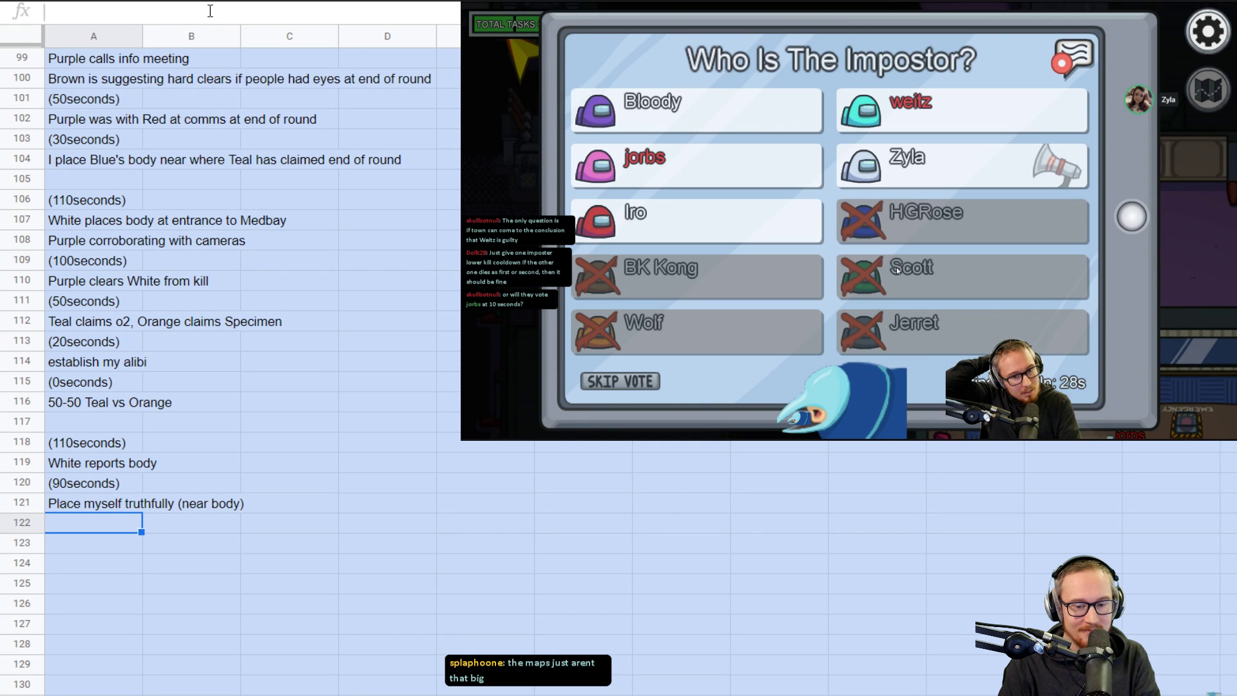
- Enter '(30seconds)' and 'Purple leads vote on Teal' in A122–A123
type("(3")
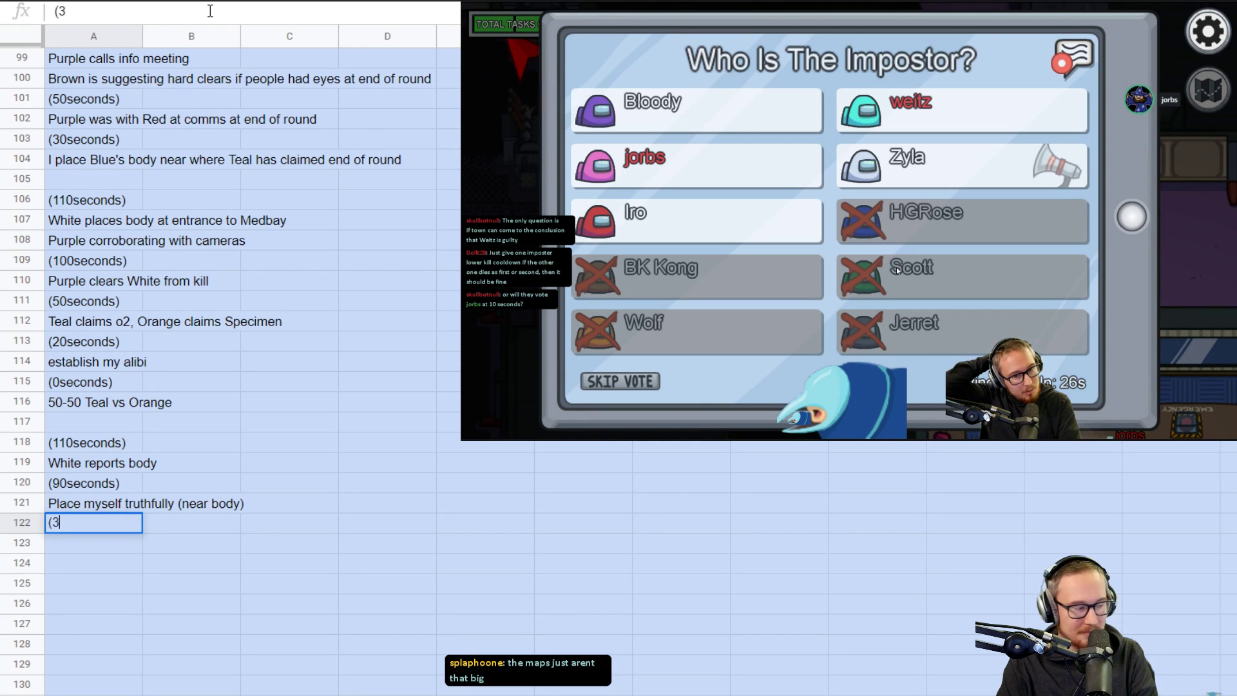
key("enter")
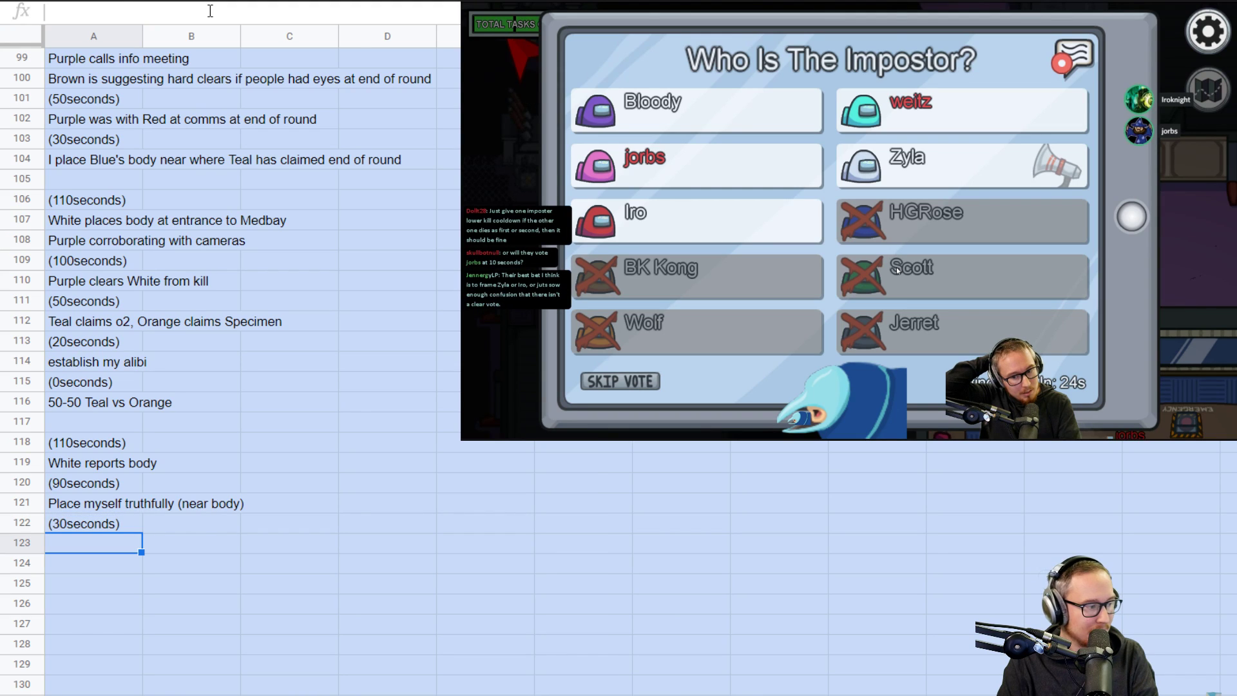
type("Purple leads vote on Te")
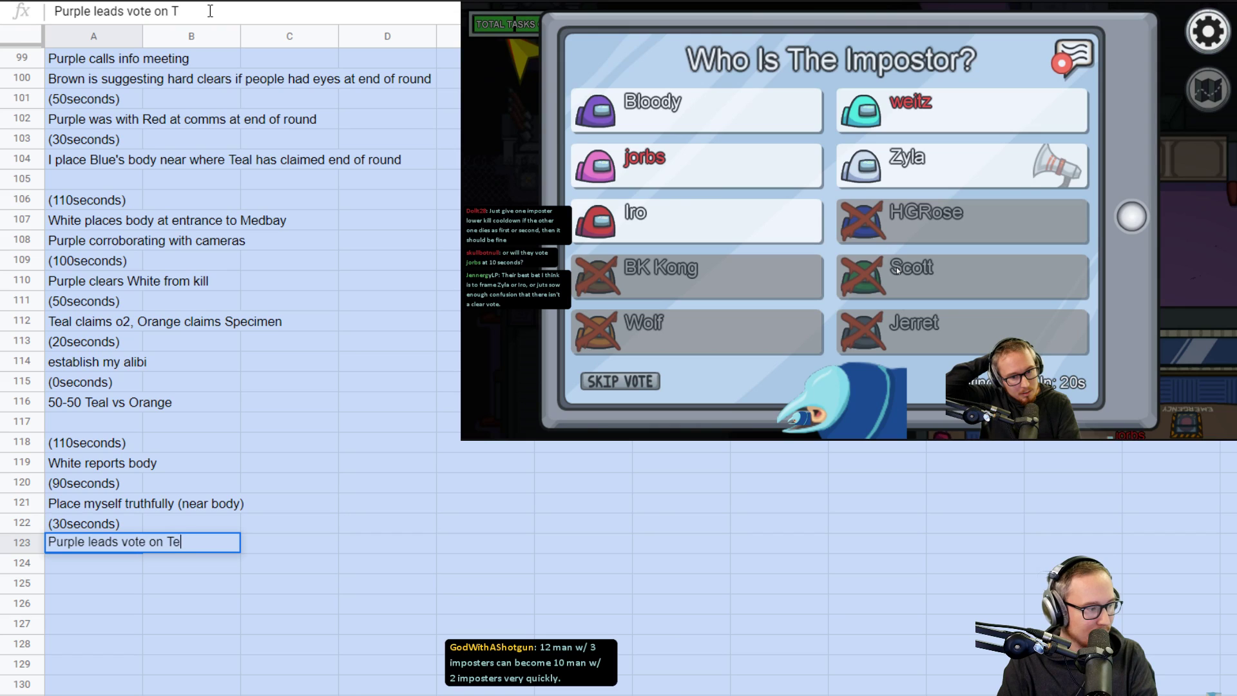
key("enter")
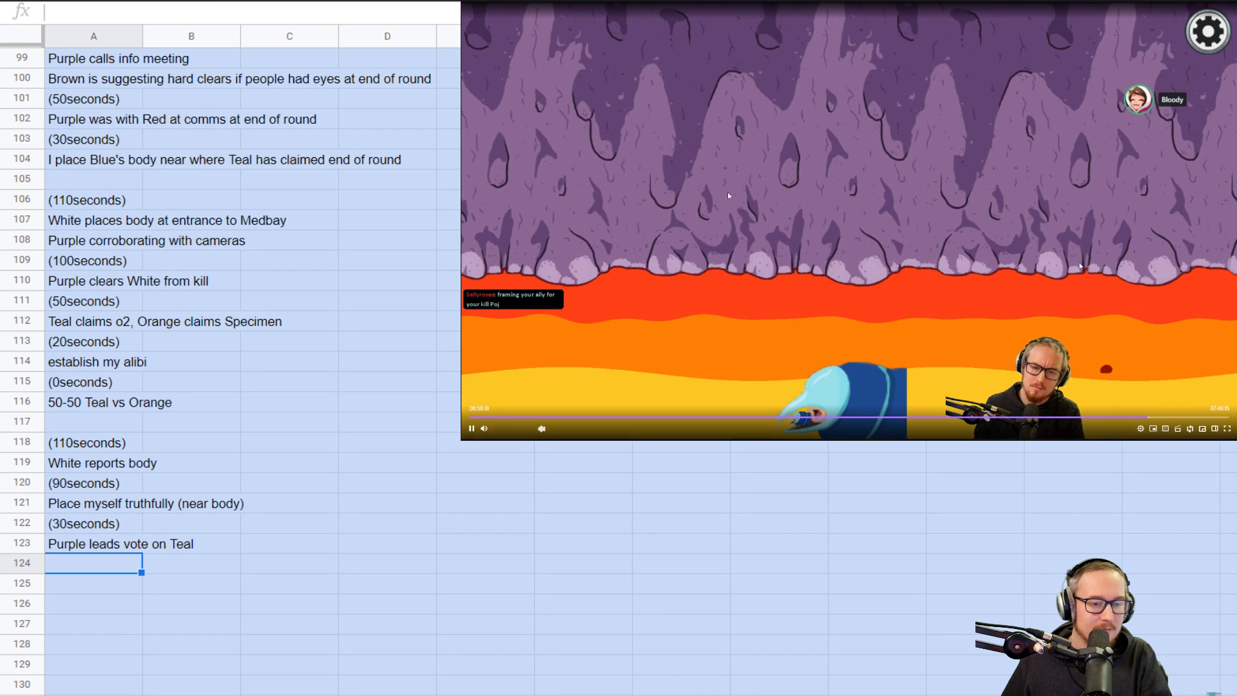
- Add '(0seconds)' and 'Bussing is concluded' in A124–A125, then resume the game video
left_click(470, 428)
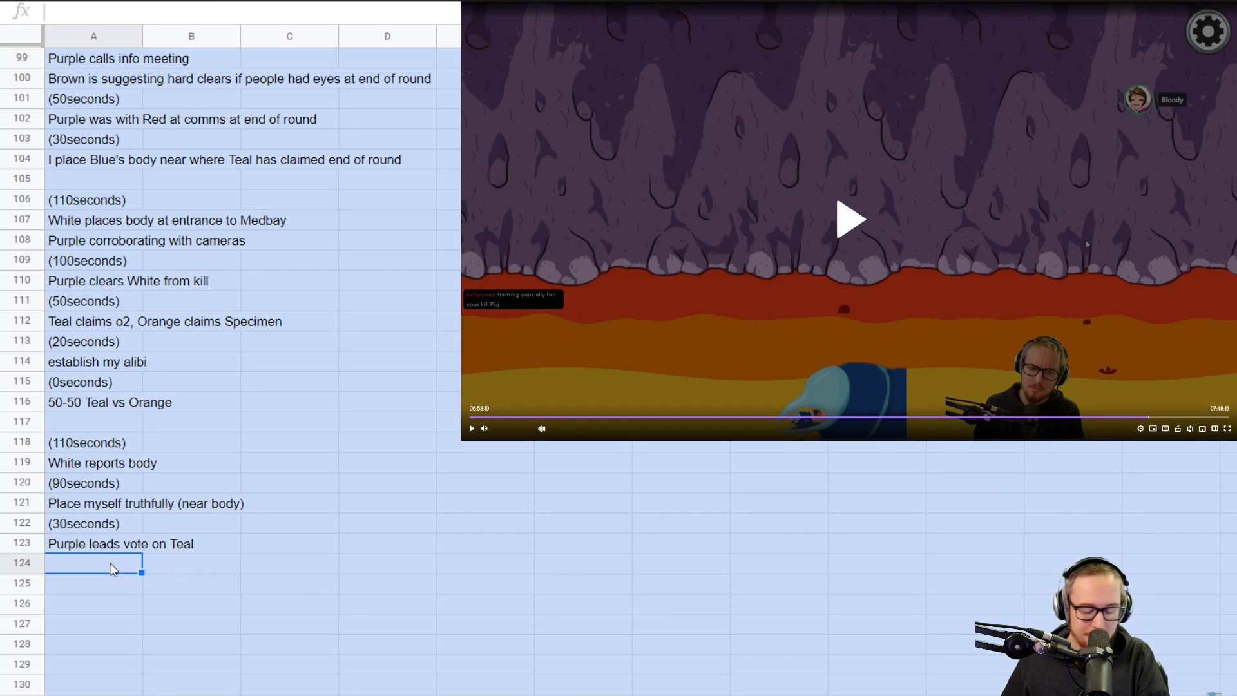
type("(0seconds)")
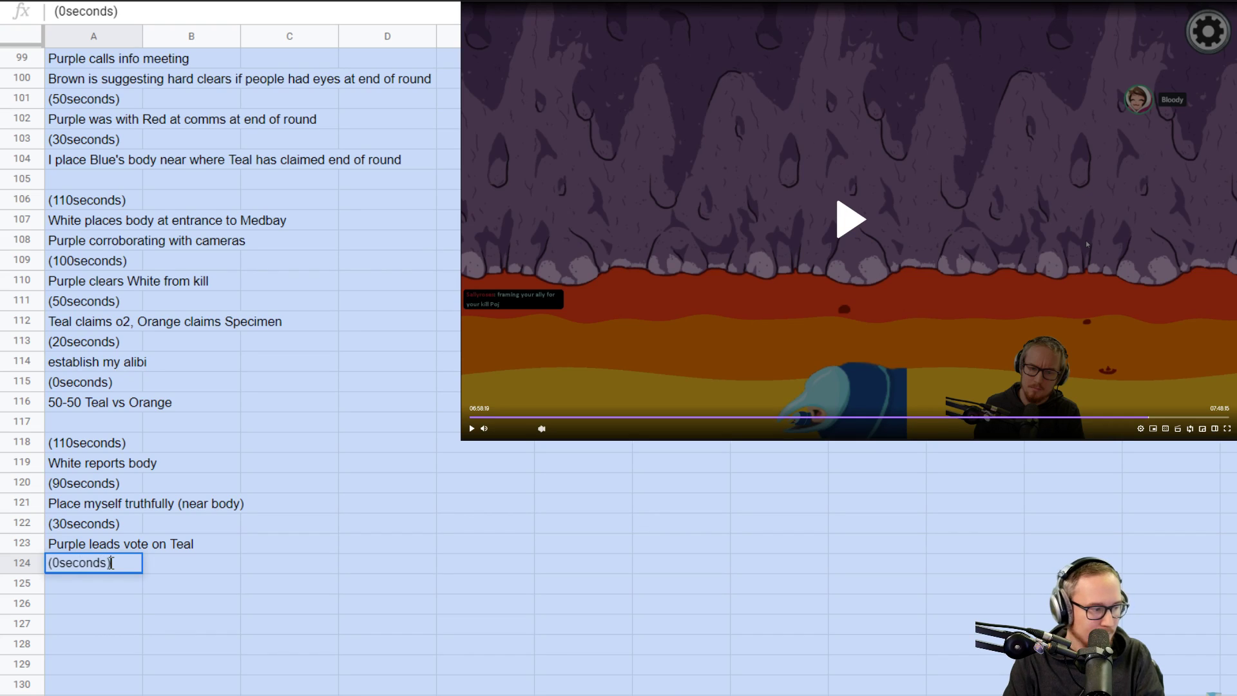
type("Bussing")
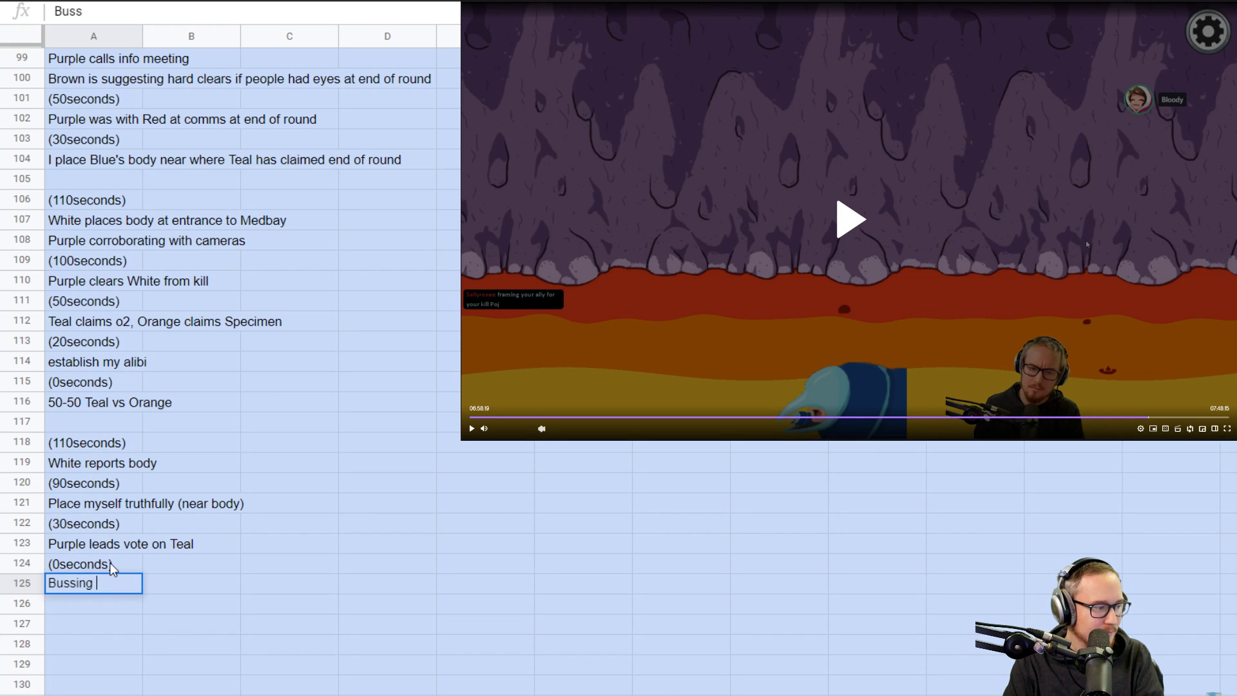
type("is concluded")
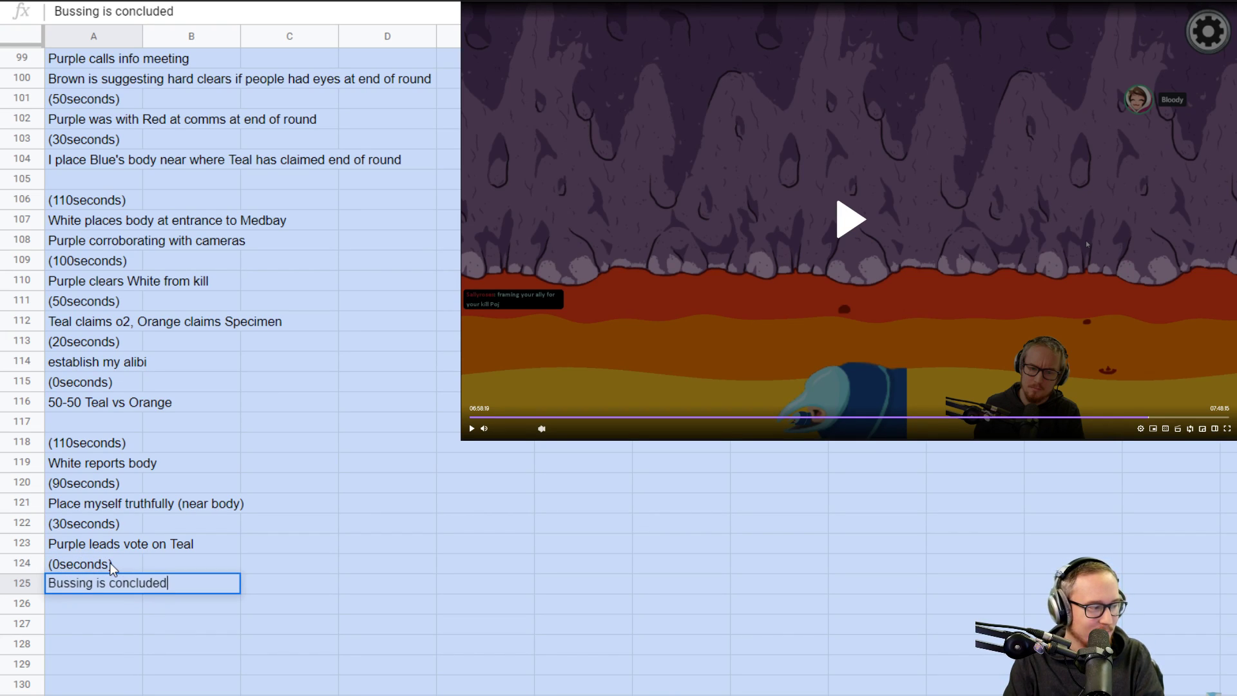
key("enter")
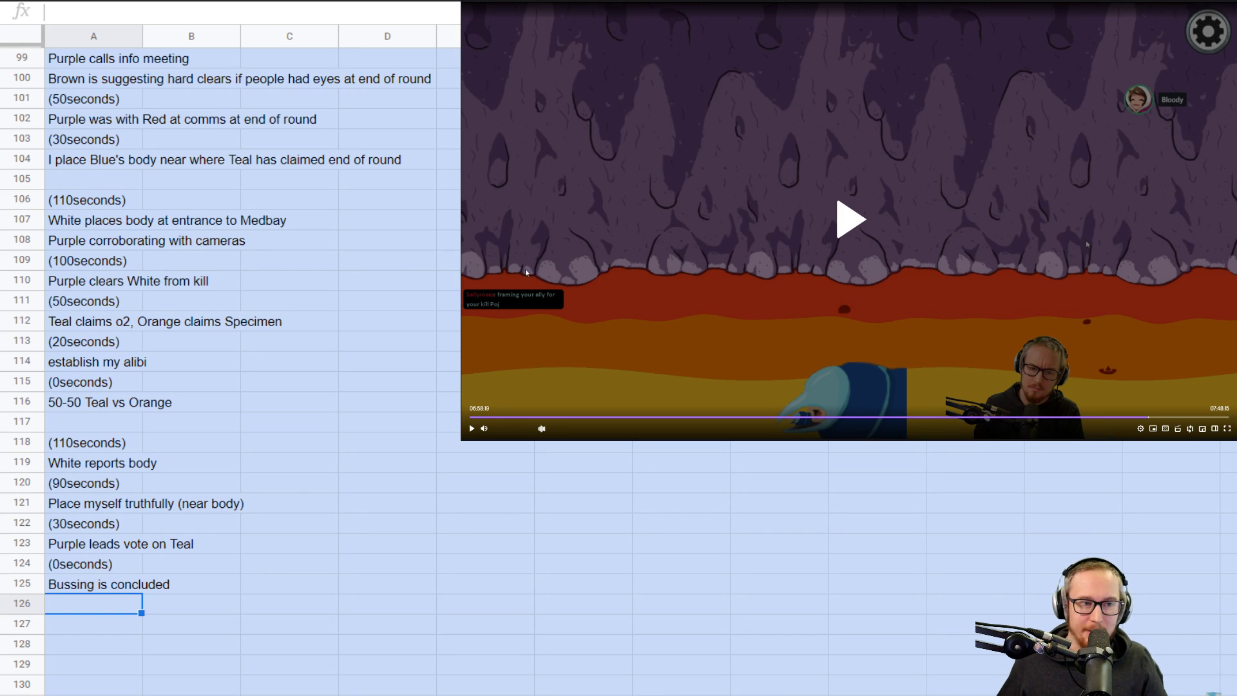
left_click(851, 218)
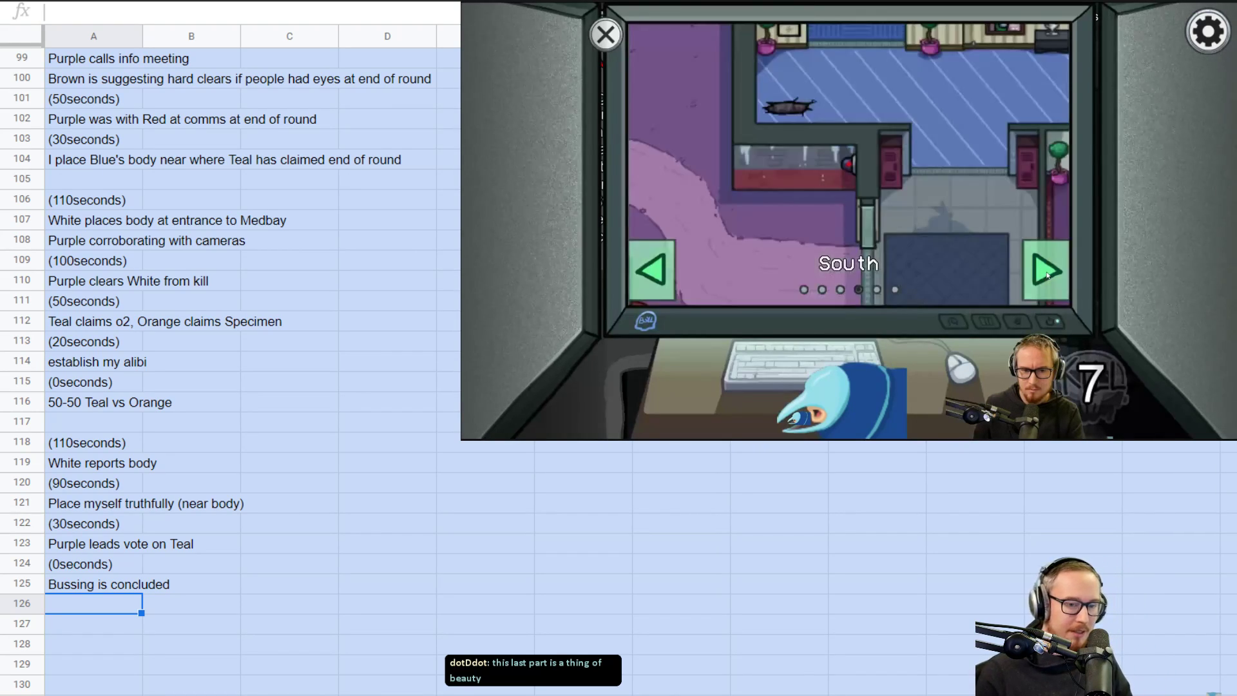
left_click(1044, 270)
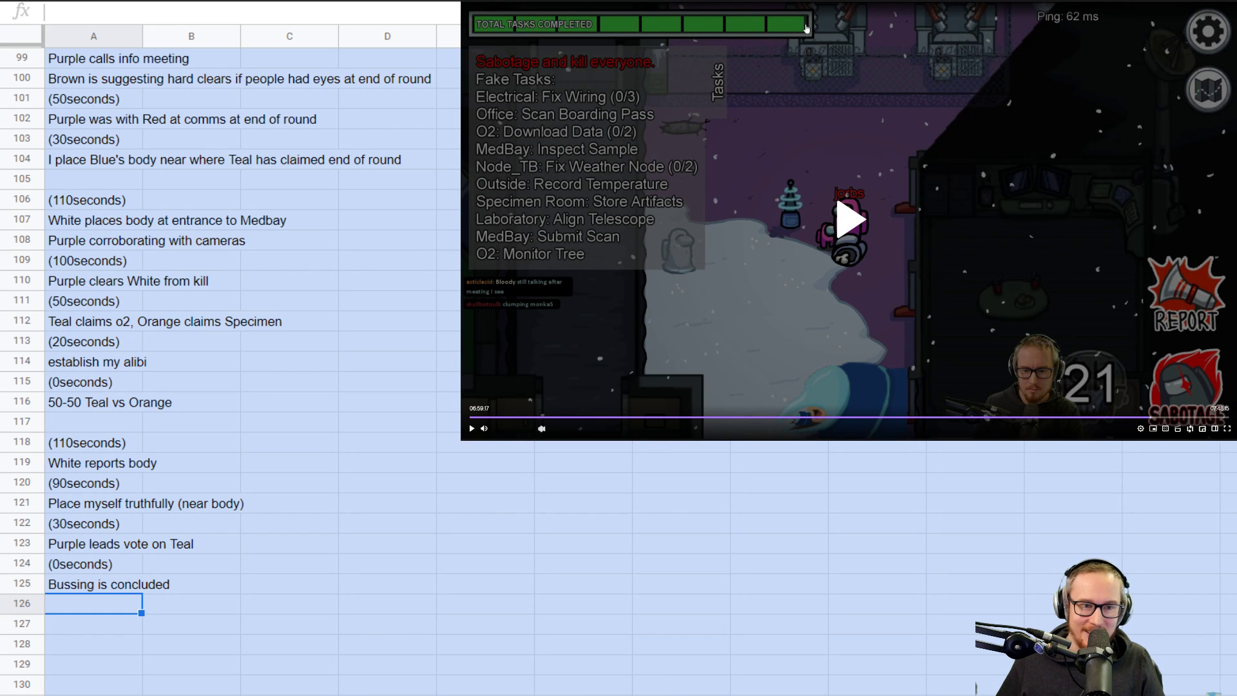
mouse_move(884, 282)
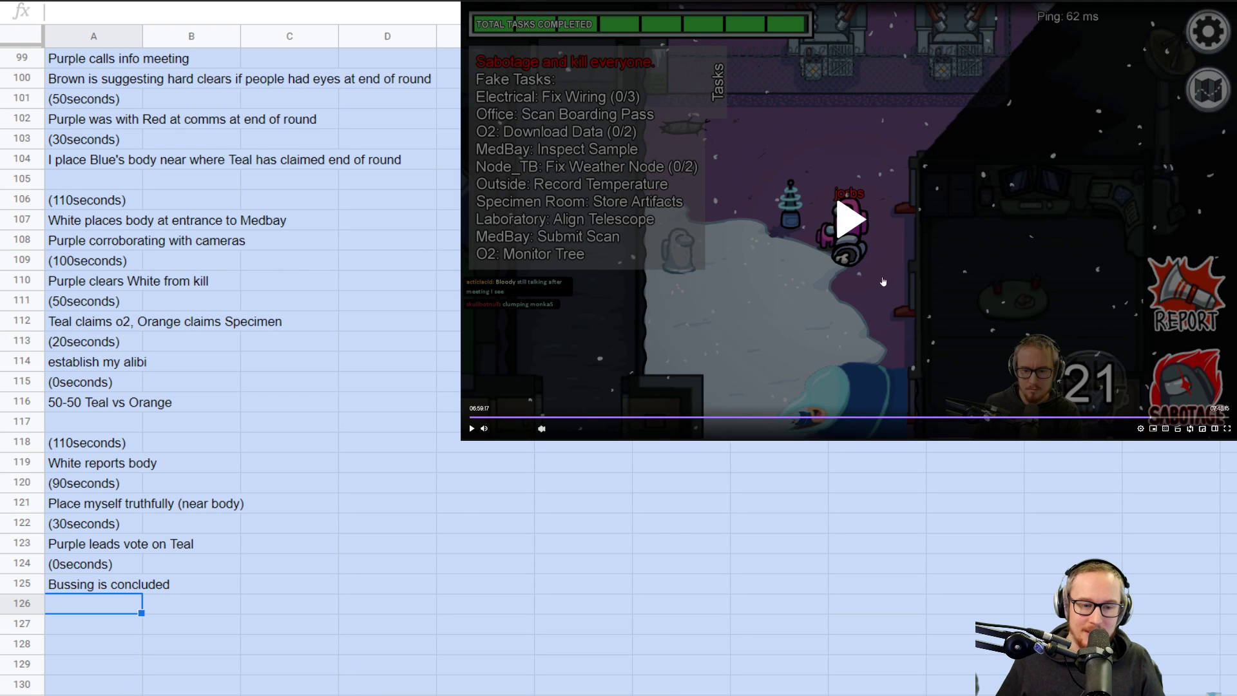
left_click(470, 428)
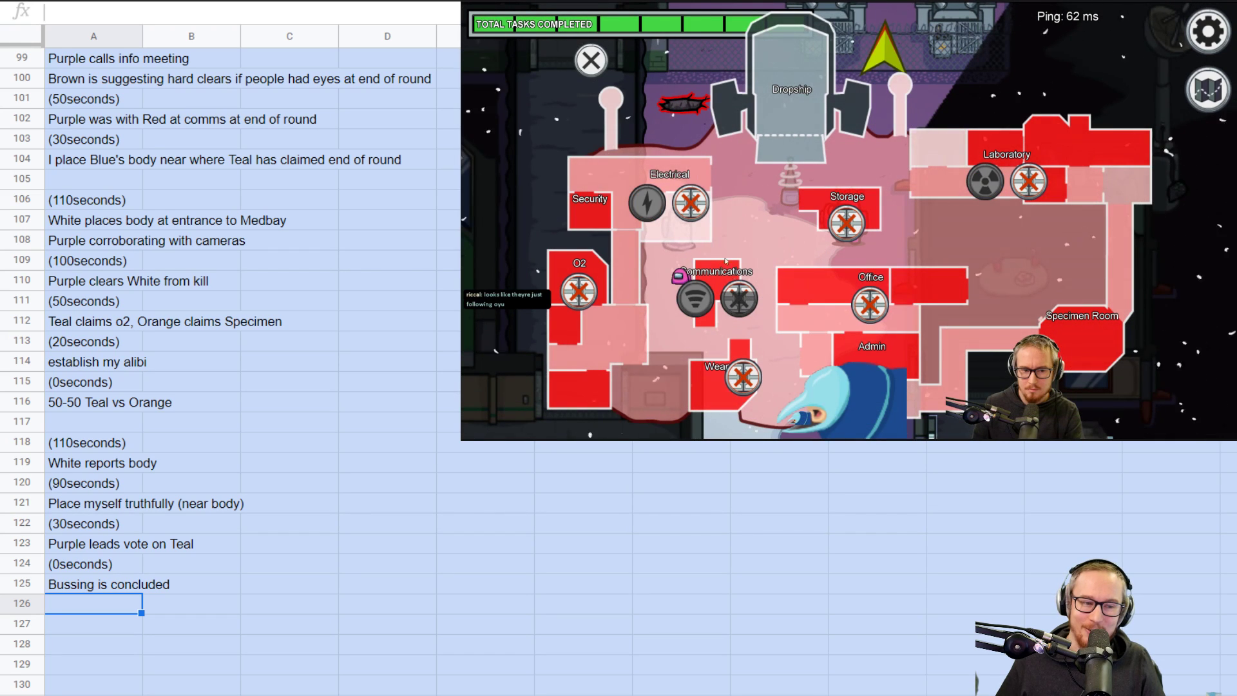
left_click(590, 60)
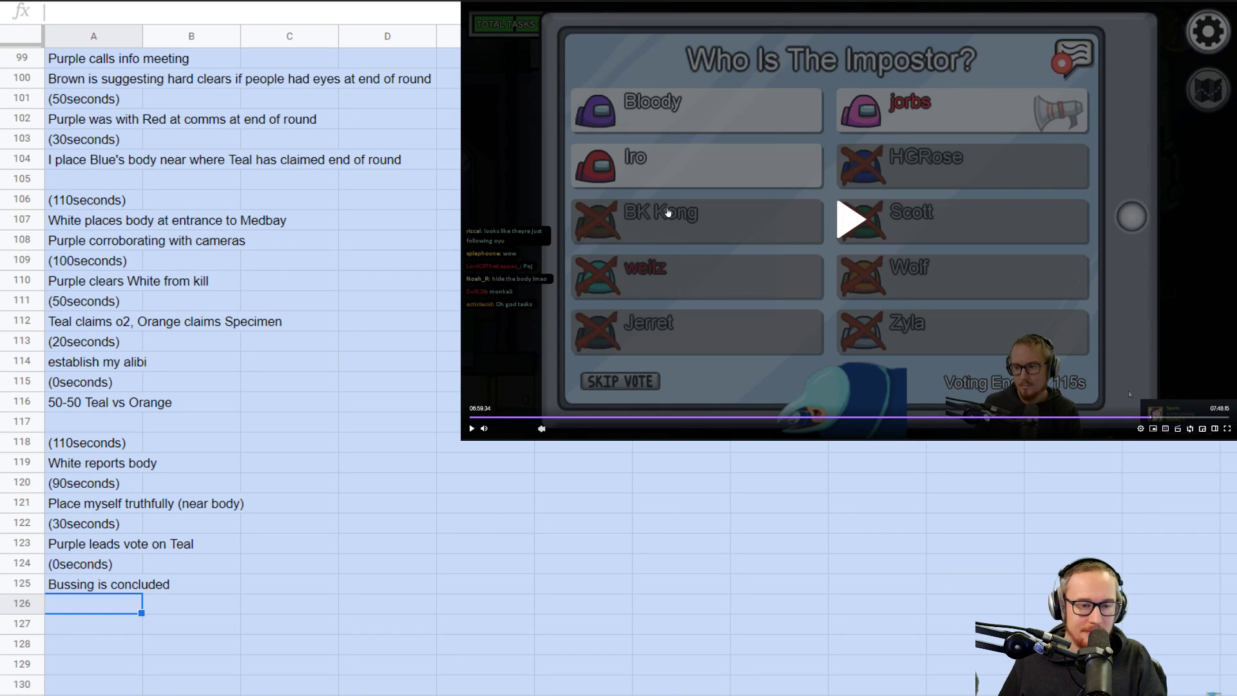
- Add '(115seconds)' and 'I report body sort of close to where it is' below the last note
left_click(87, 623)
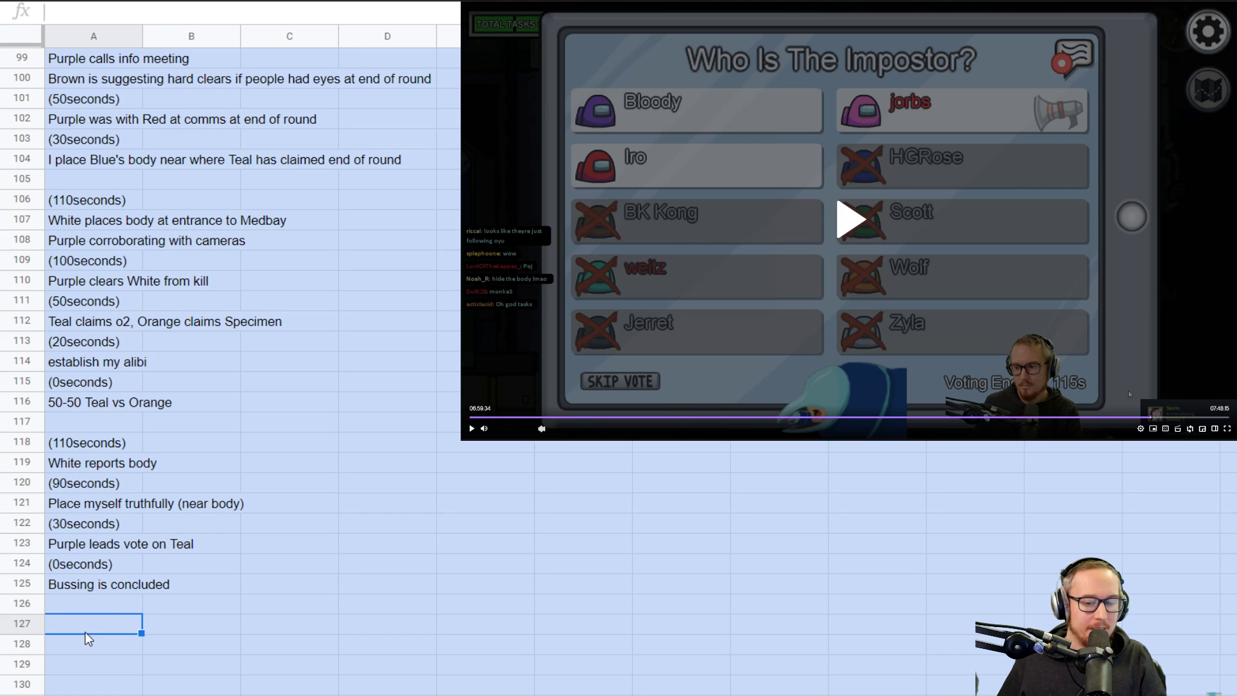
type("(")
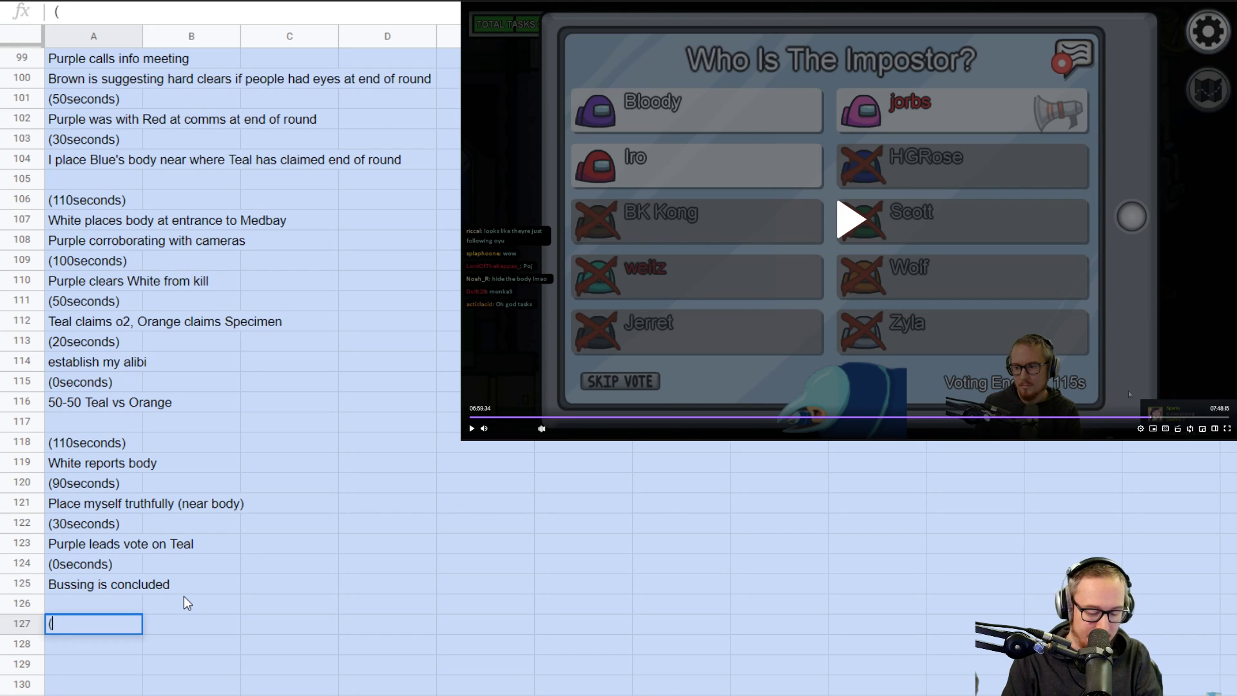
type("(115seconds)")
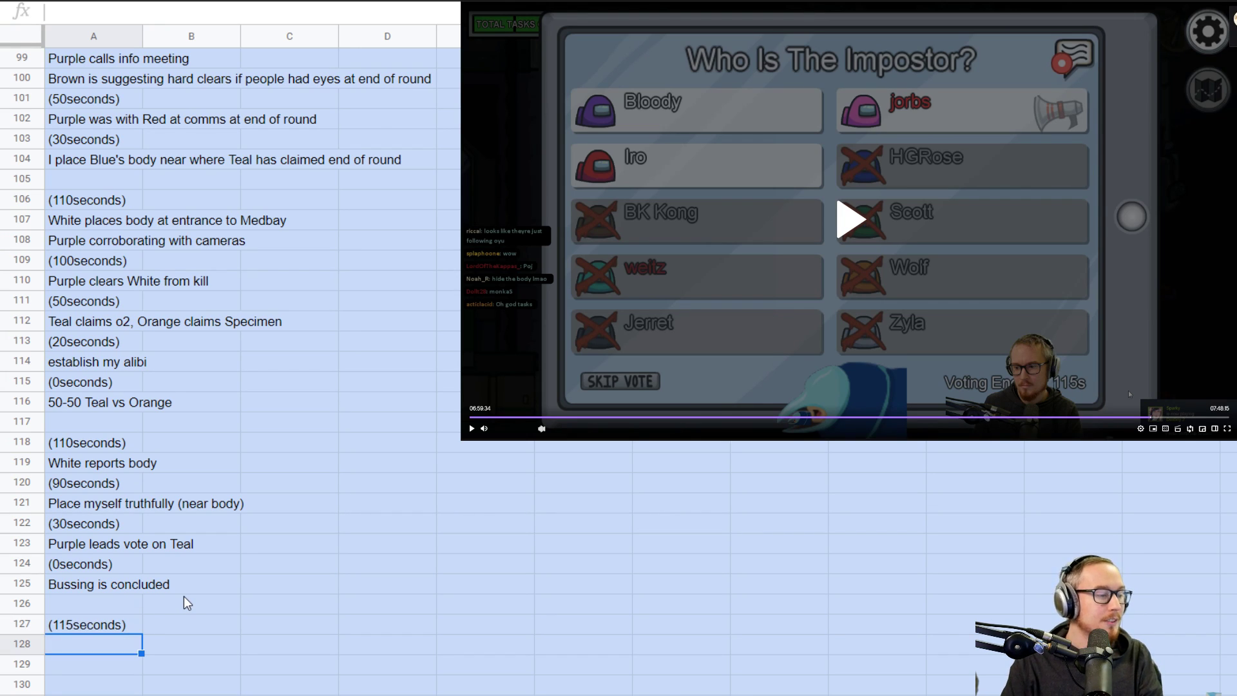
type("I report body")
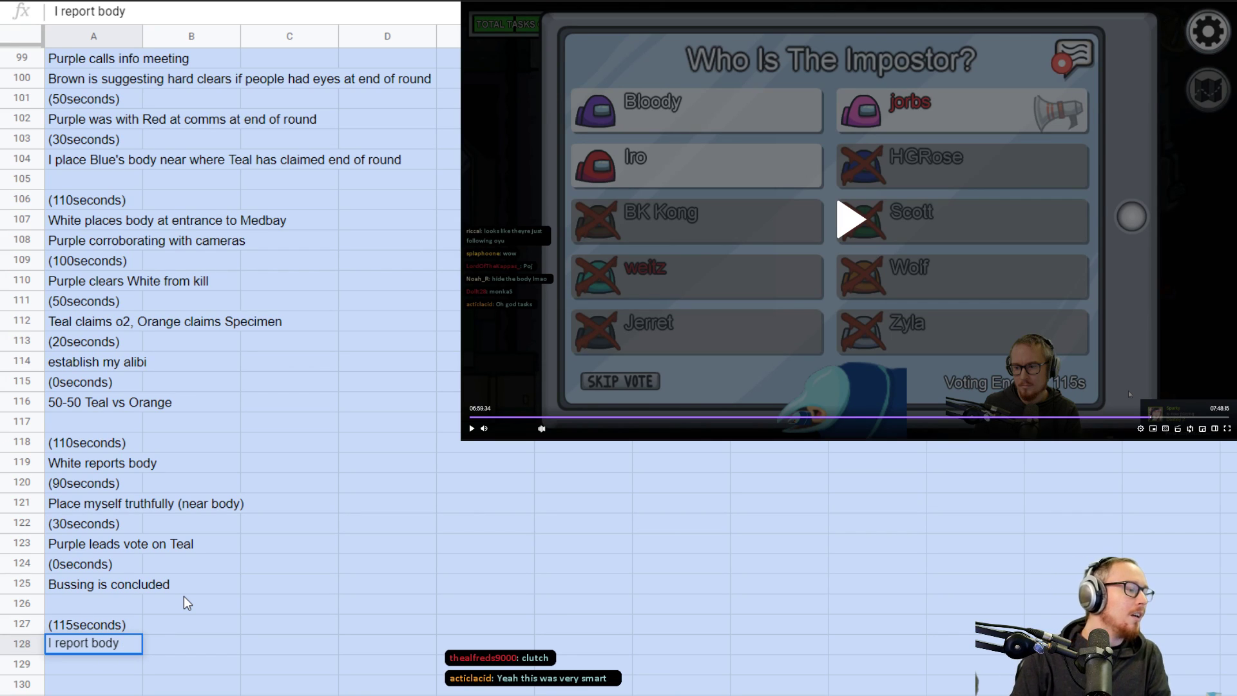
type("sort of")
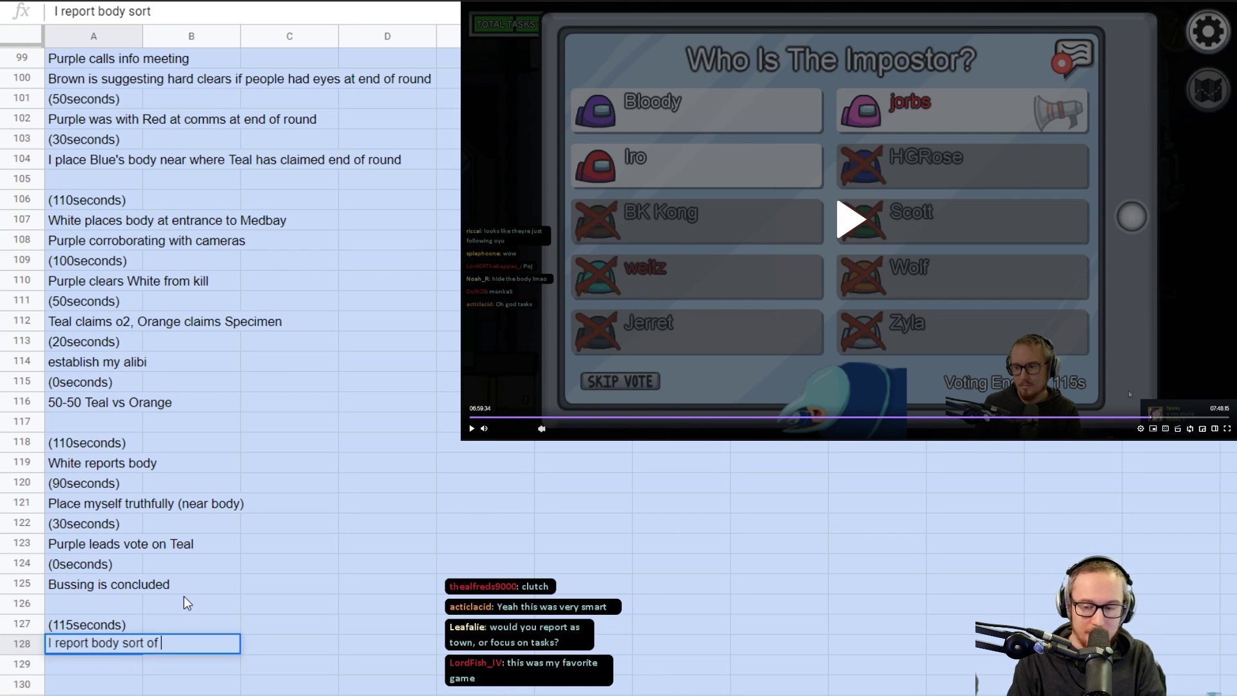
type("close to where it is")
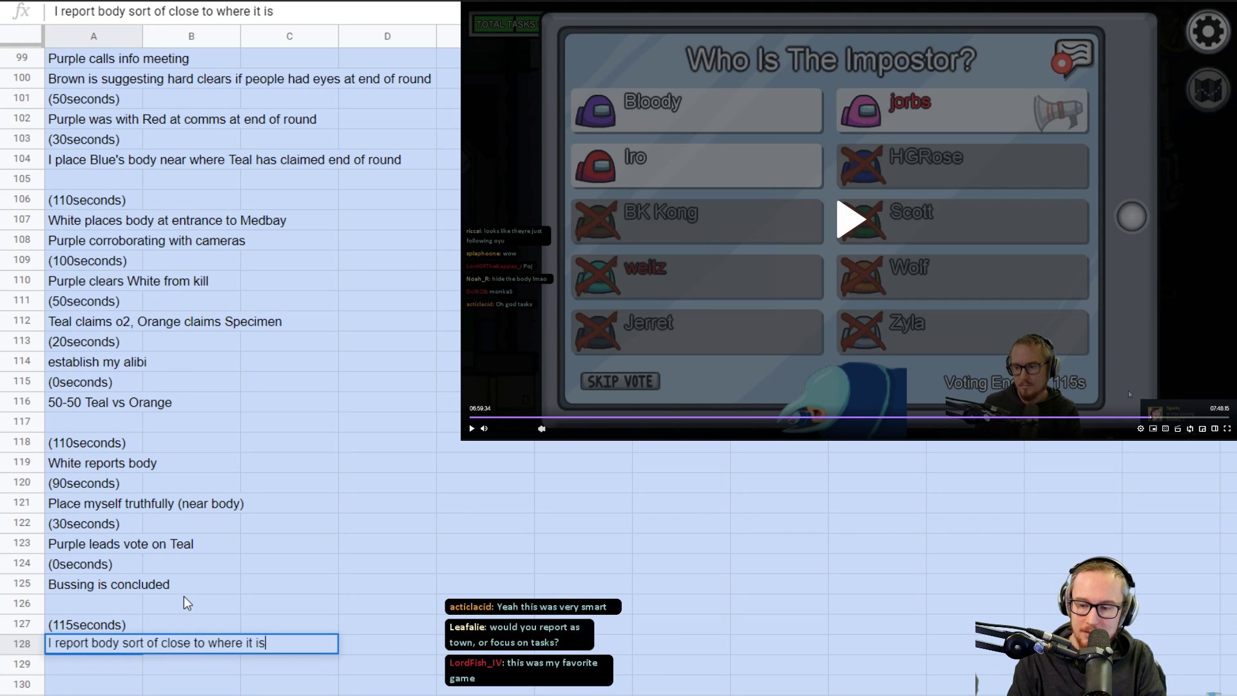
key("enter")
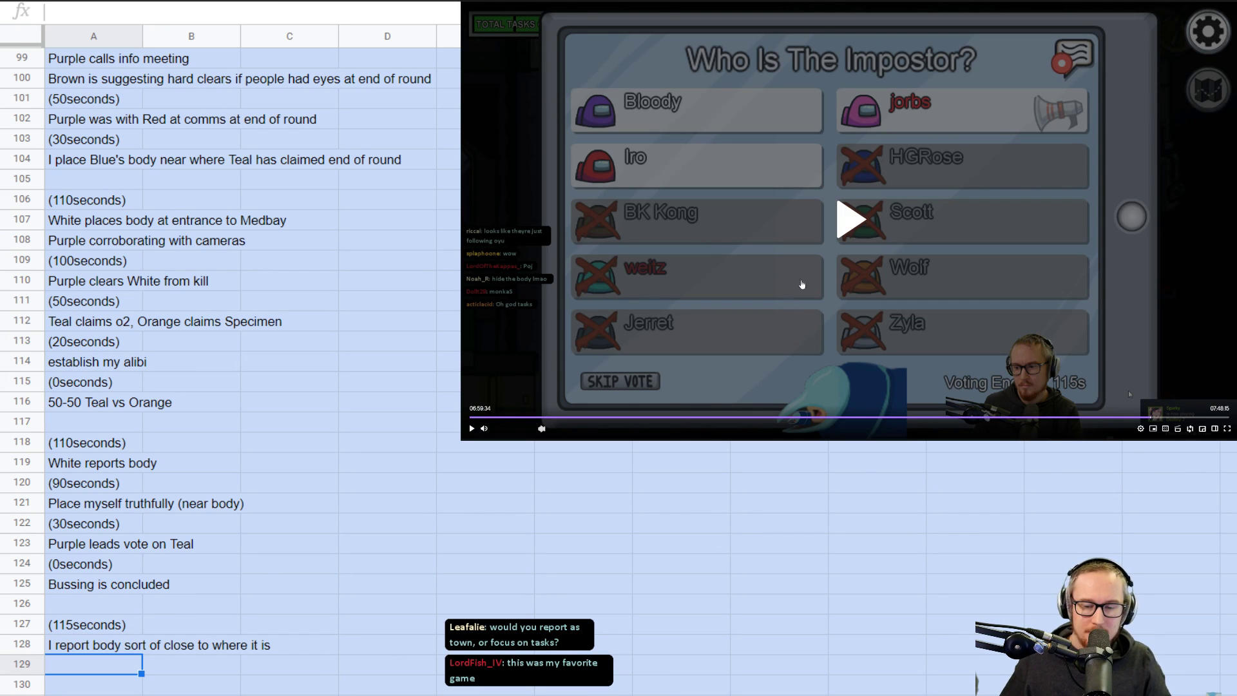
left_click(850, 218)
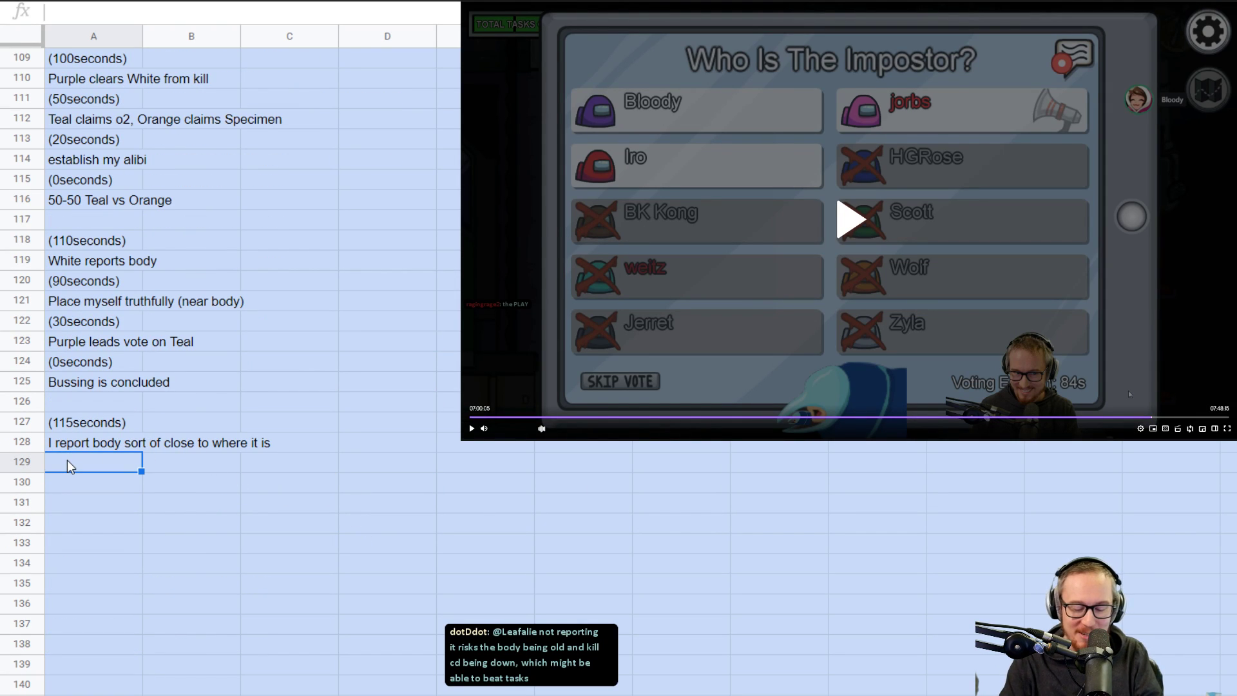
- Enter '(85seconds)' in A129 and the quote "I don't actually know which of the two of you it is" in A130
type("(85seconds)")
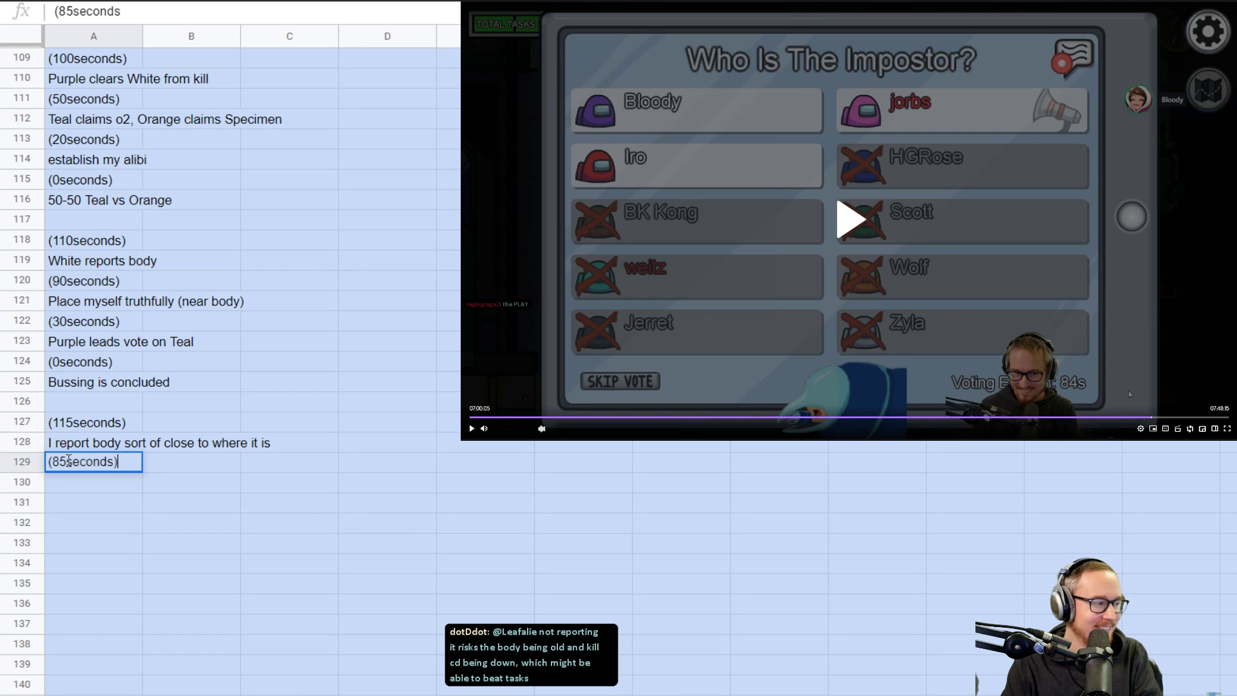
key("enter")
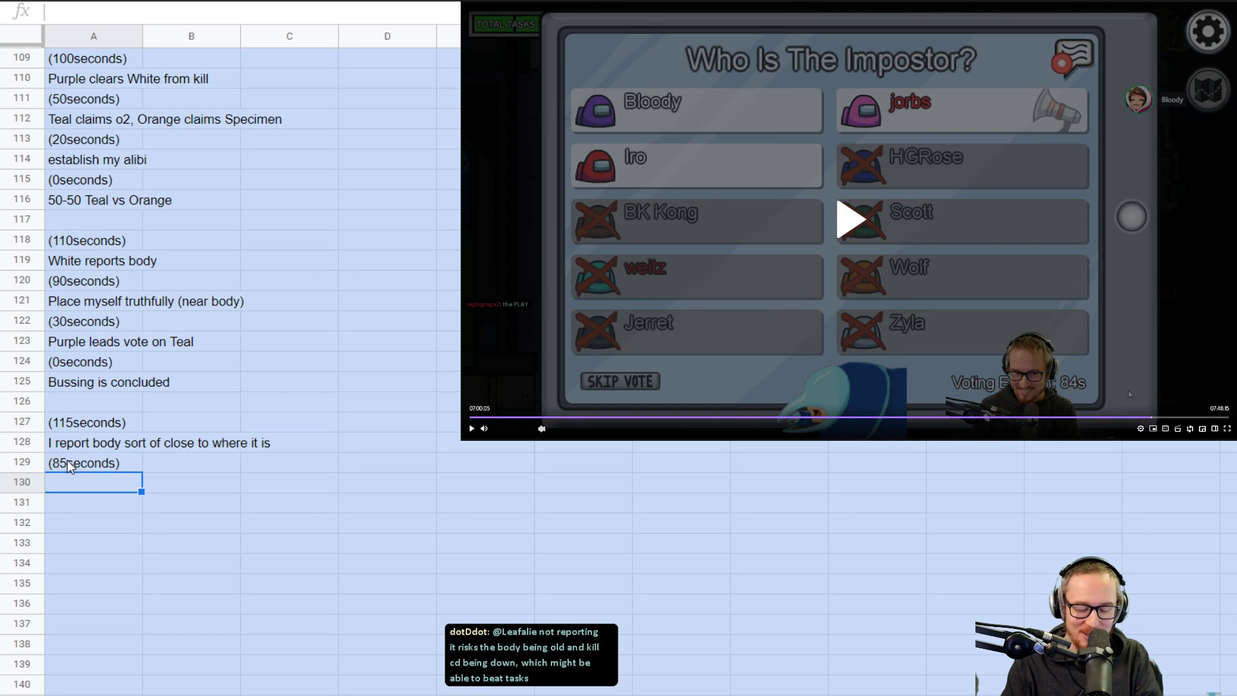
type("\"I don't actually know w")
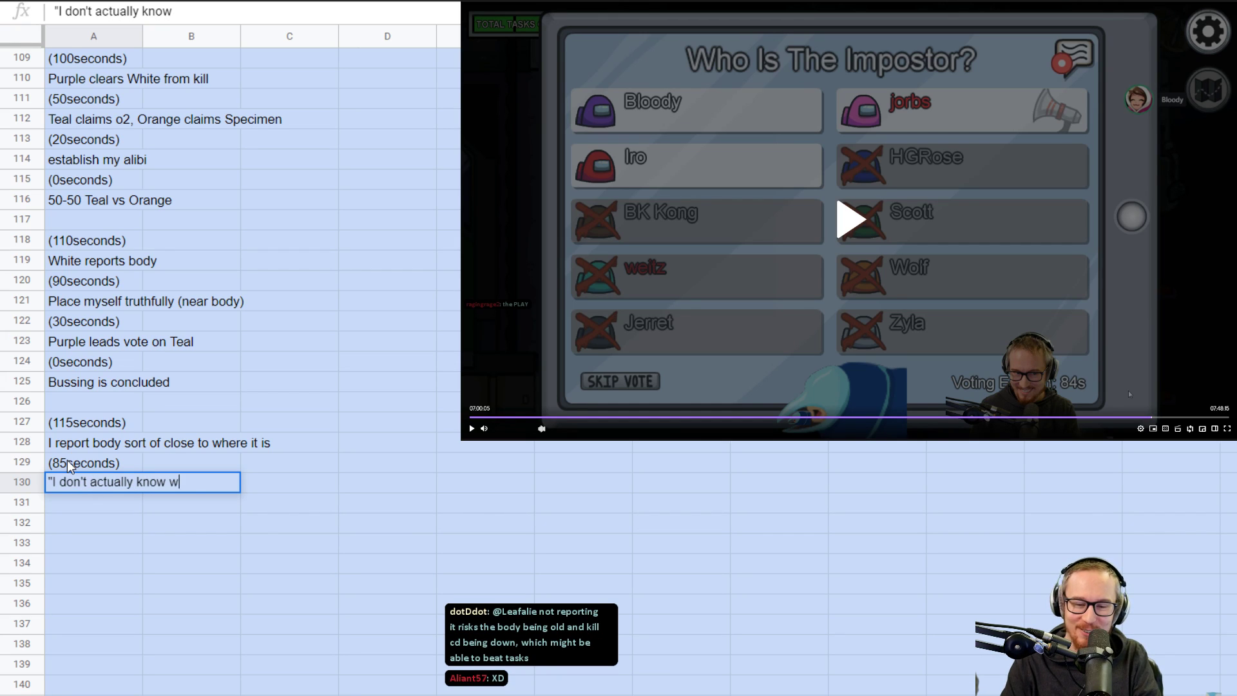
type("hich of the two of")
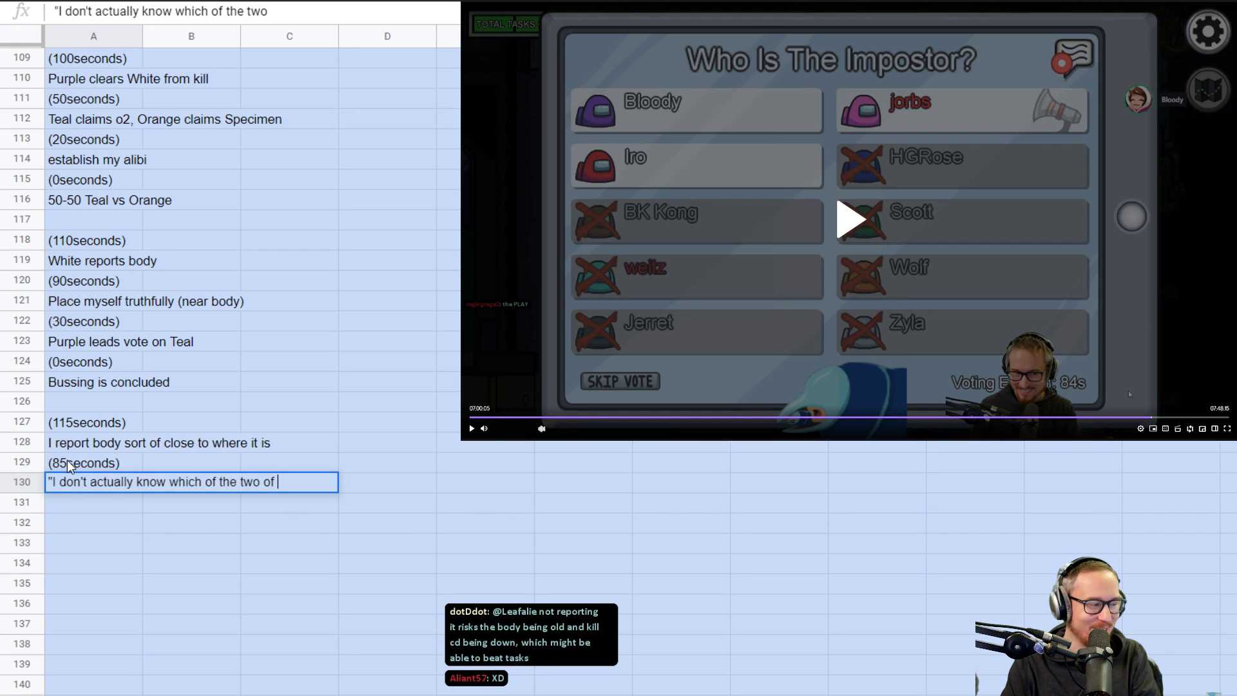
key("enter")
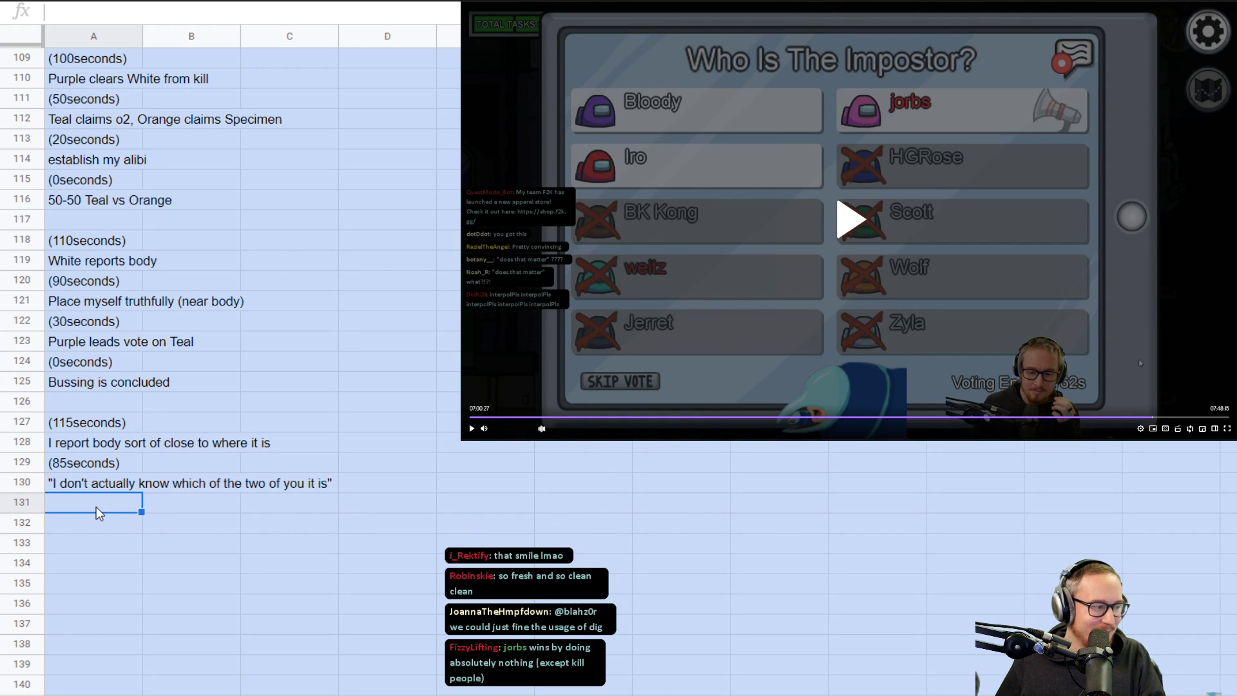
- Enter '(60seconds)' and 'Purple accuses Red of lying about location (by half-a-screen)' in A131–A132
type("(60sec")
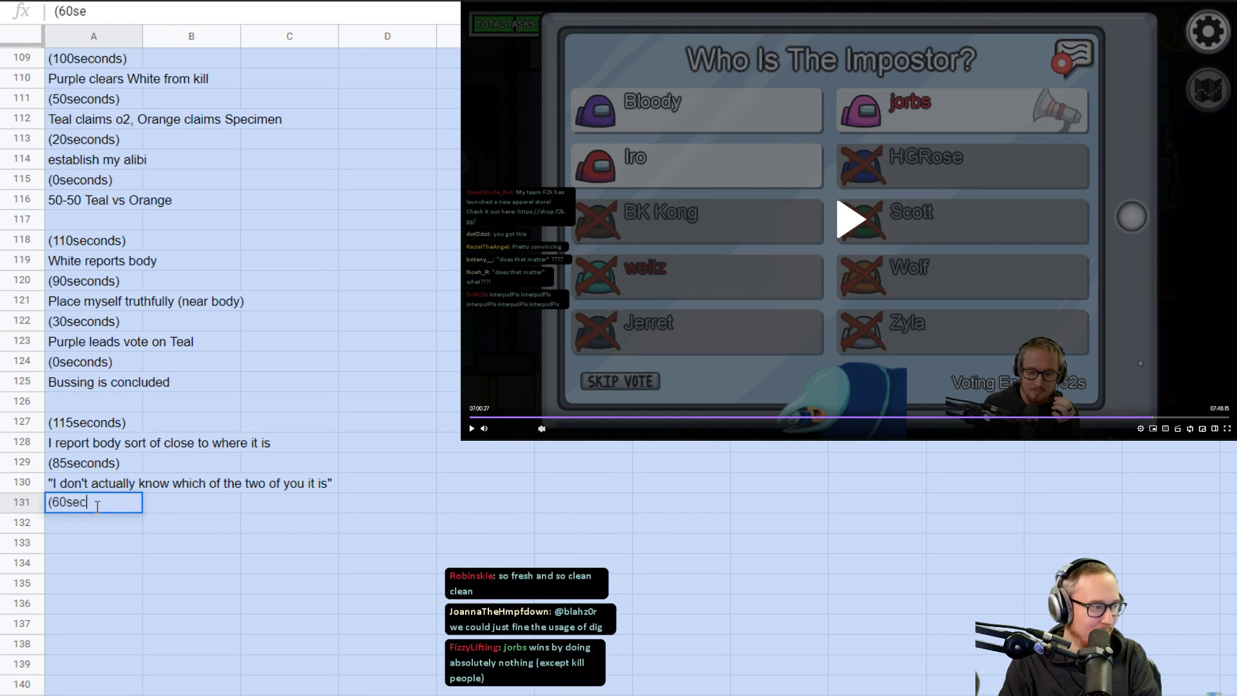
key("Enter")
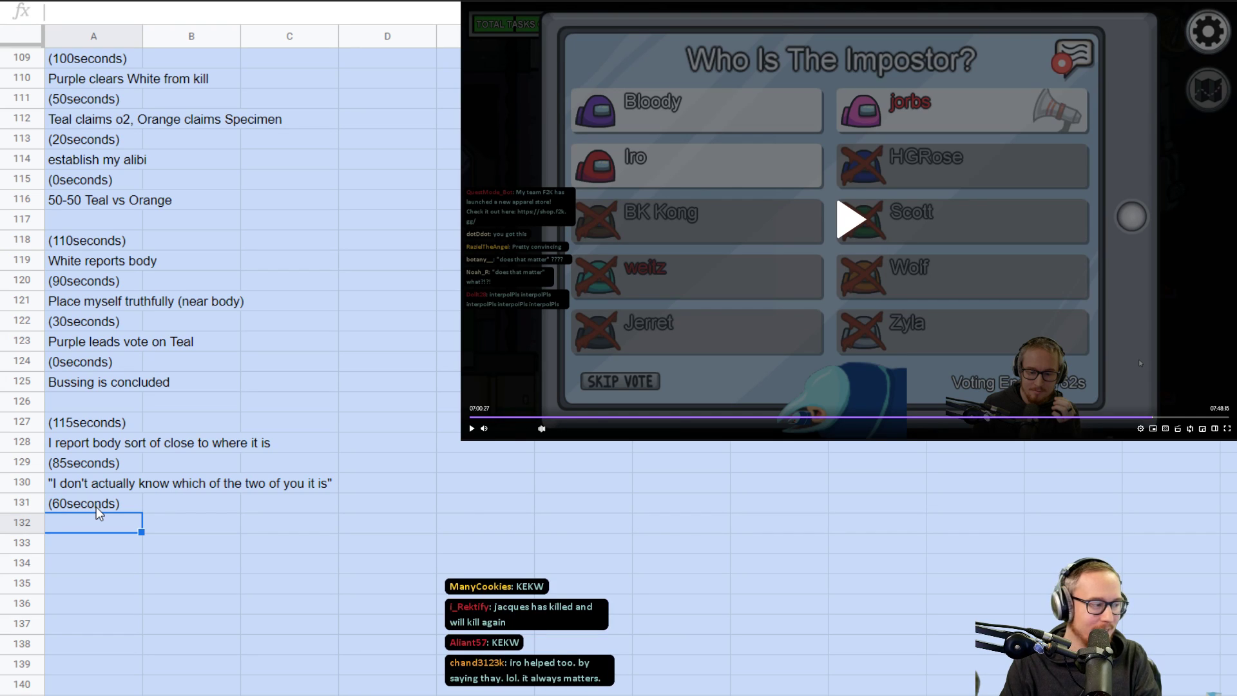
type("P")
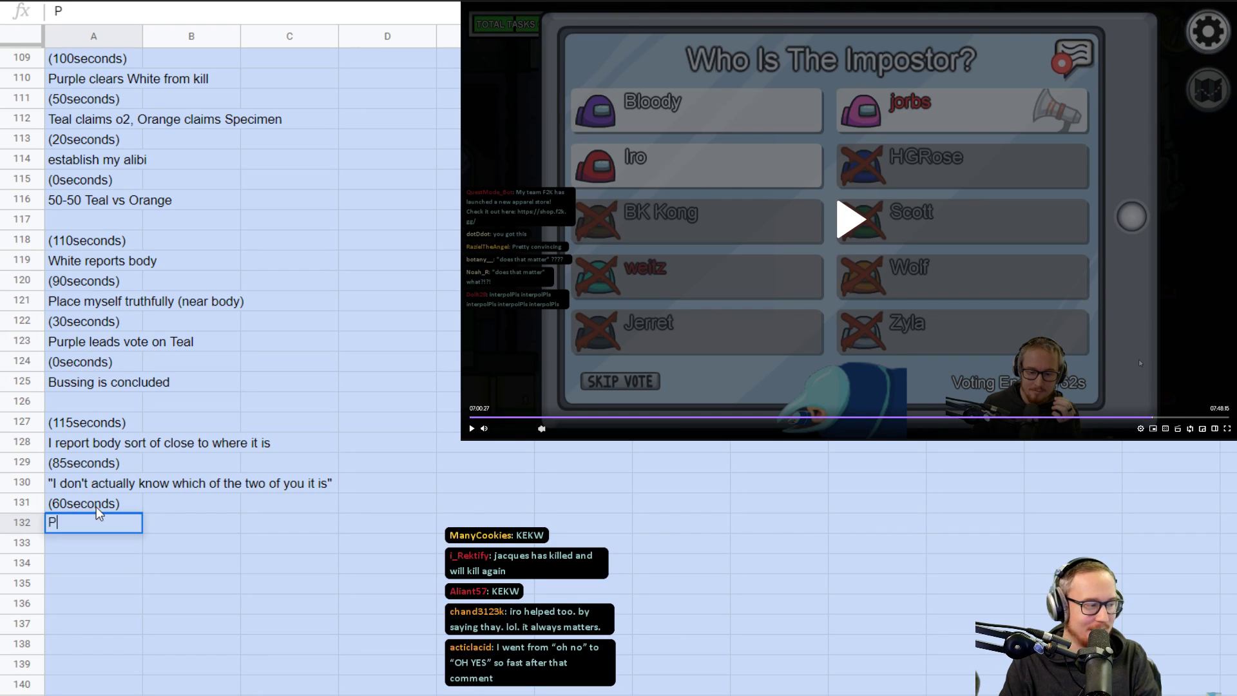
type("urple accuses")
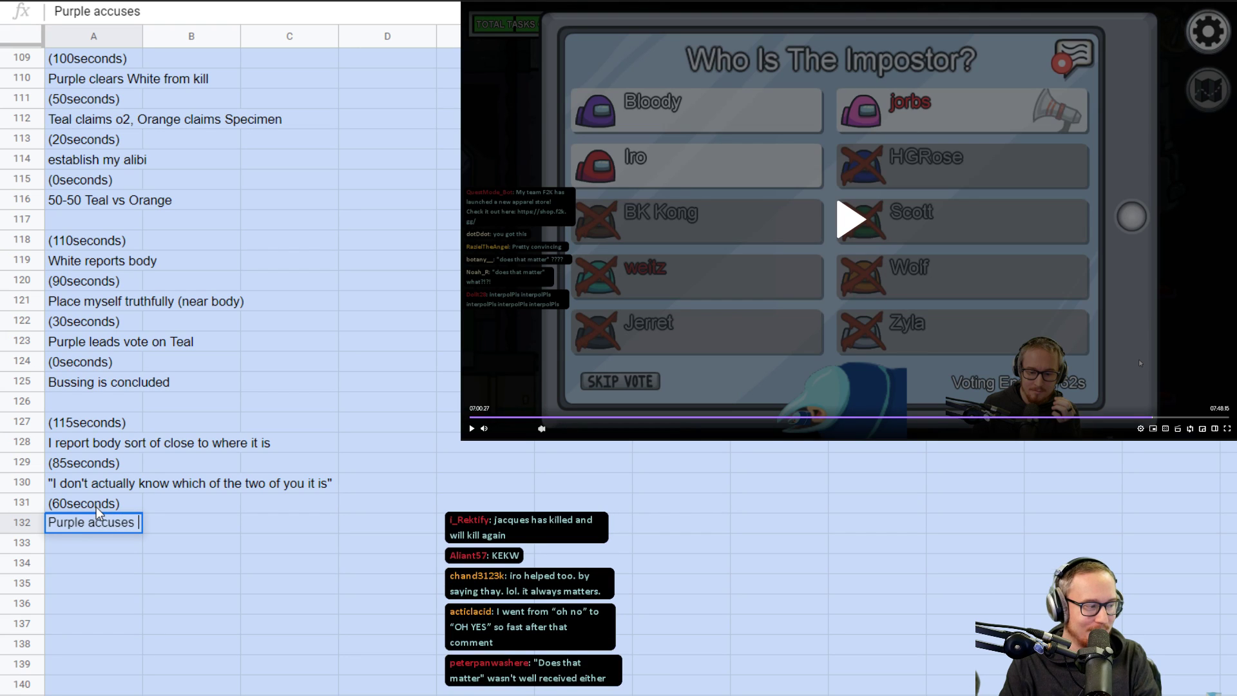
type("Red of lying a")
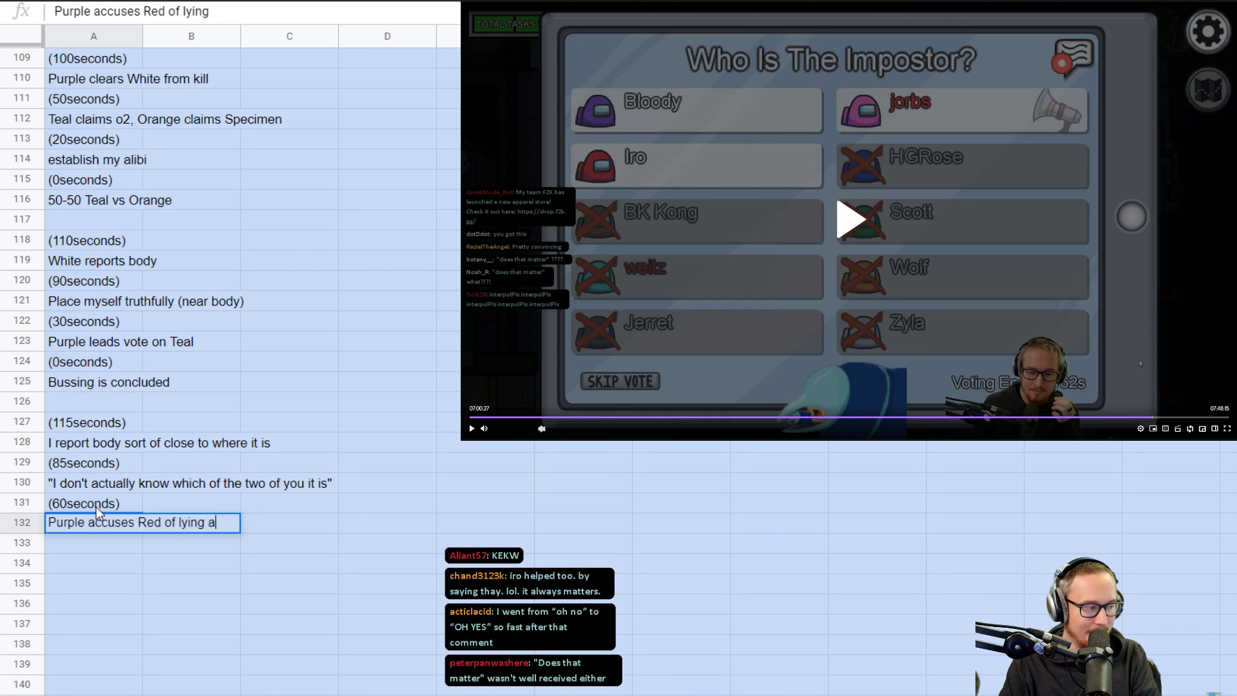
type("bout location (b")
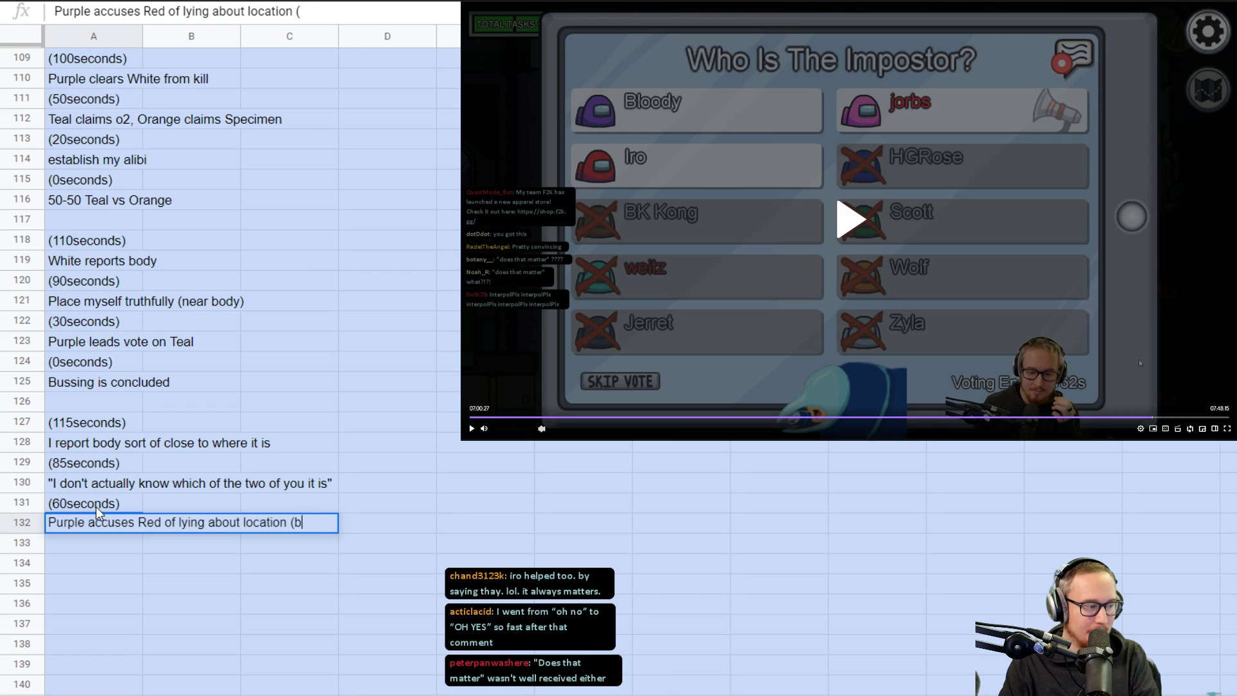
type("y half-a-screen")
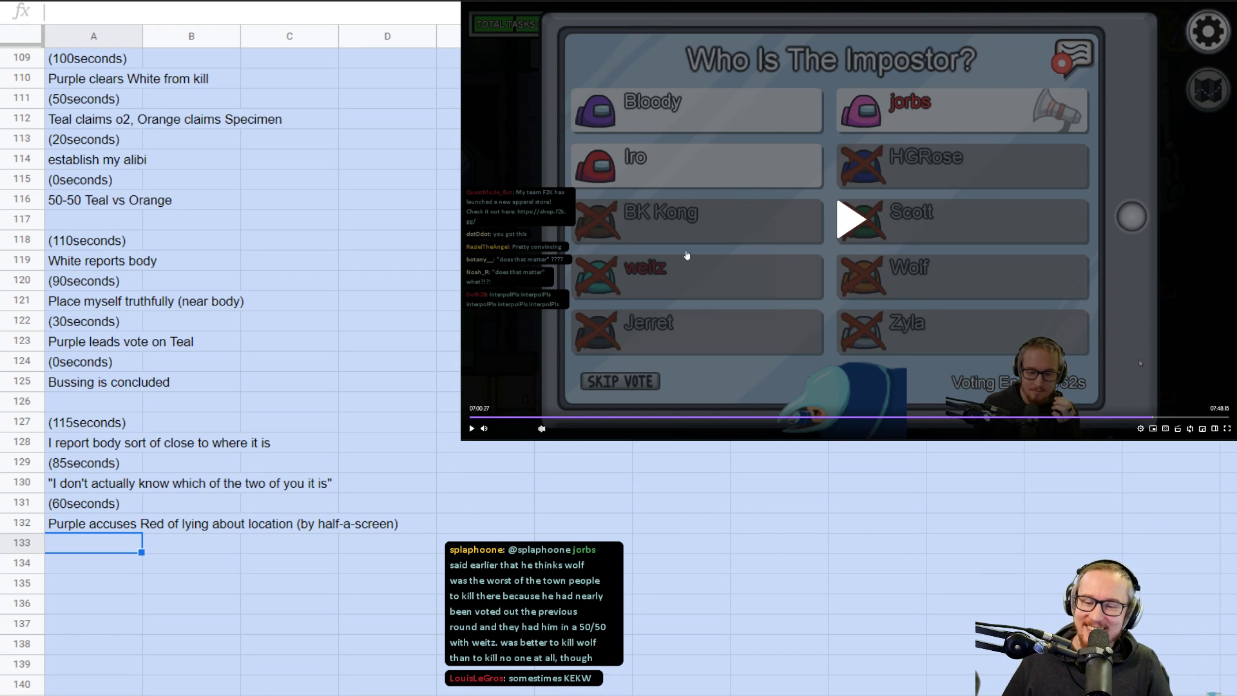
mouse_move(850, 219)
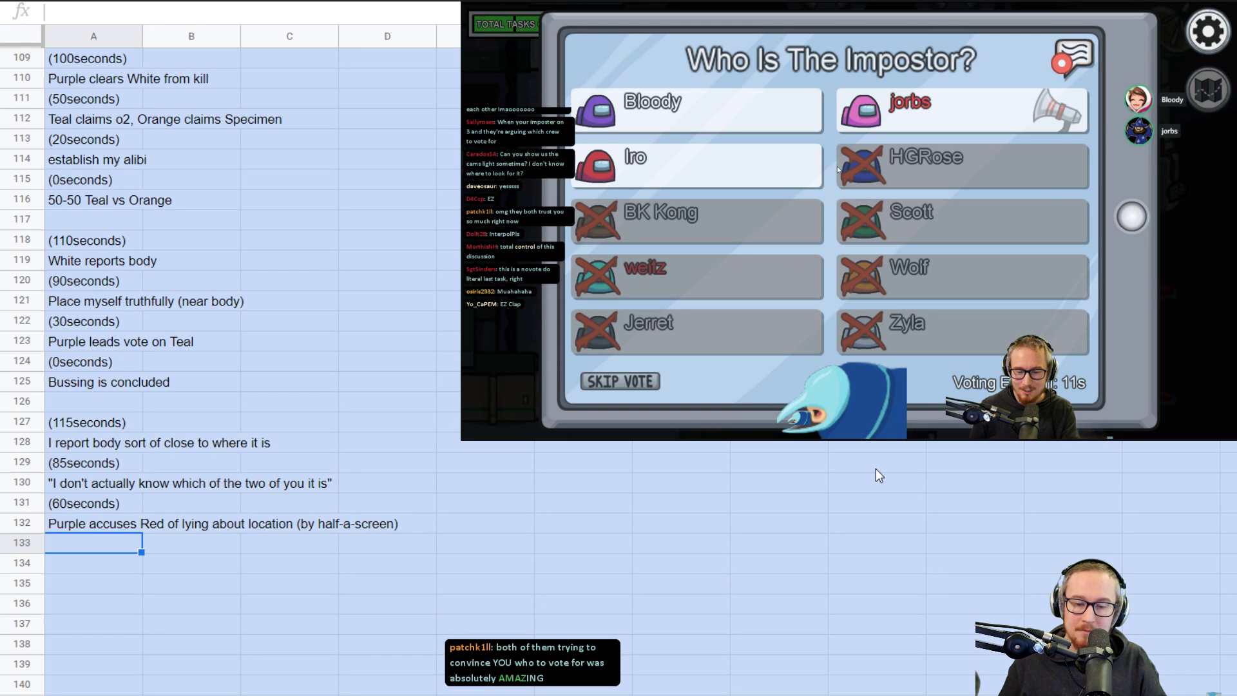
- Resume the Among Us VOD and pause it on the end-of-game Victory screen
left_click(597, 110)
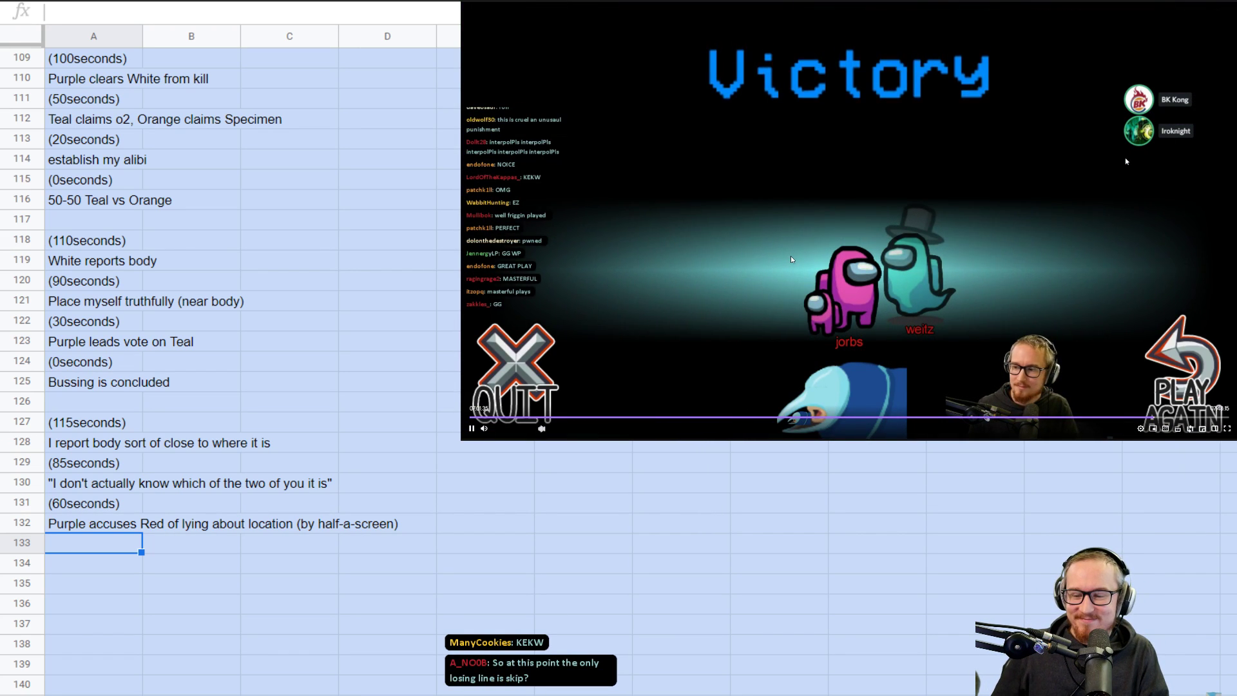
left_click(471, 428)
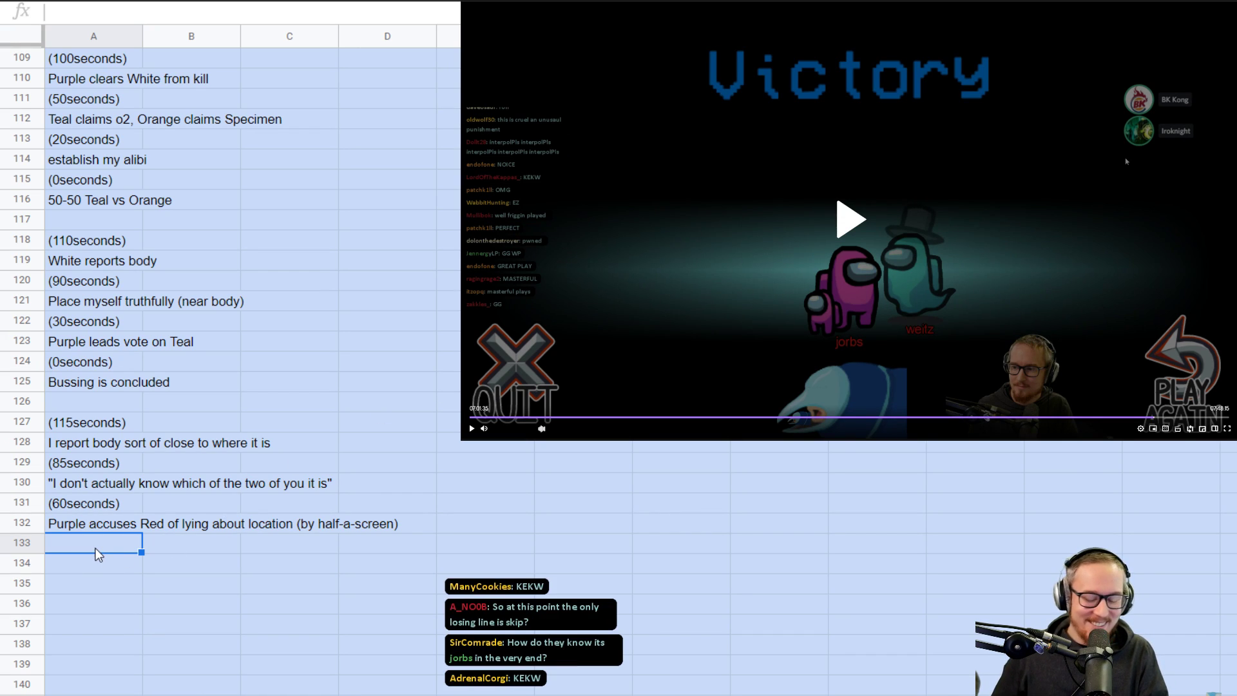
- Note '(0seconds)' in A133 and 'I side with Red to kill Purple (both are town)' in A134, then resume the VOD
type("(0seconds)")
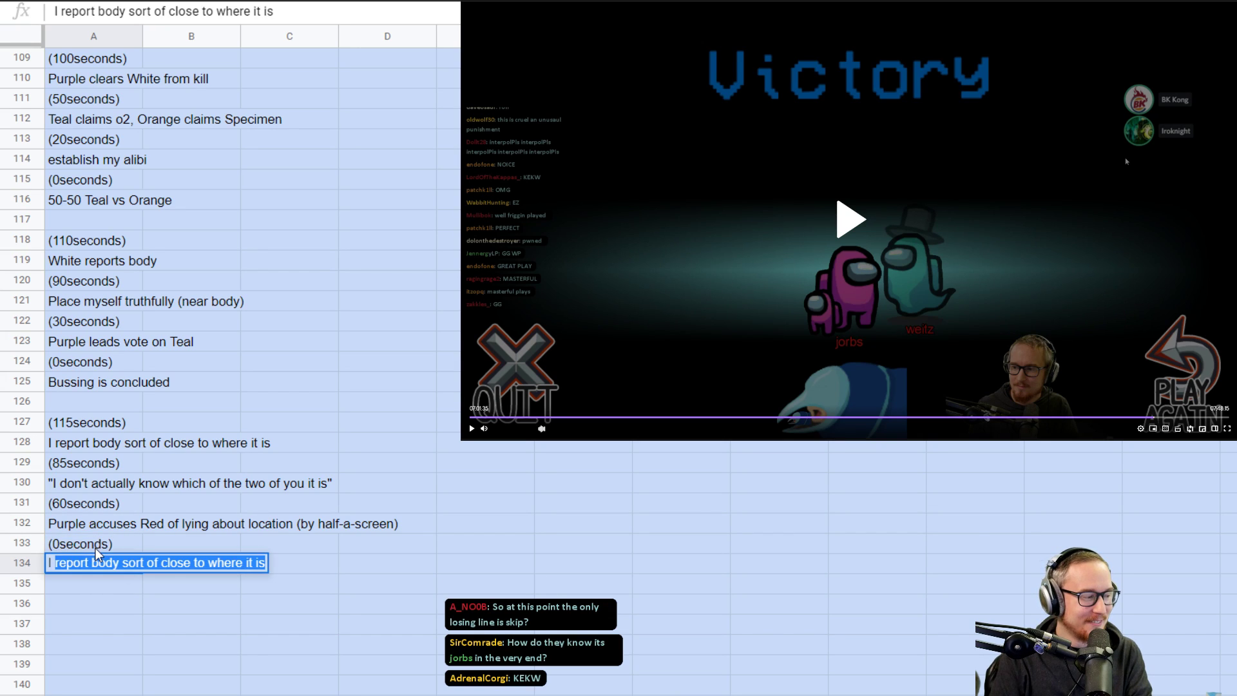
type("I side with Red to kill Purple")
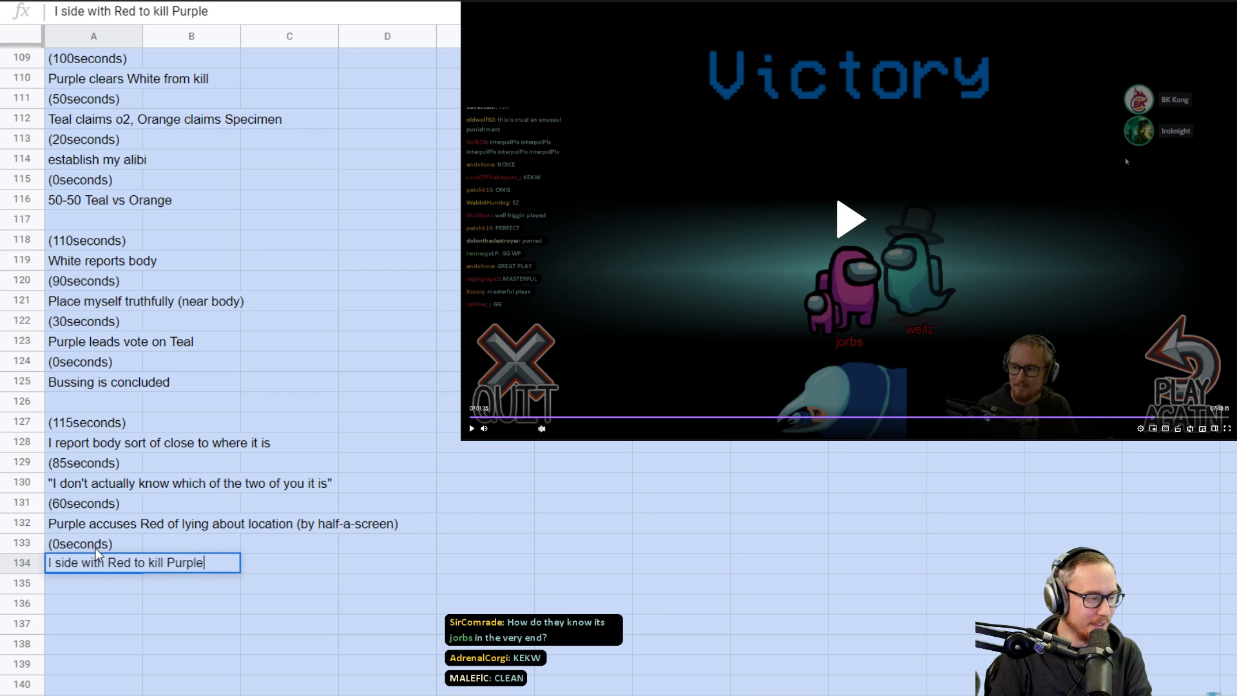
type("(both are town")
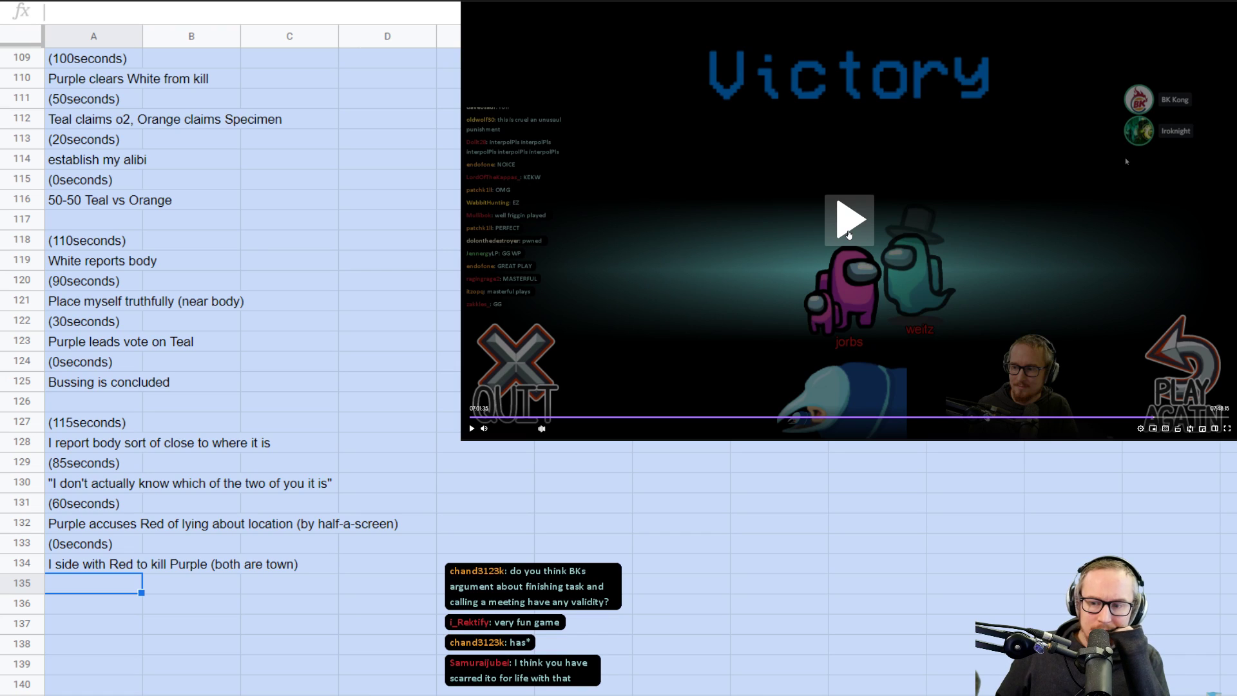
left_click(849, 219)
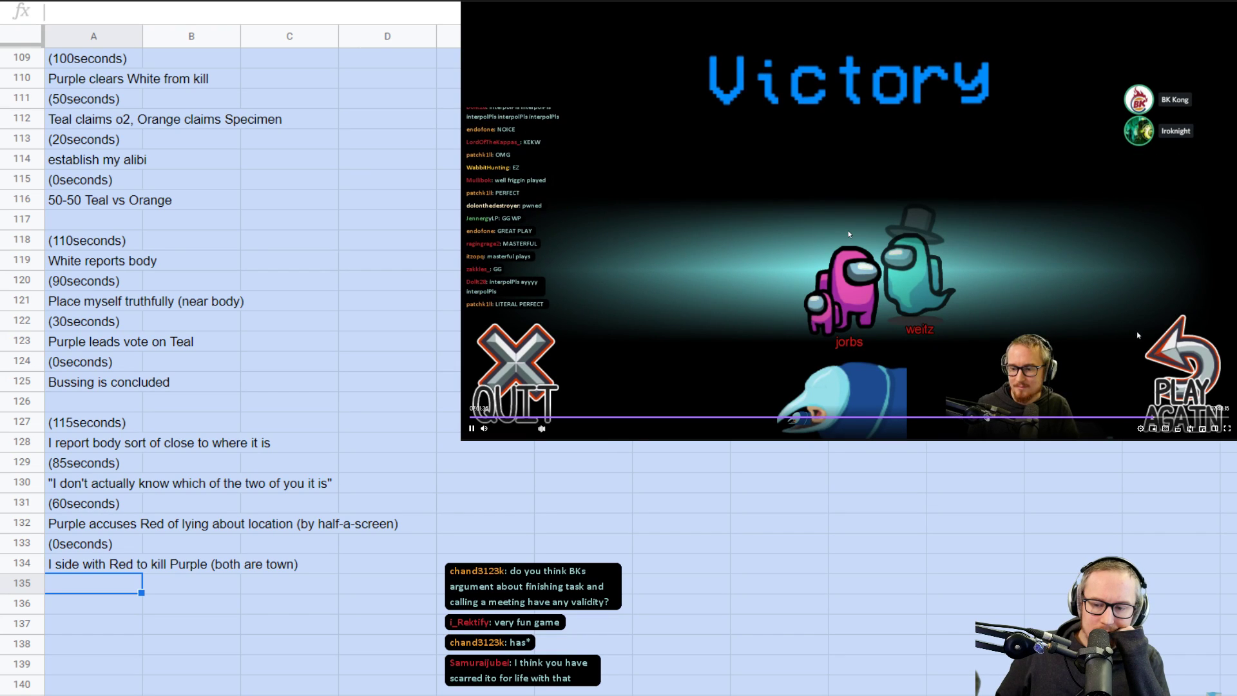